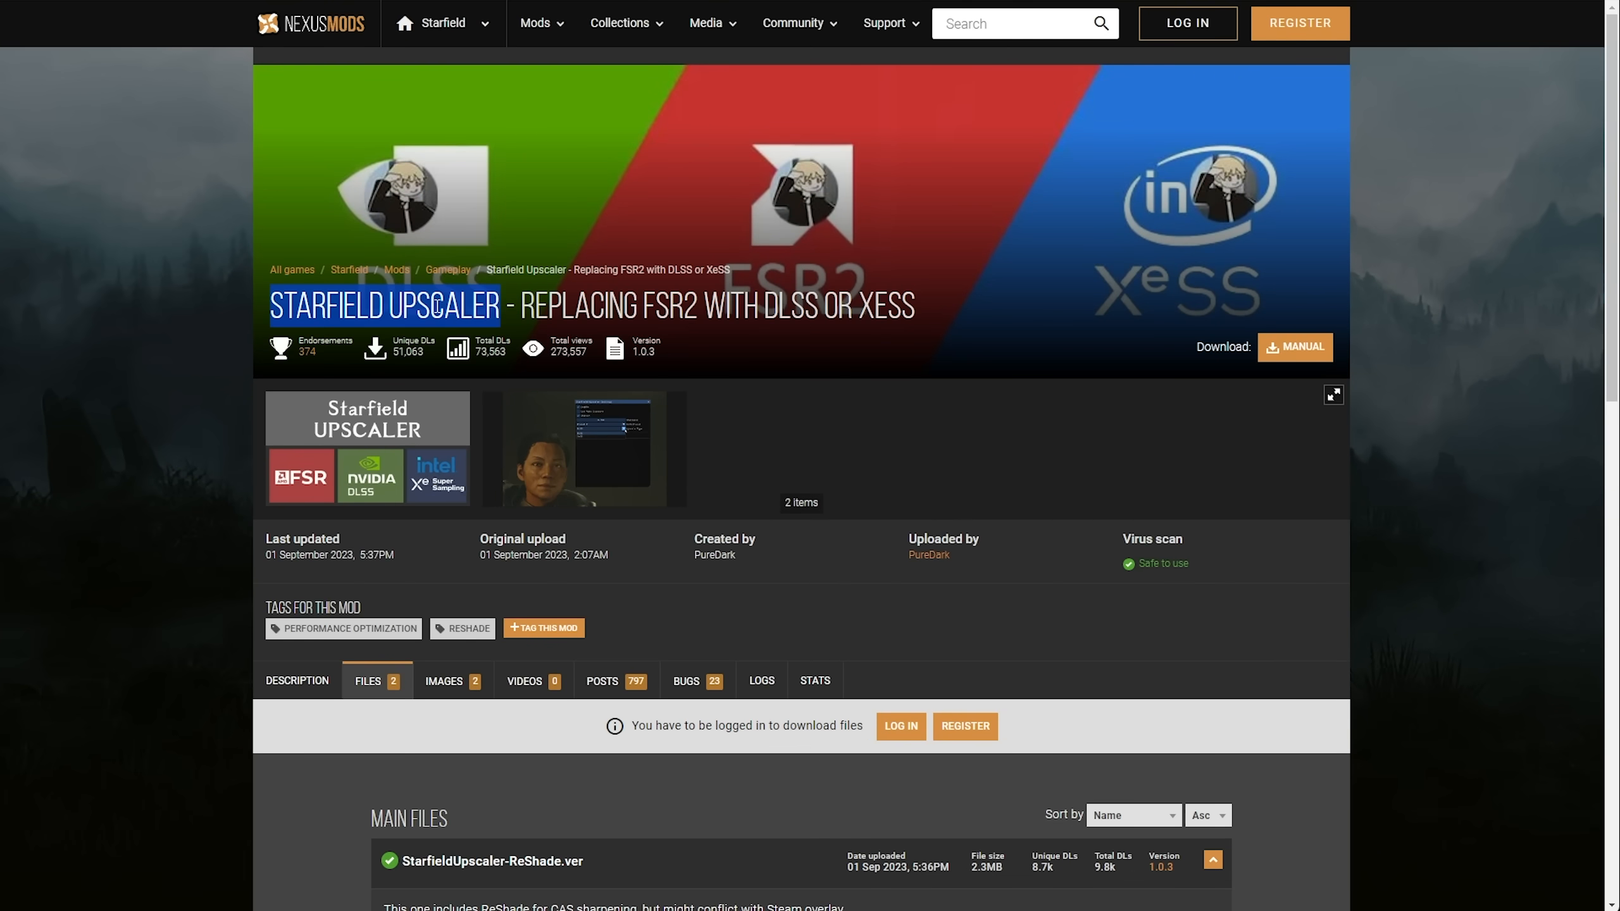
mouse_move(686, 519)
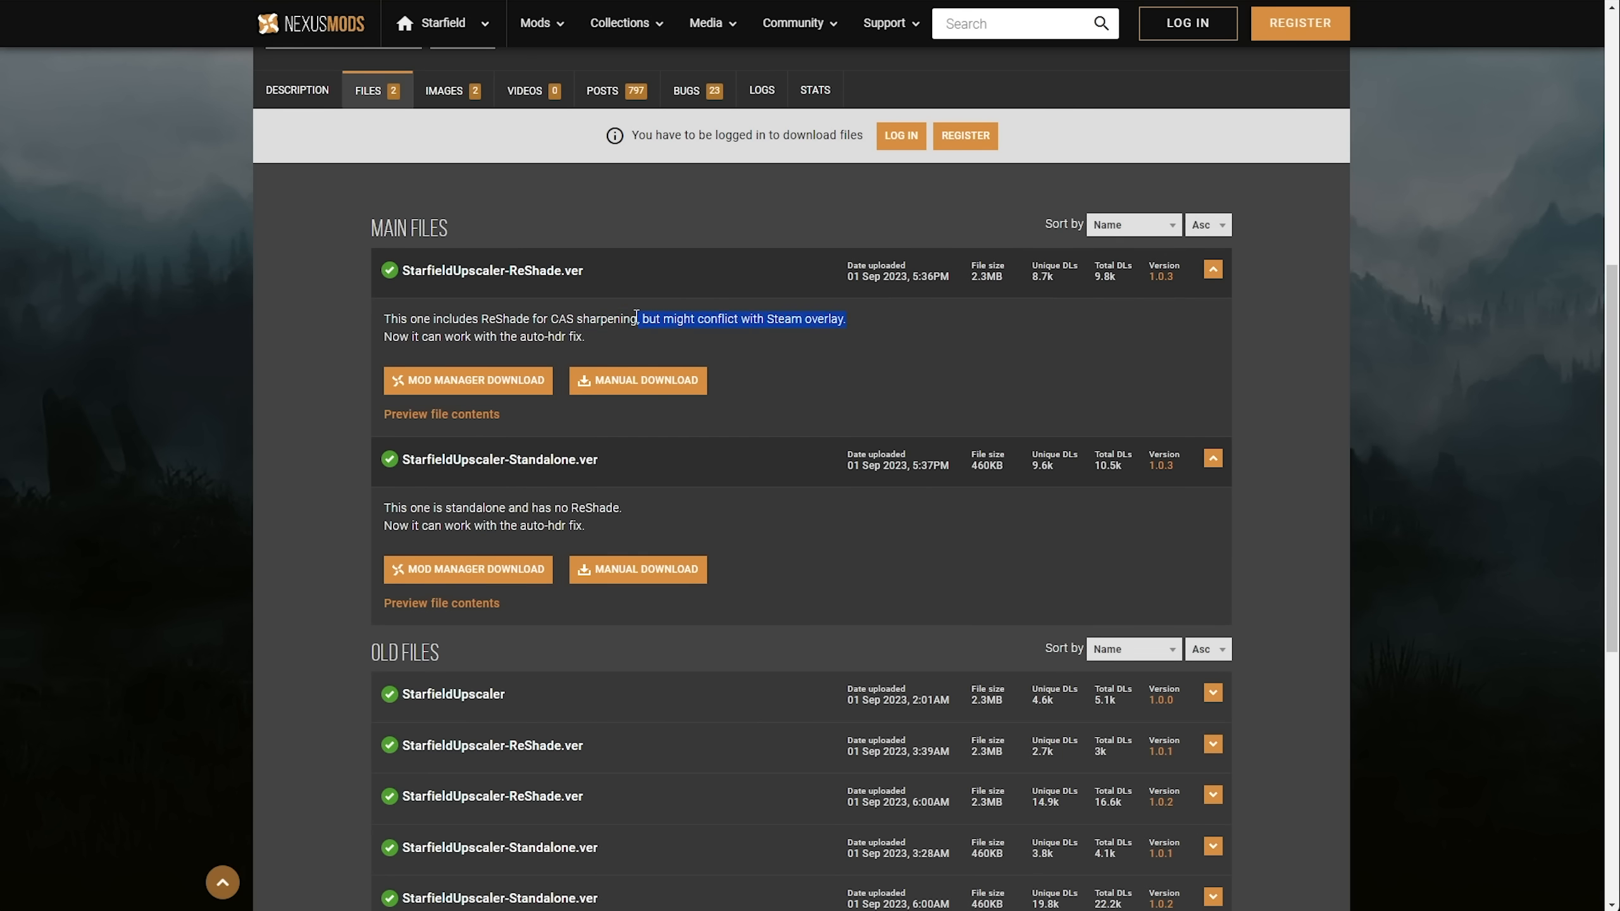
Request the manual download of the StarfieldUpscaler-ReShade.ver file from the Files list.
click(599, 344)
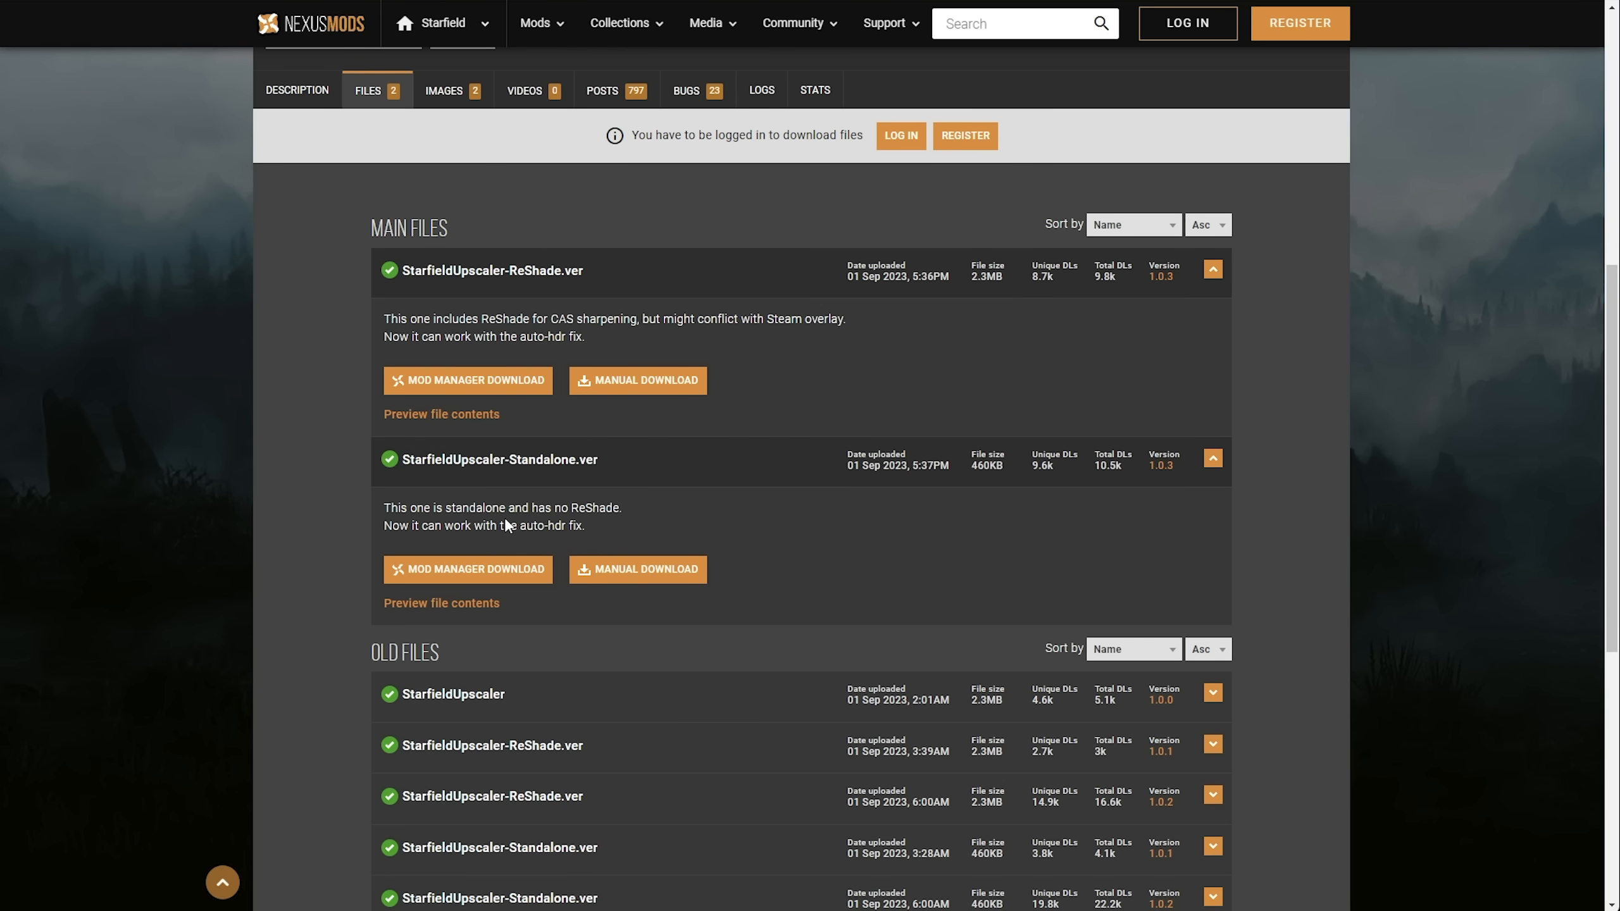
mouse_move(708, 353)
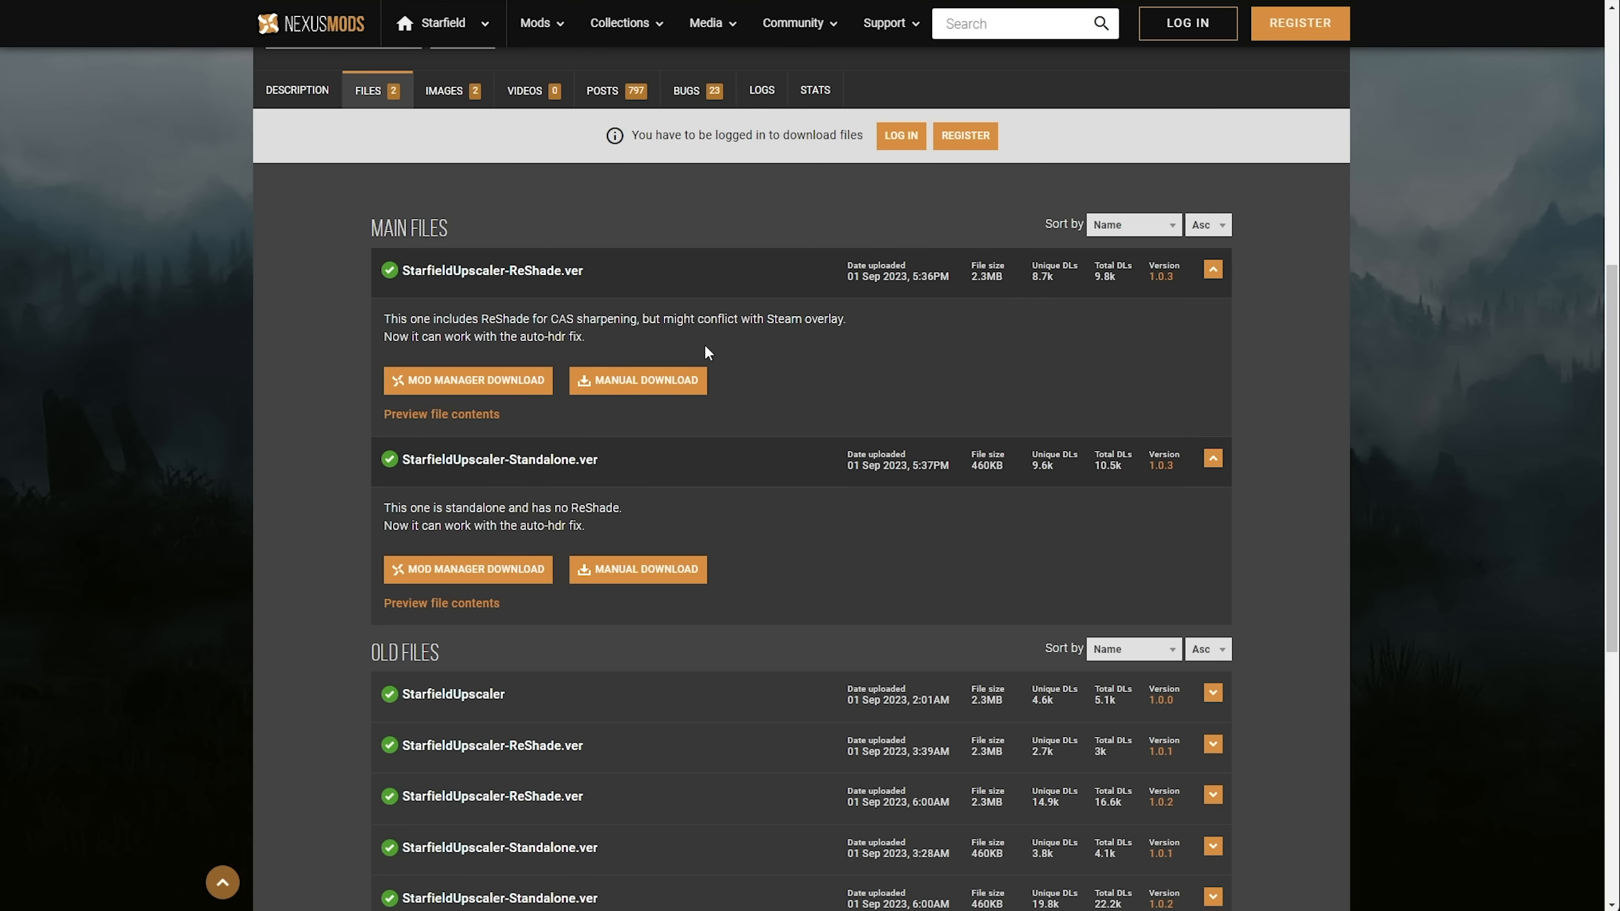
click(637, 381)
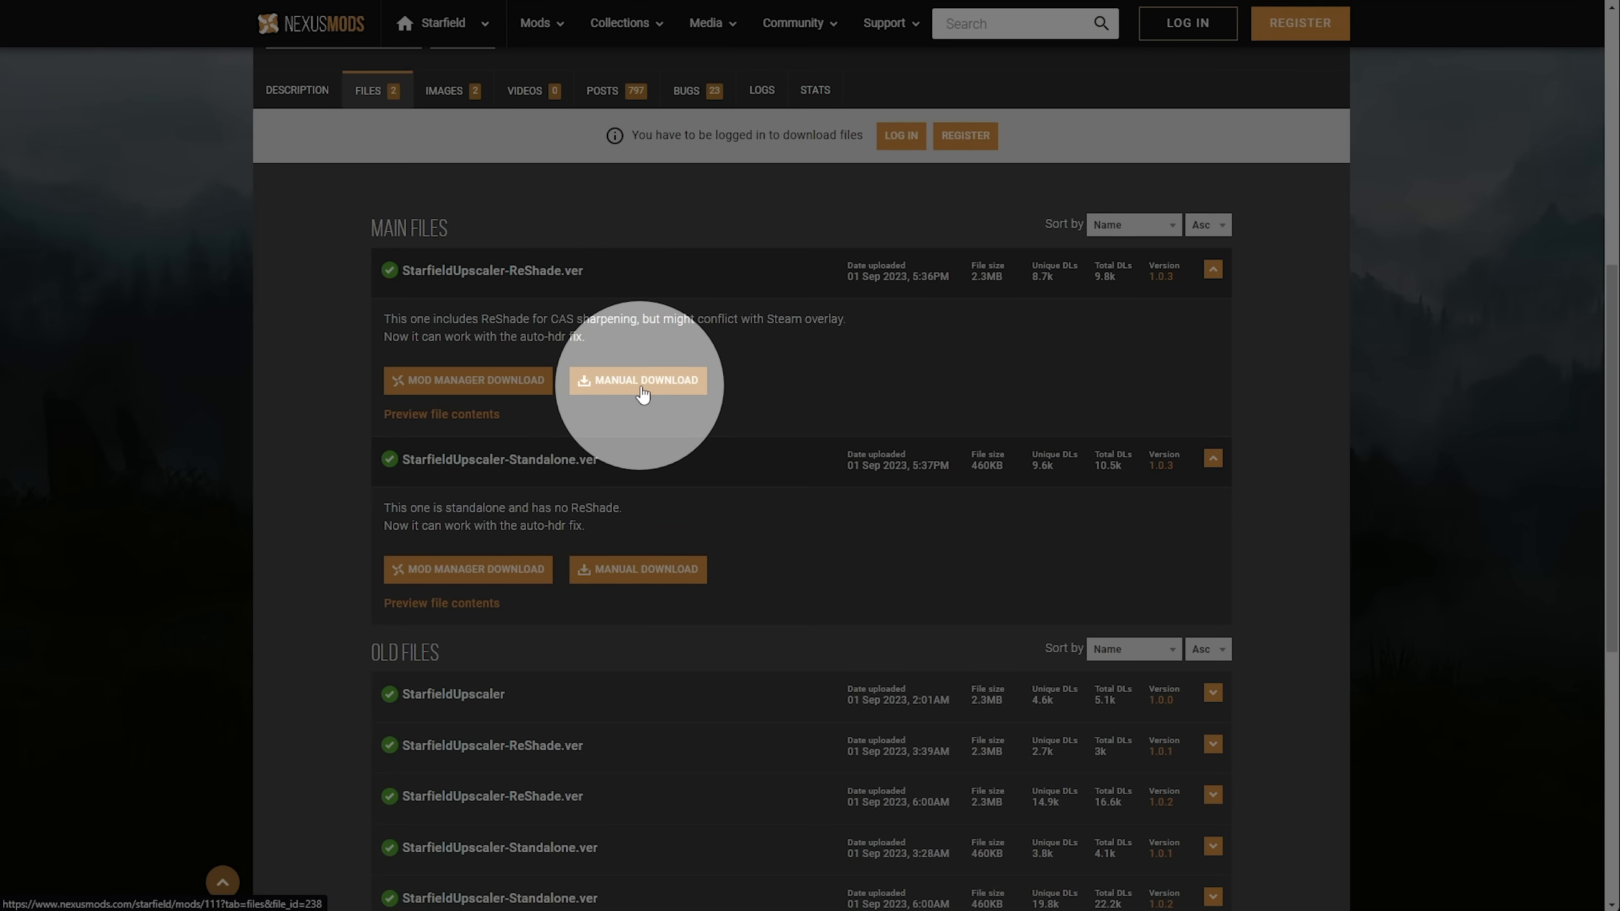
click(637, 380)
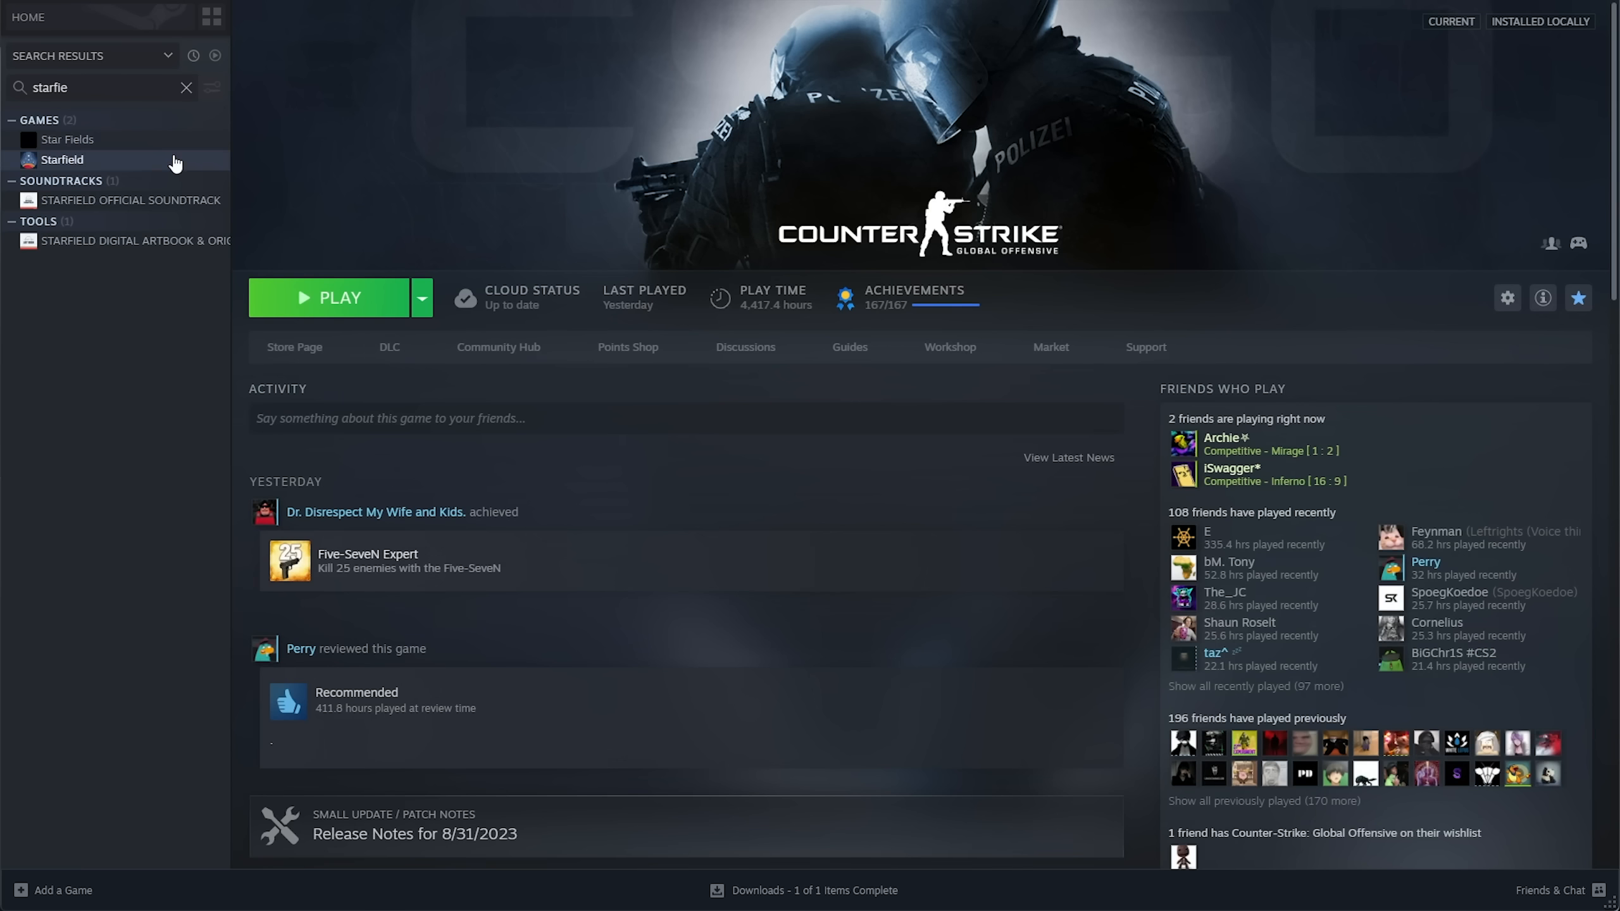
Browse Starfield's local files from Steam and select all items in the ReShade archive.
right_click(62, 160)
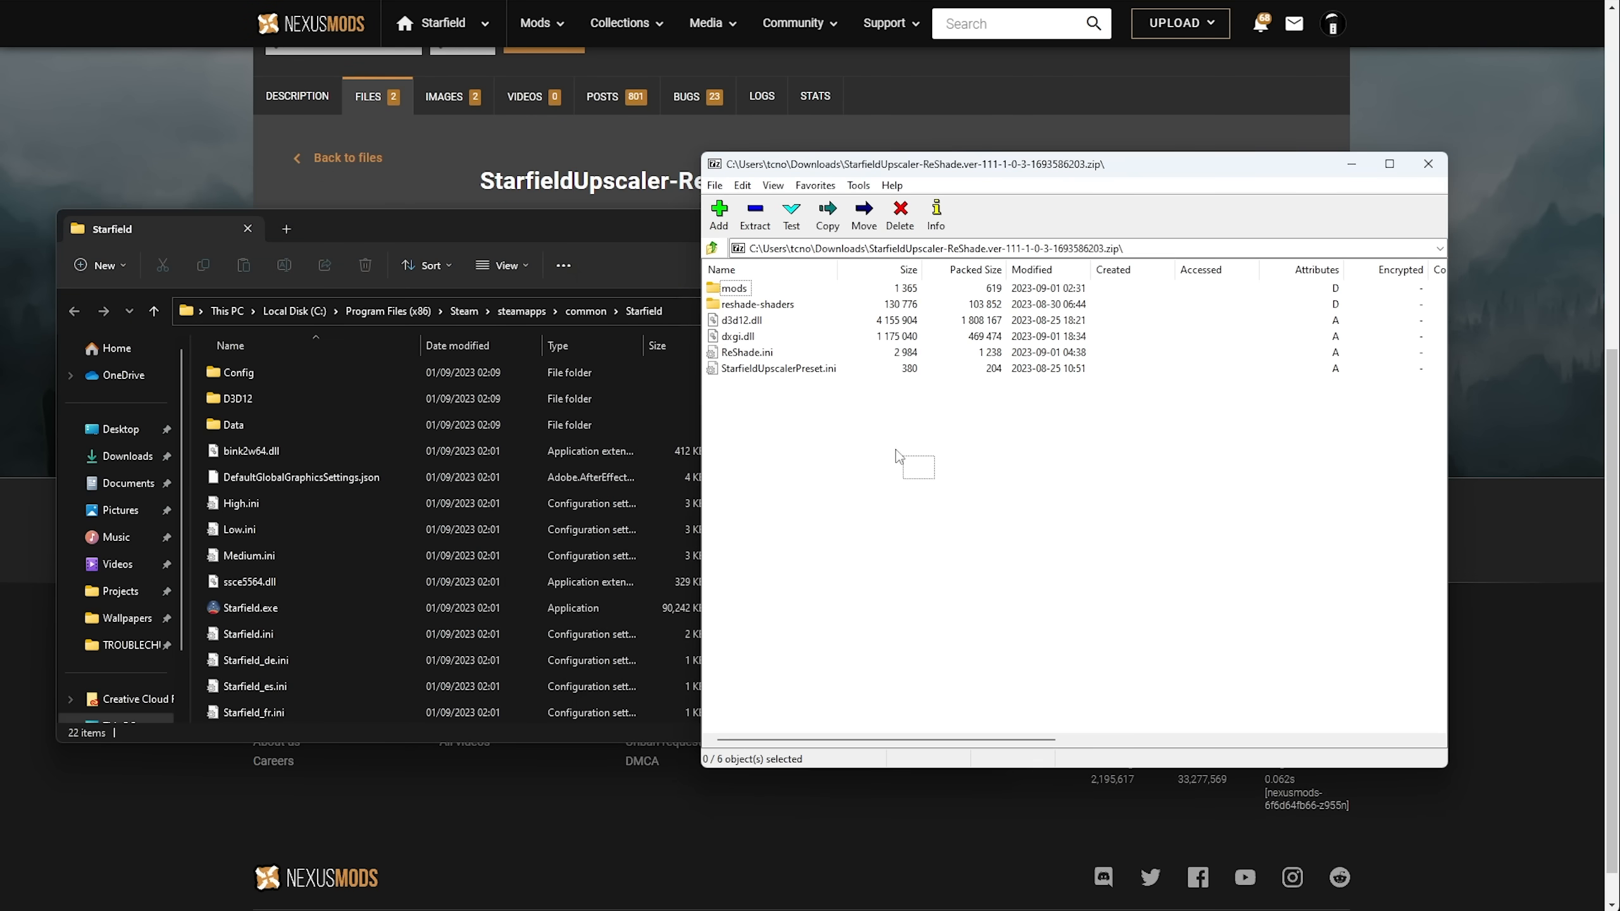
key(ctrl+a)
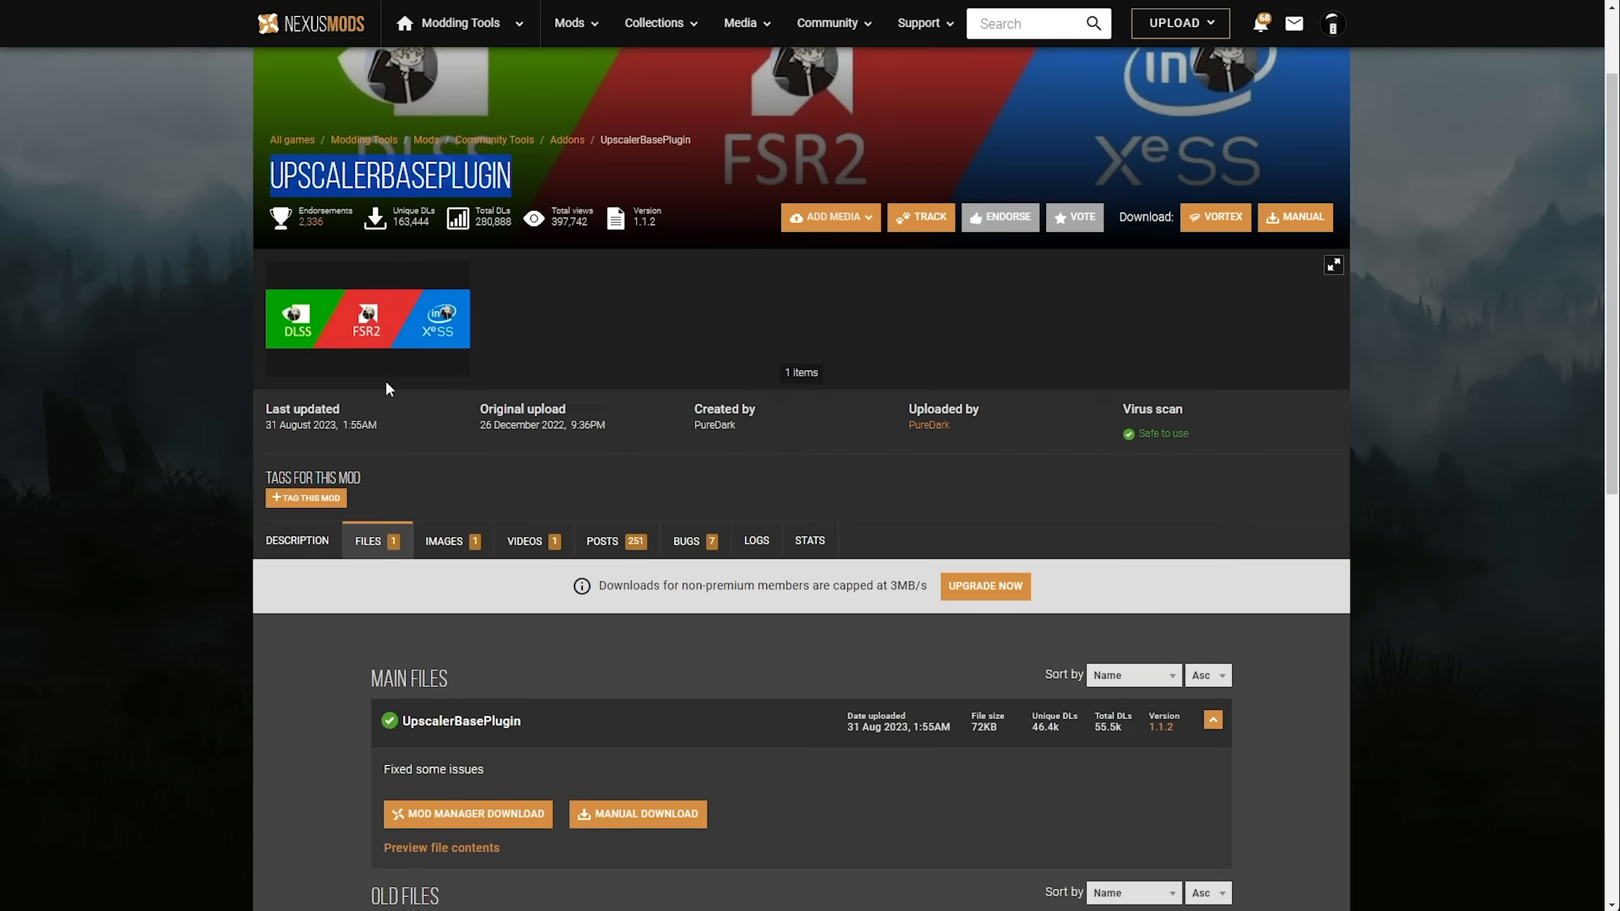
Download UpscalerBasePlugin, extract its folder into Starfield\mods beside StarfieldUpscaler.ini.
scroll(down, 3)
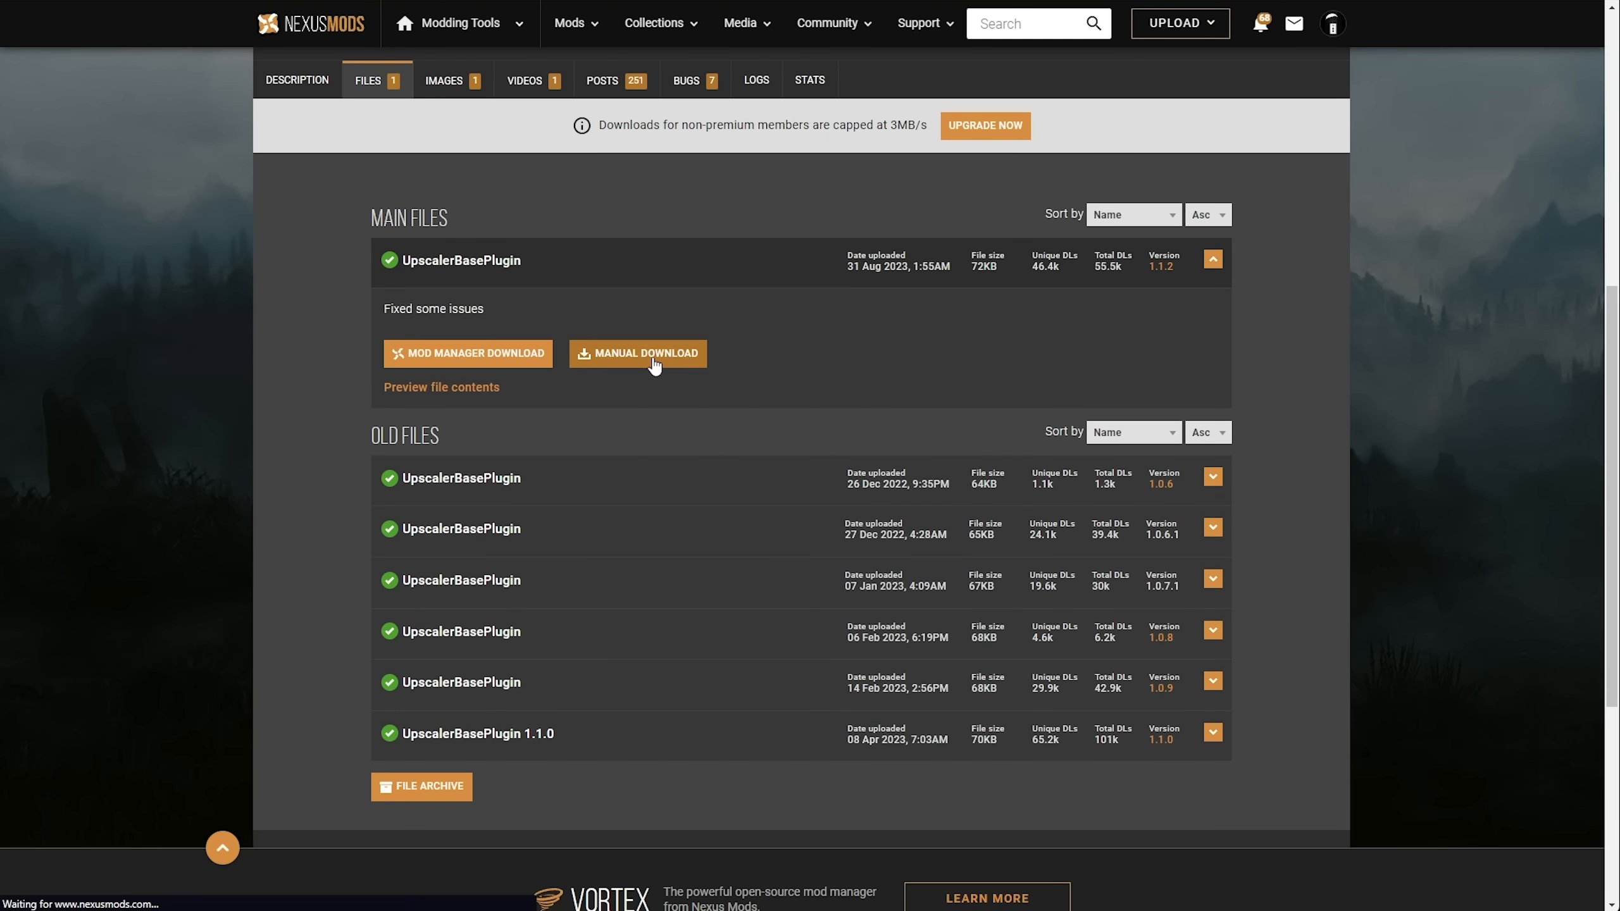
click(646, 354)
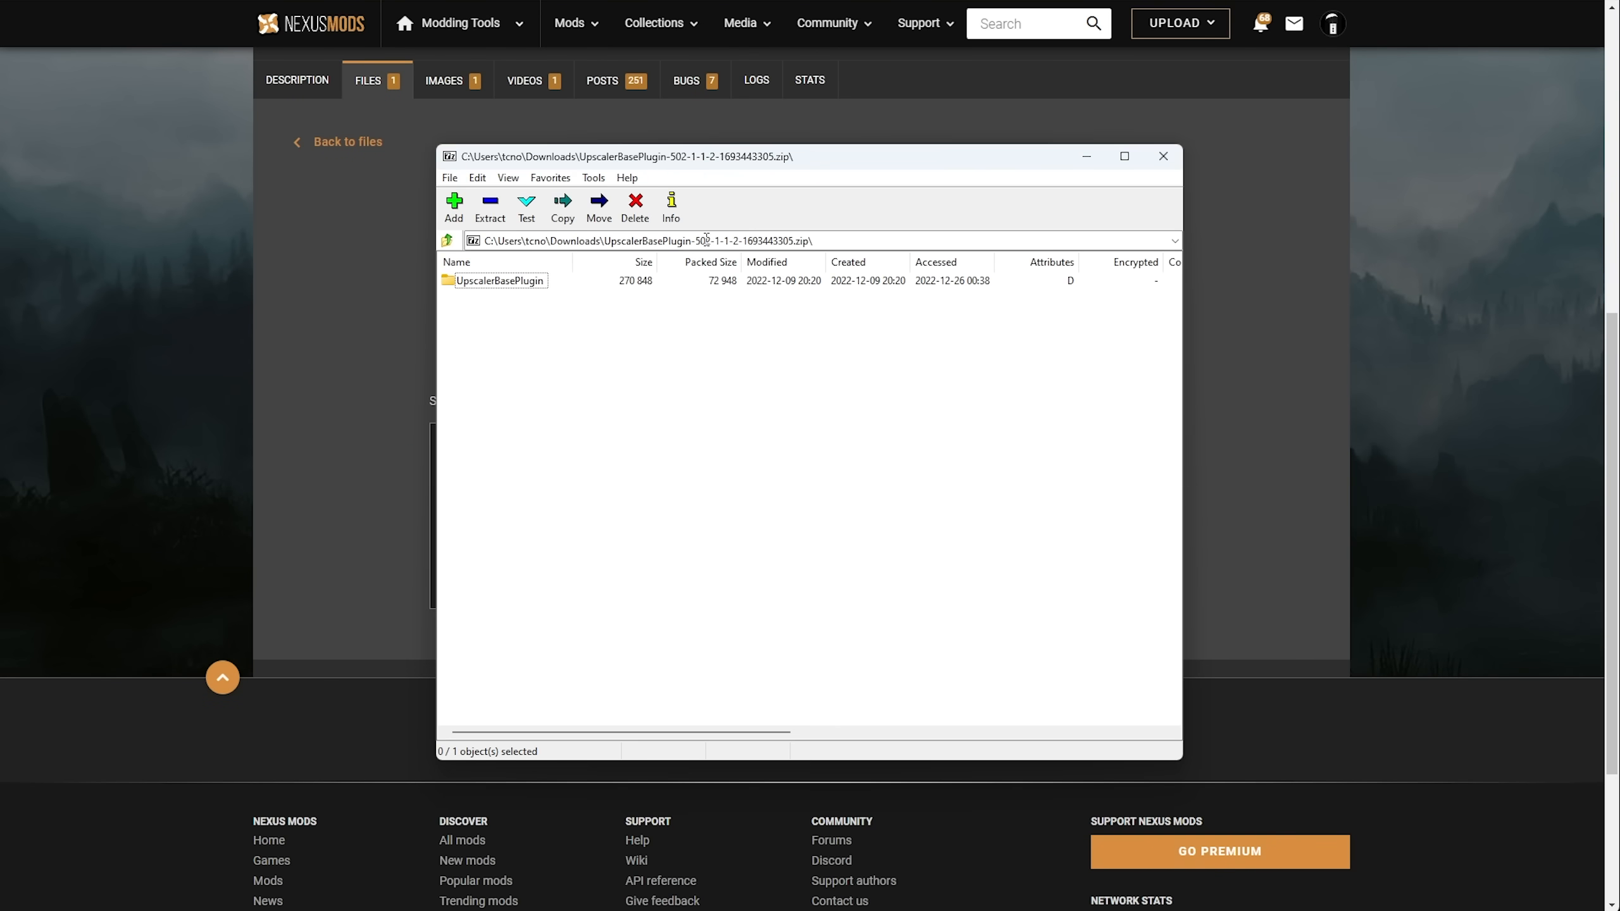
double_click(500, 280)
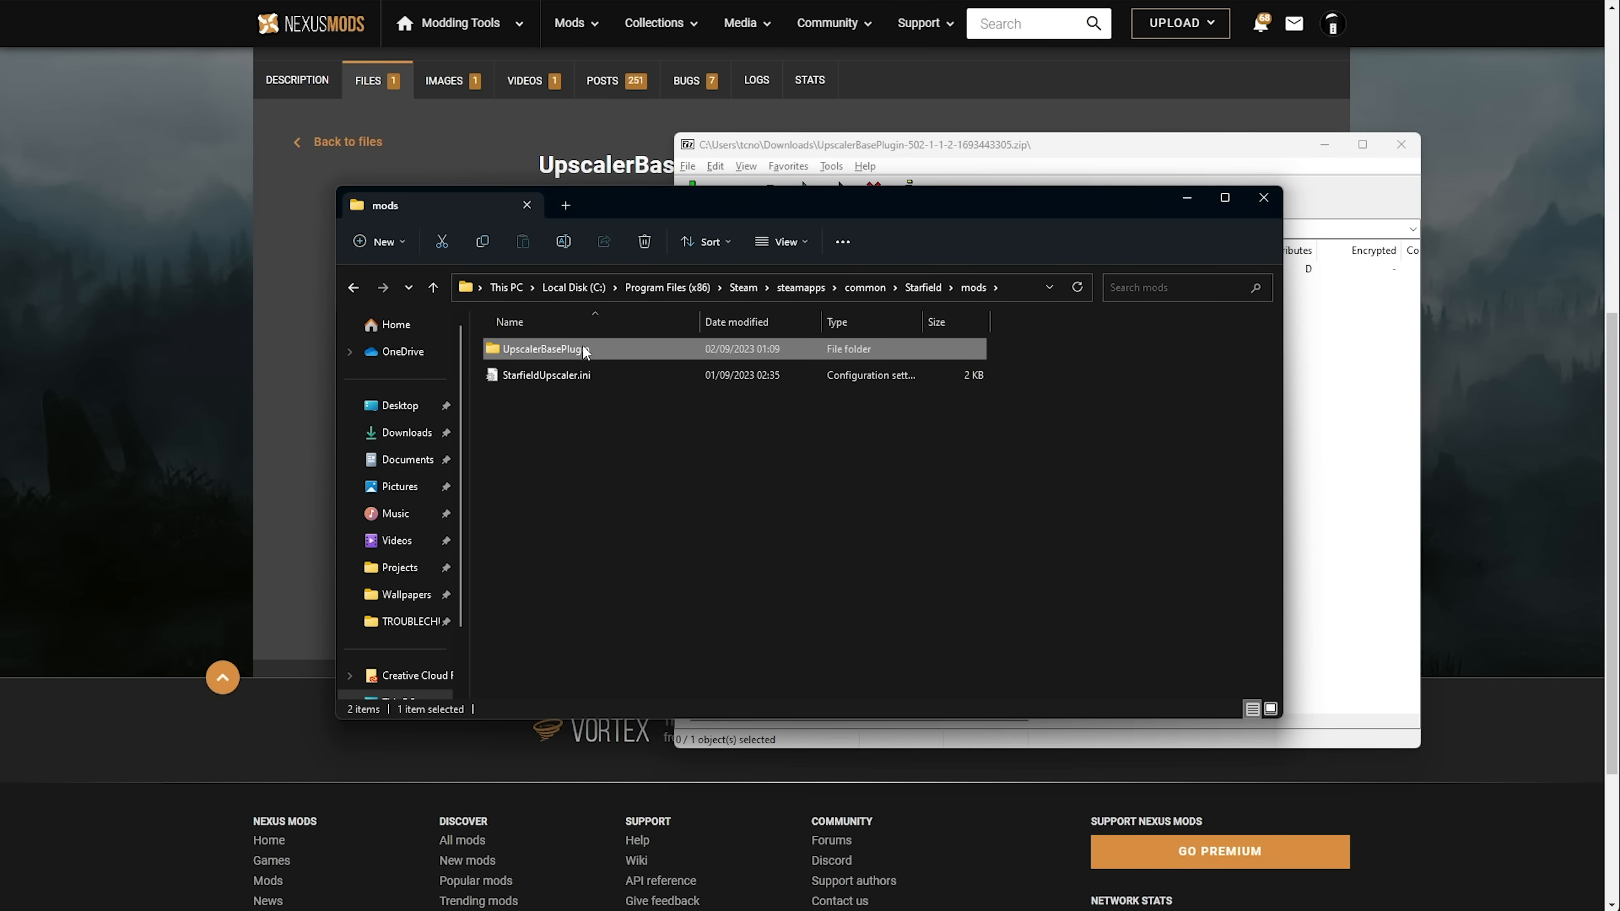
double_click(554, 349)
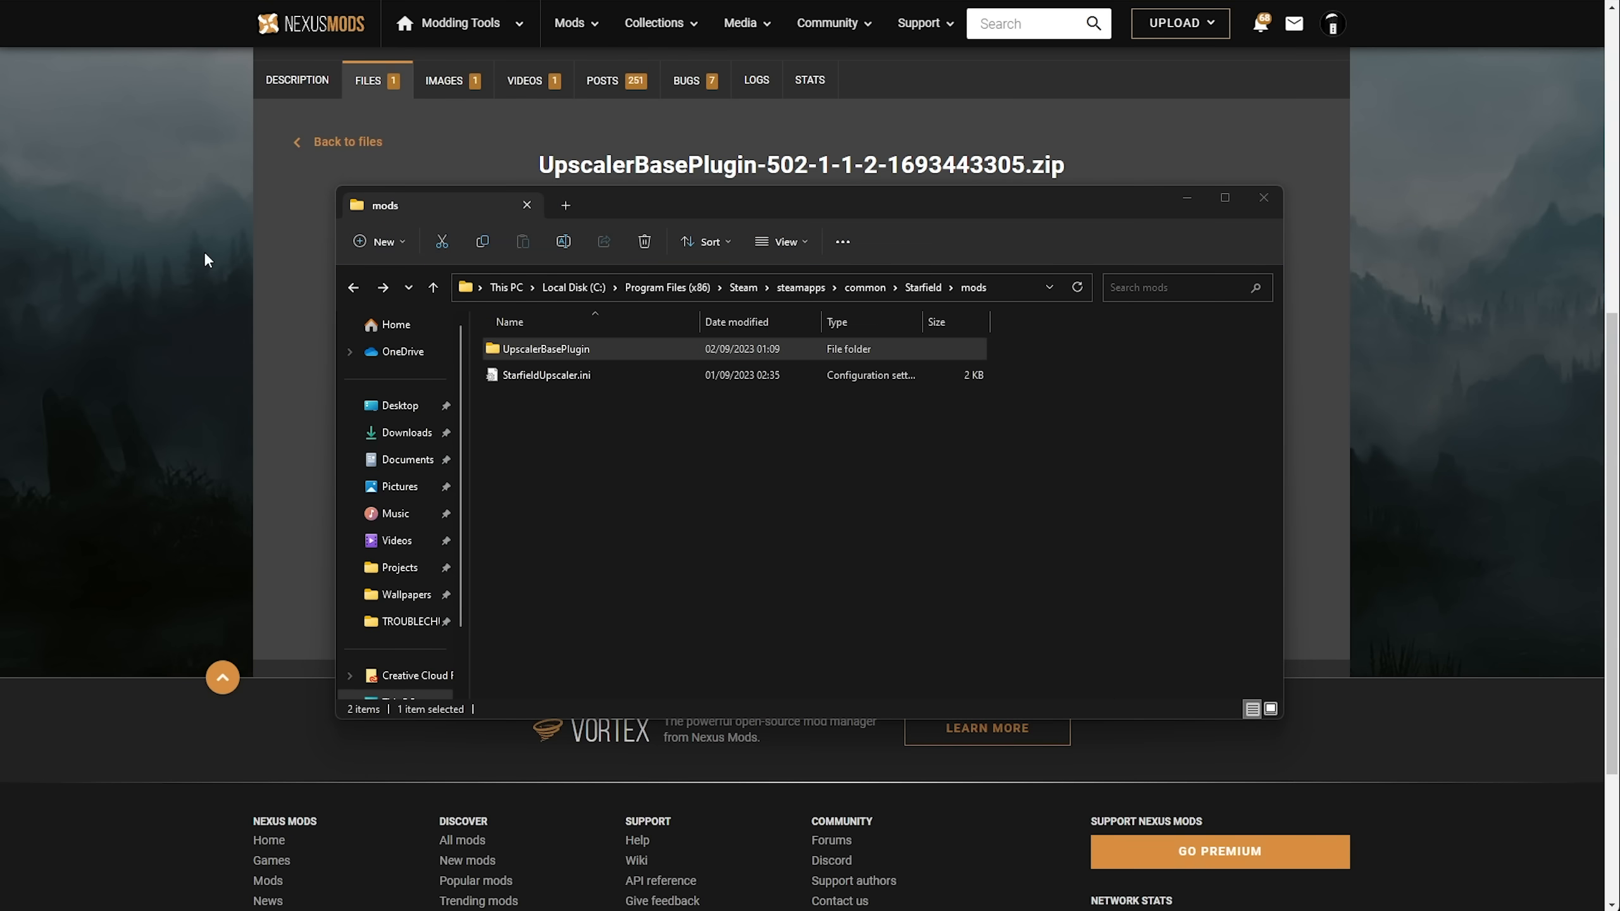
click(1263, 198)
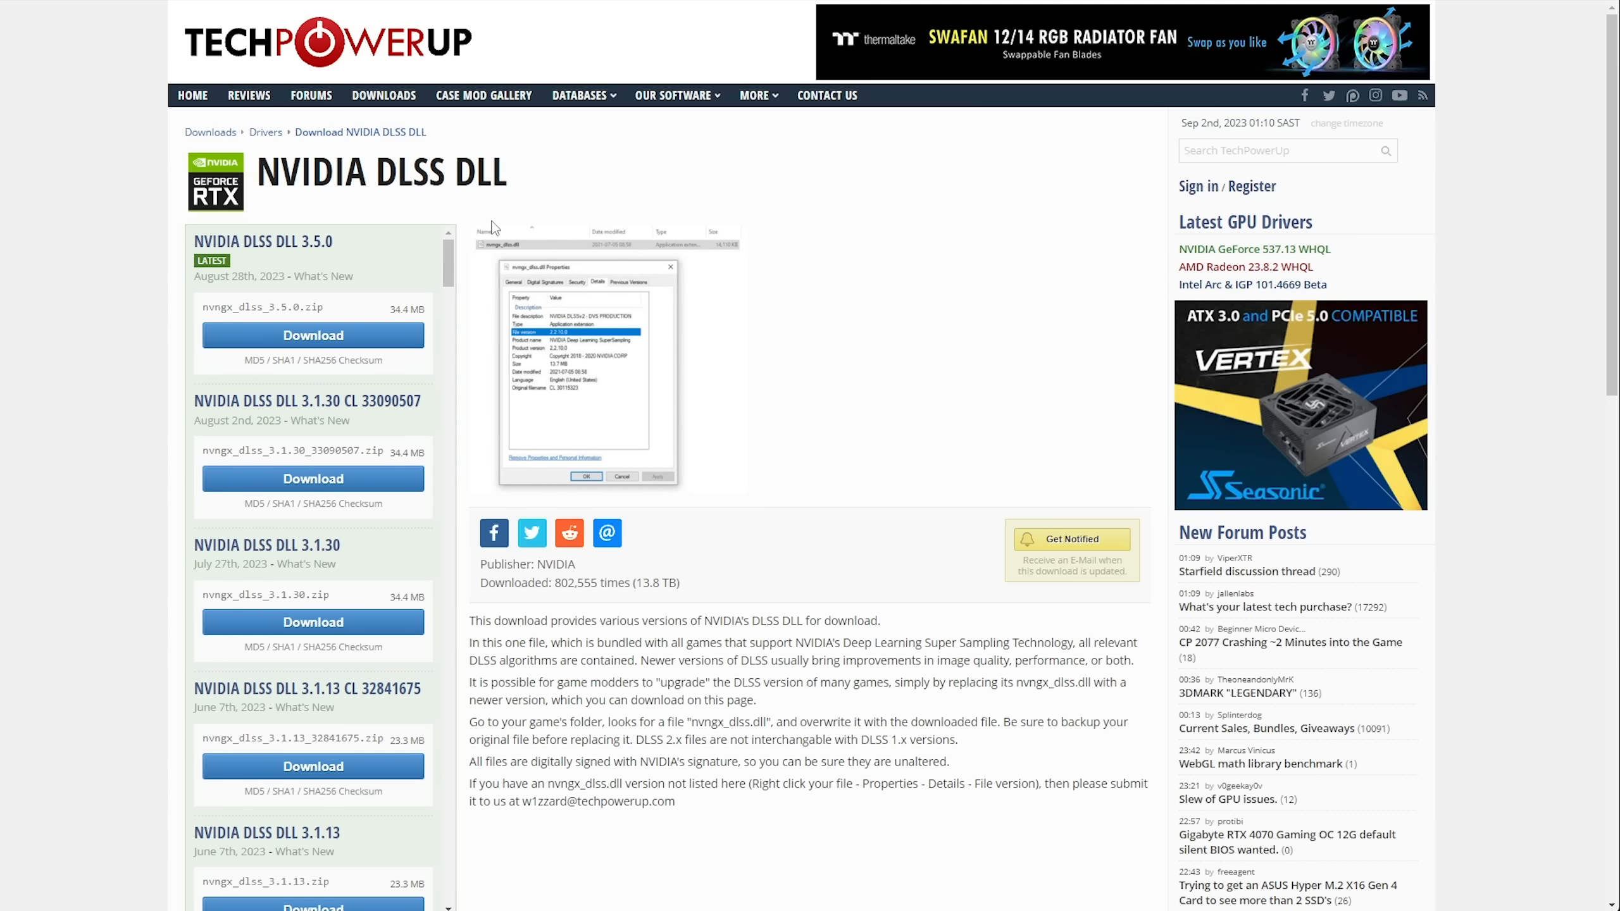
mouse_move(653, 391)
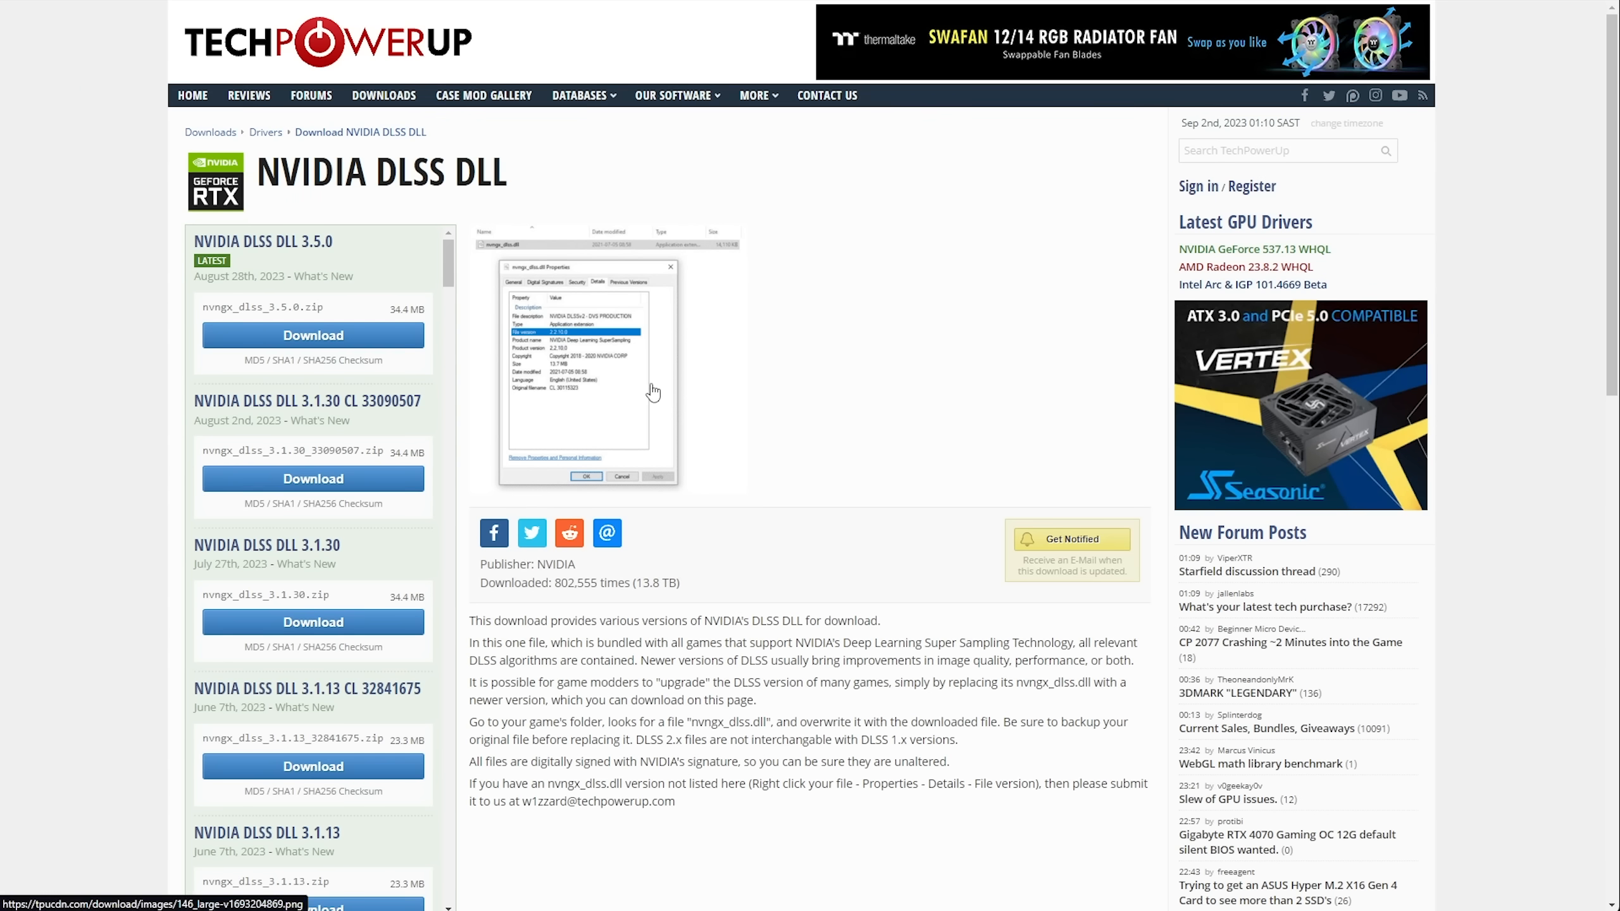
mouse_move(787, 441)
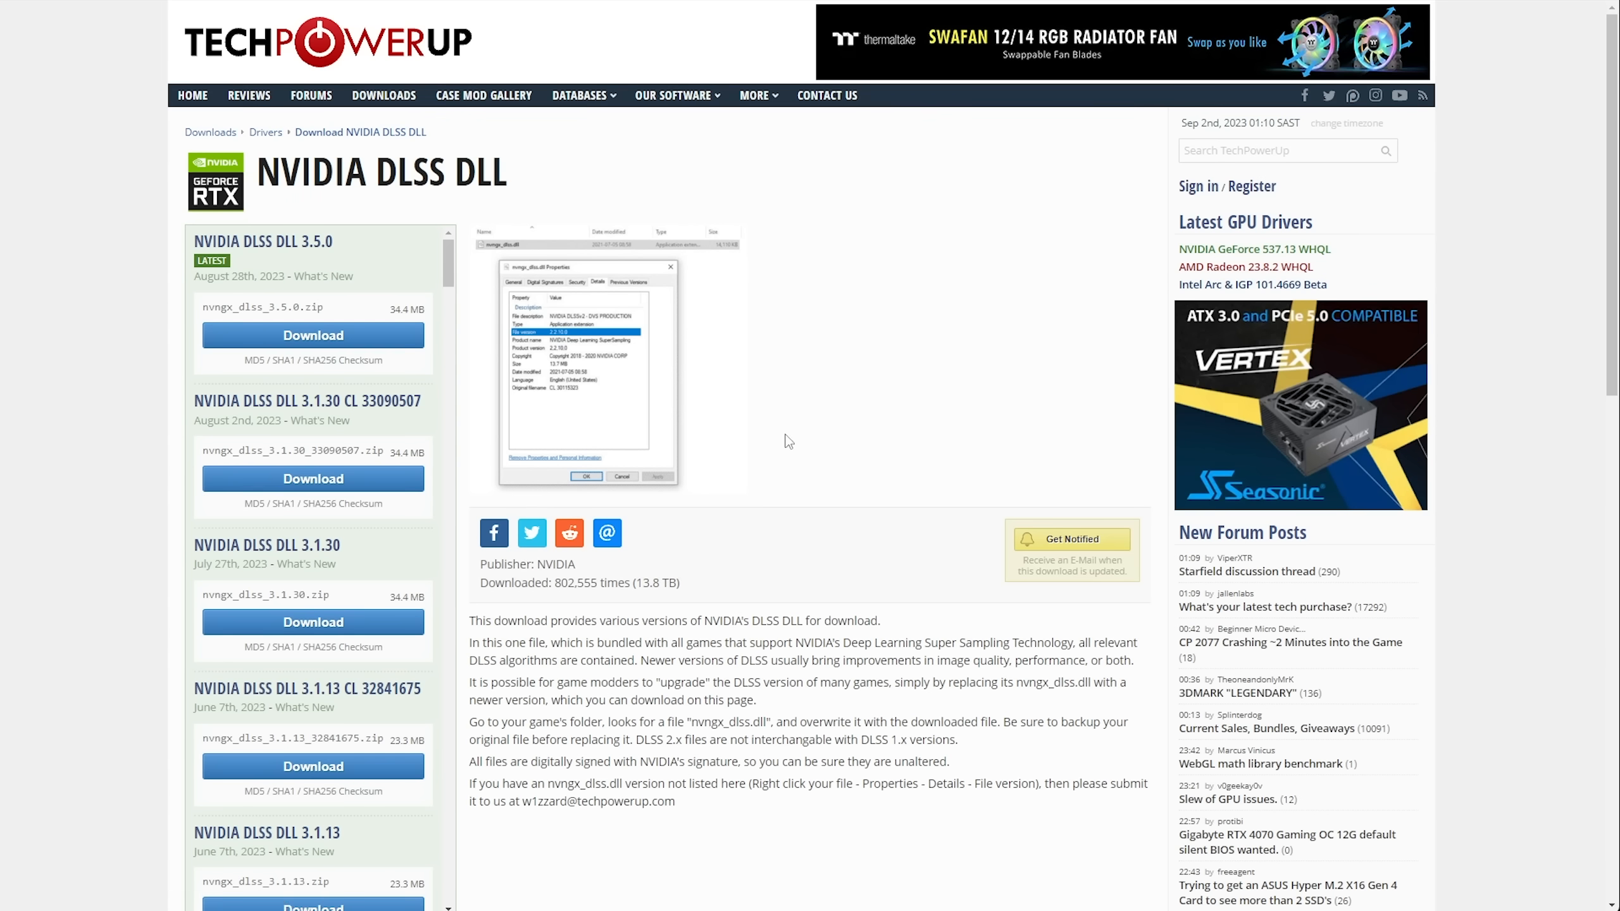
mouse_move(486, 422)
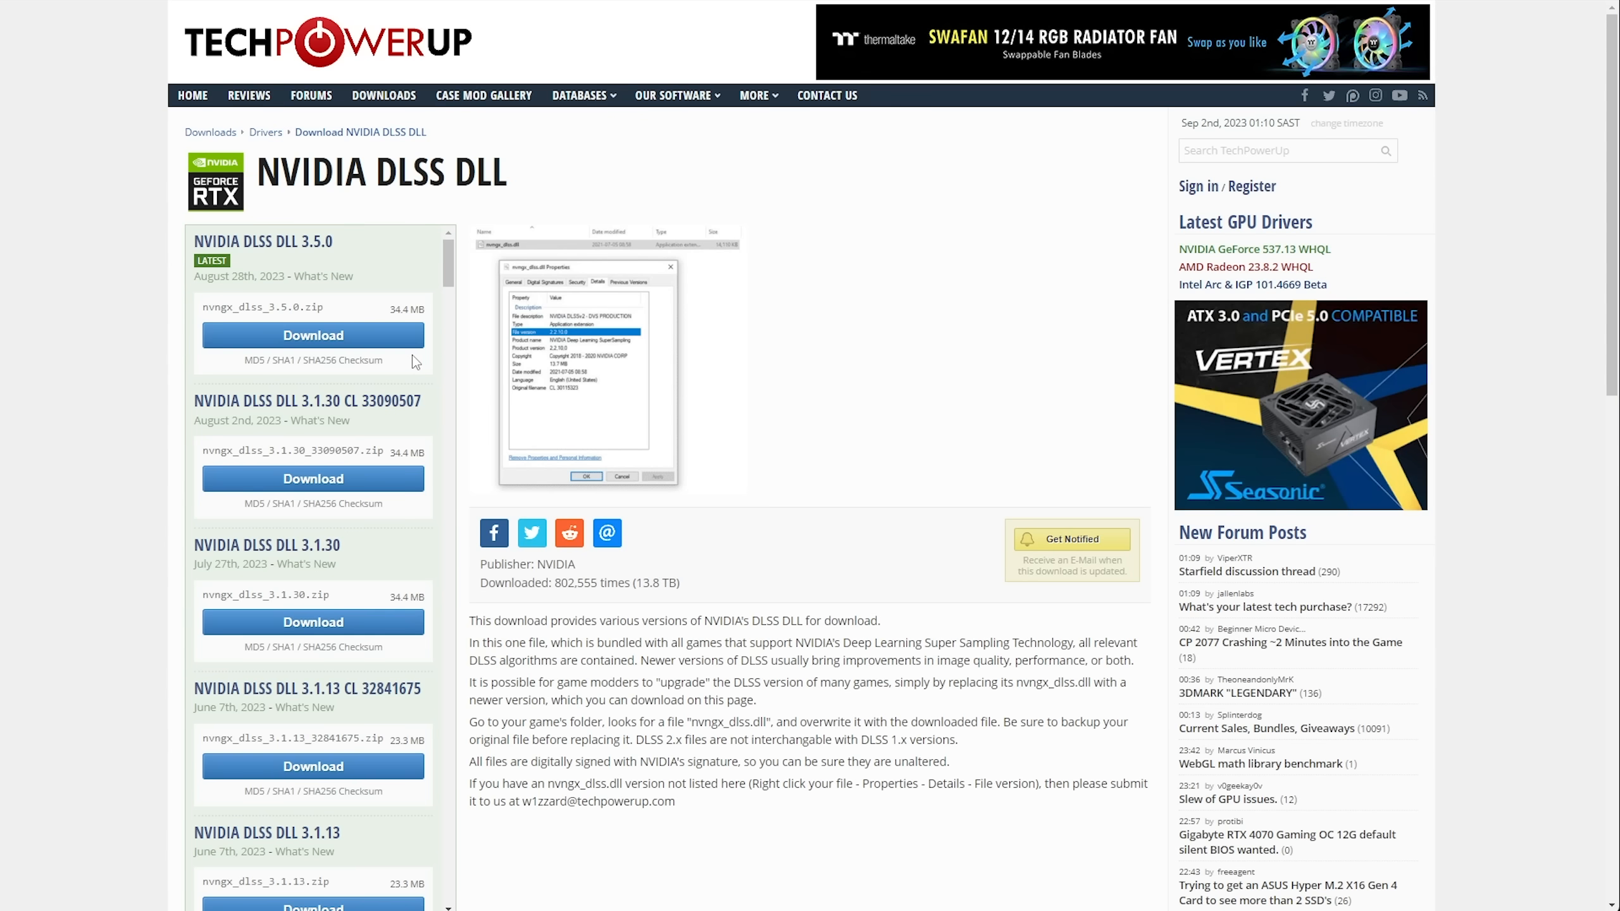
Download the NVIDIA DLSS DLL 3.5.0 zip from TechPowerUp.
click(312, 335)
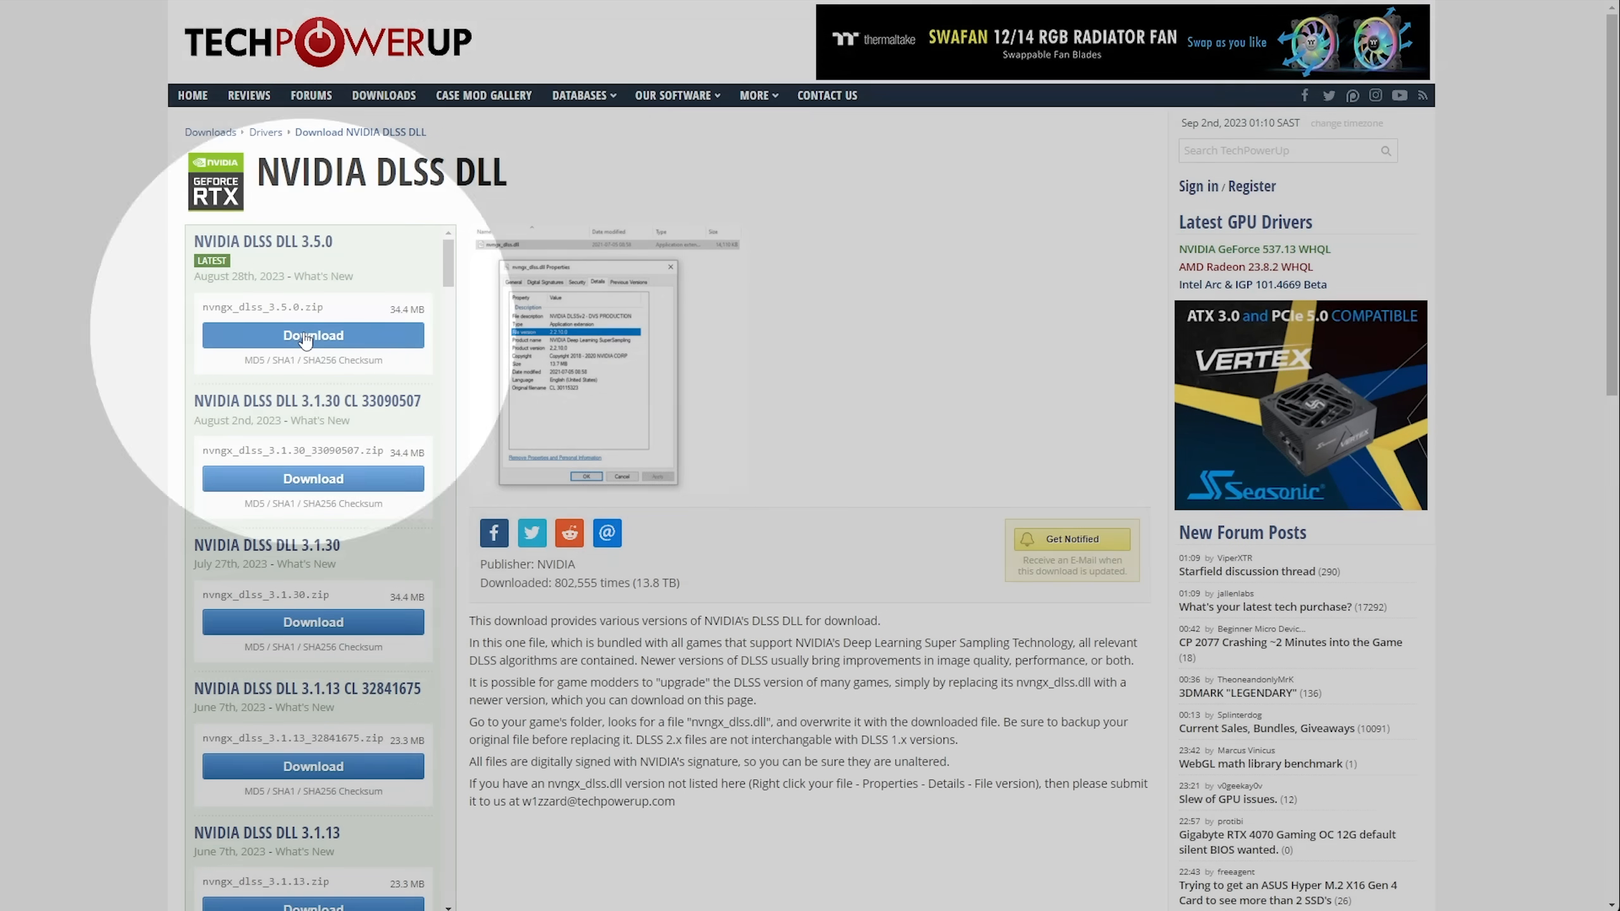
click(313, 335)
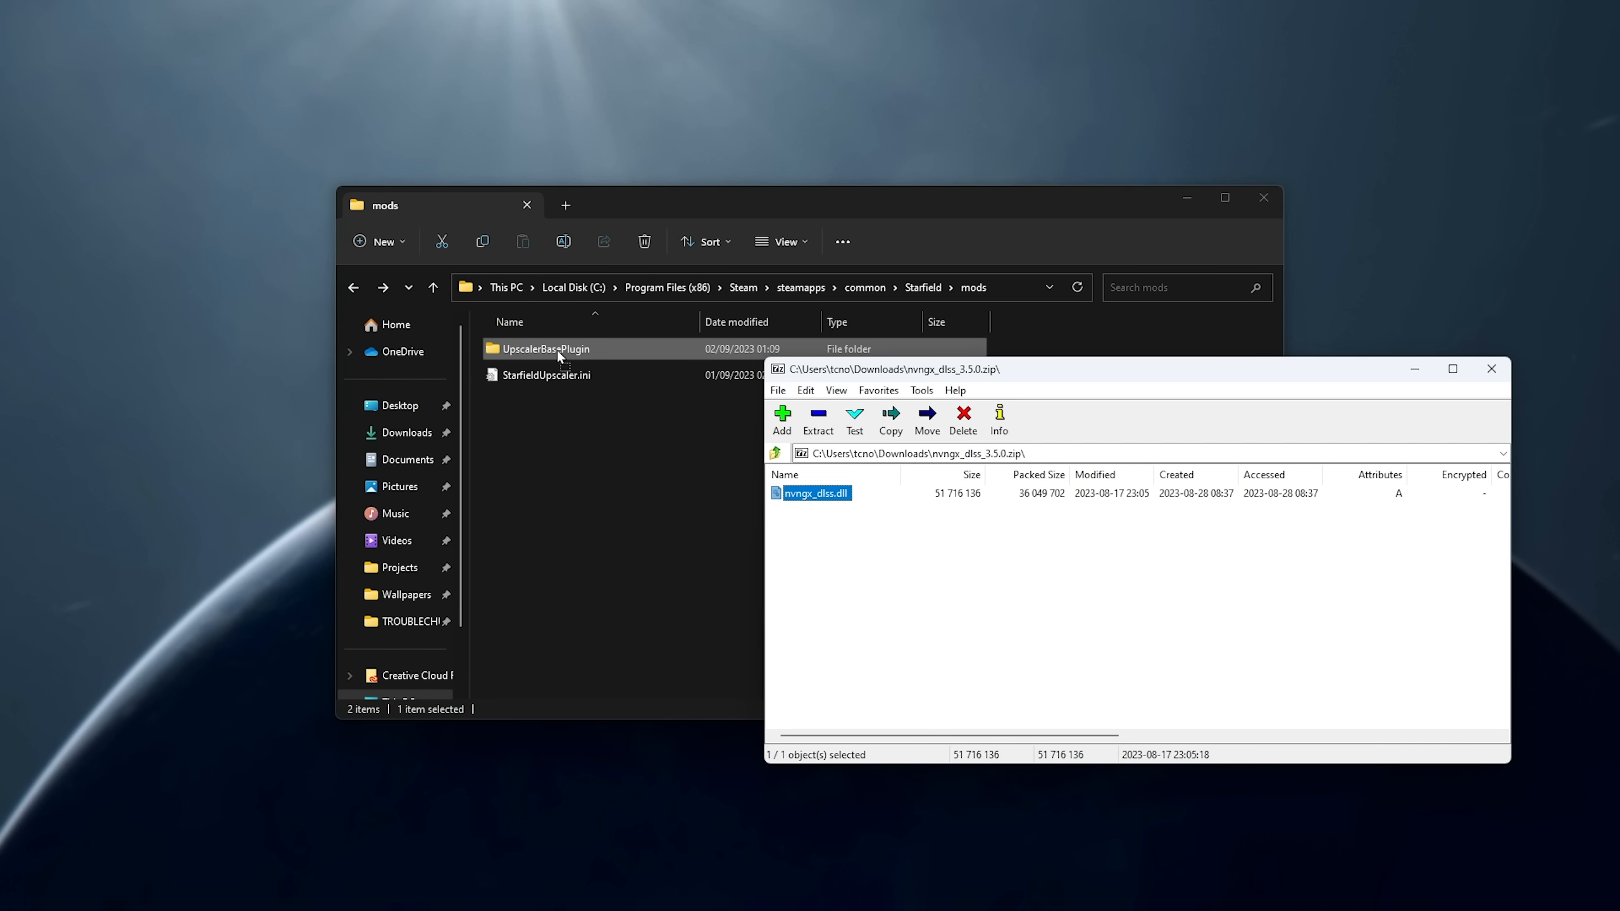
Place nvngx_dlss.dll in mods\UpscalerBasePlugin, then return to mods and open StarfieldUpscaler.ini.
double_click(545, 350)
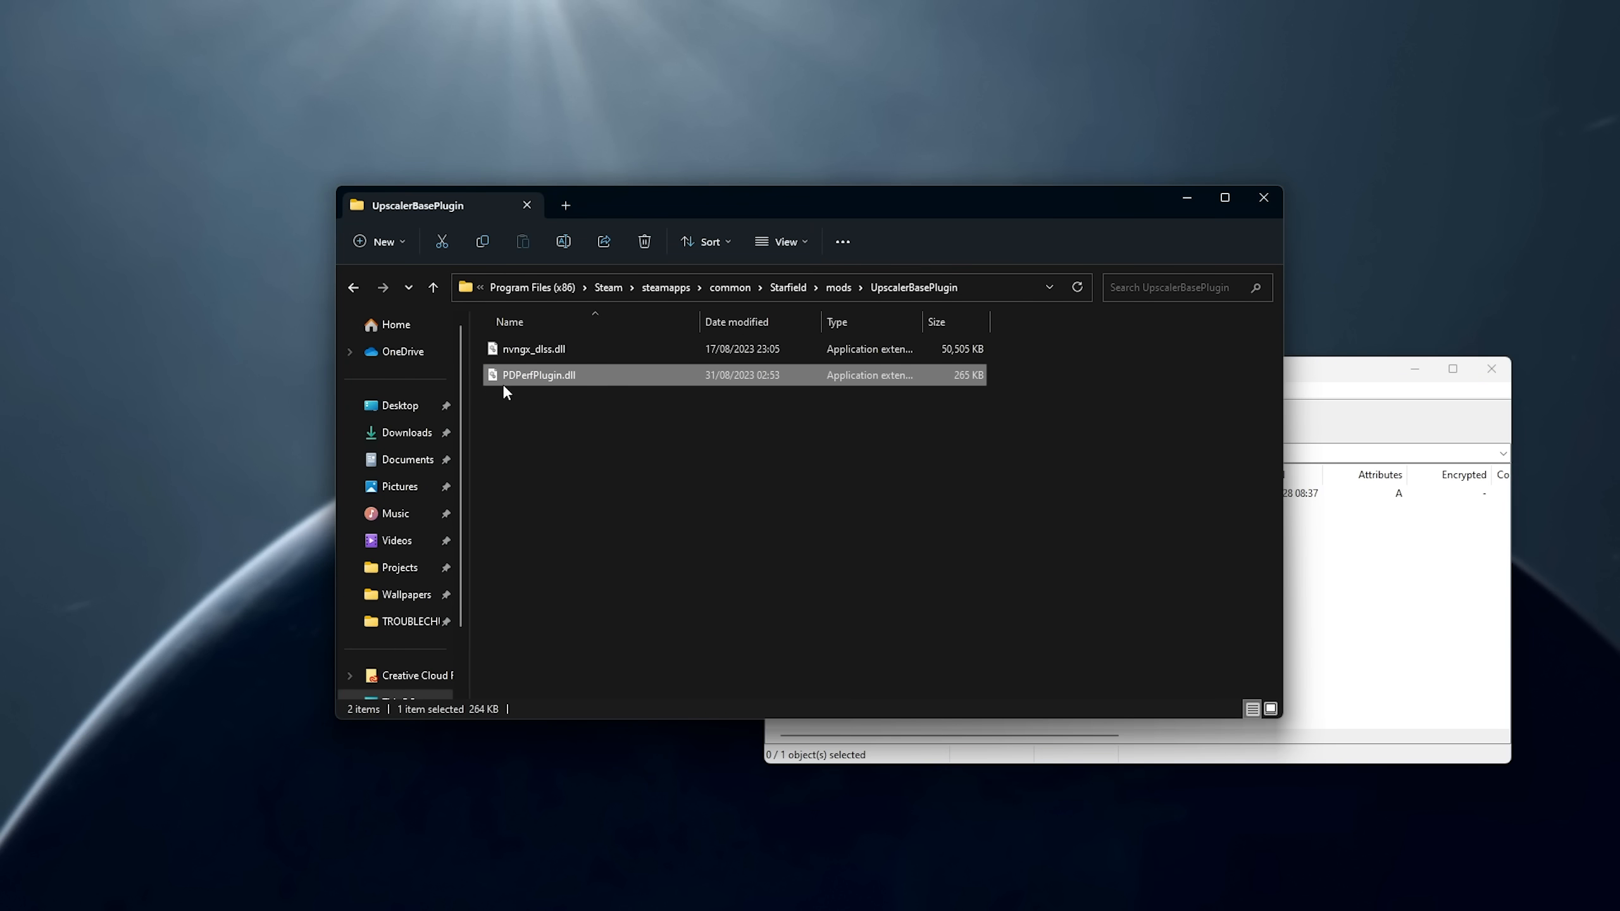
click(536, 349)
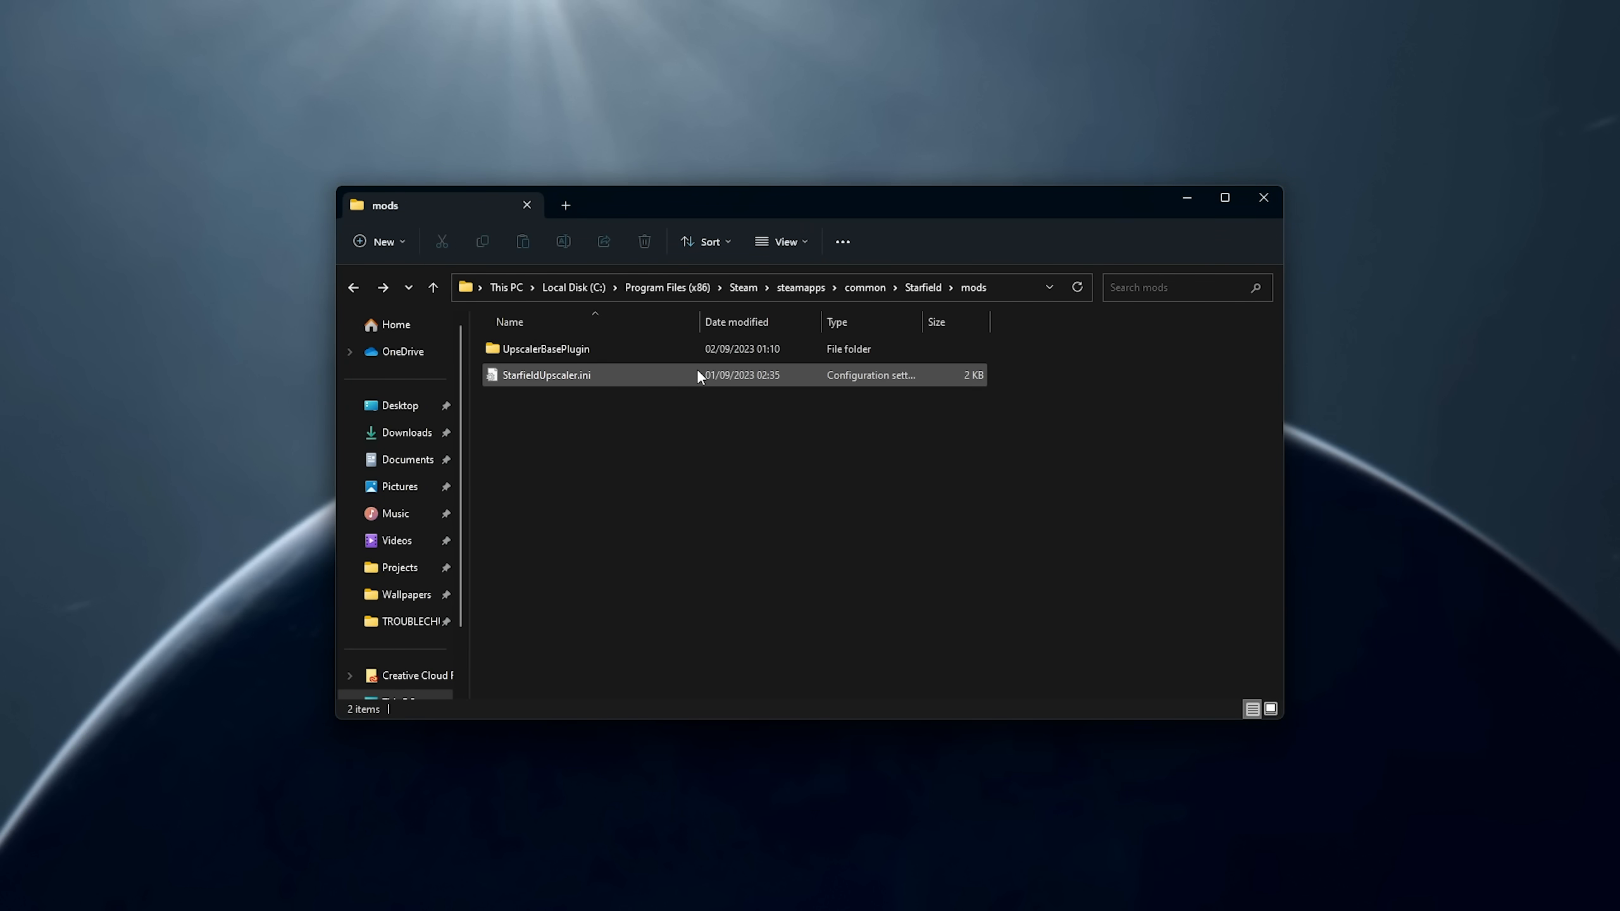
double_click(547, 375)
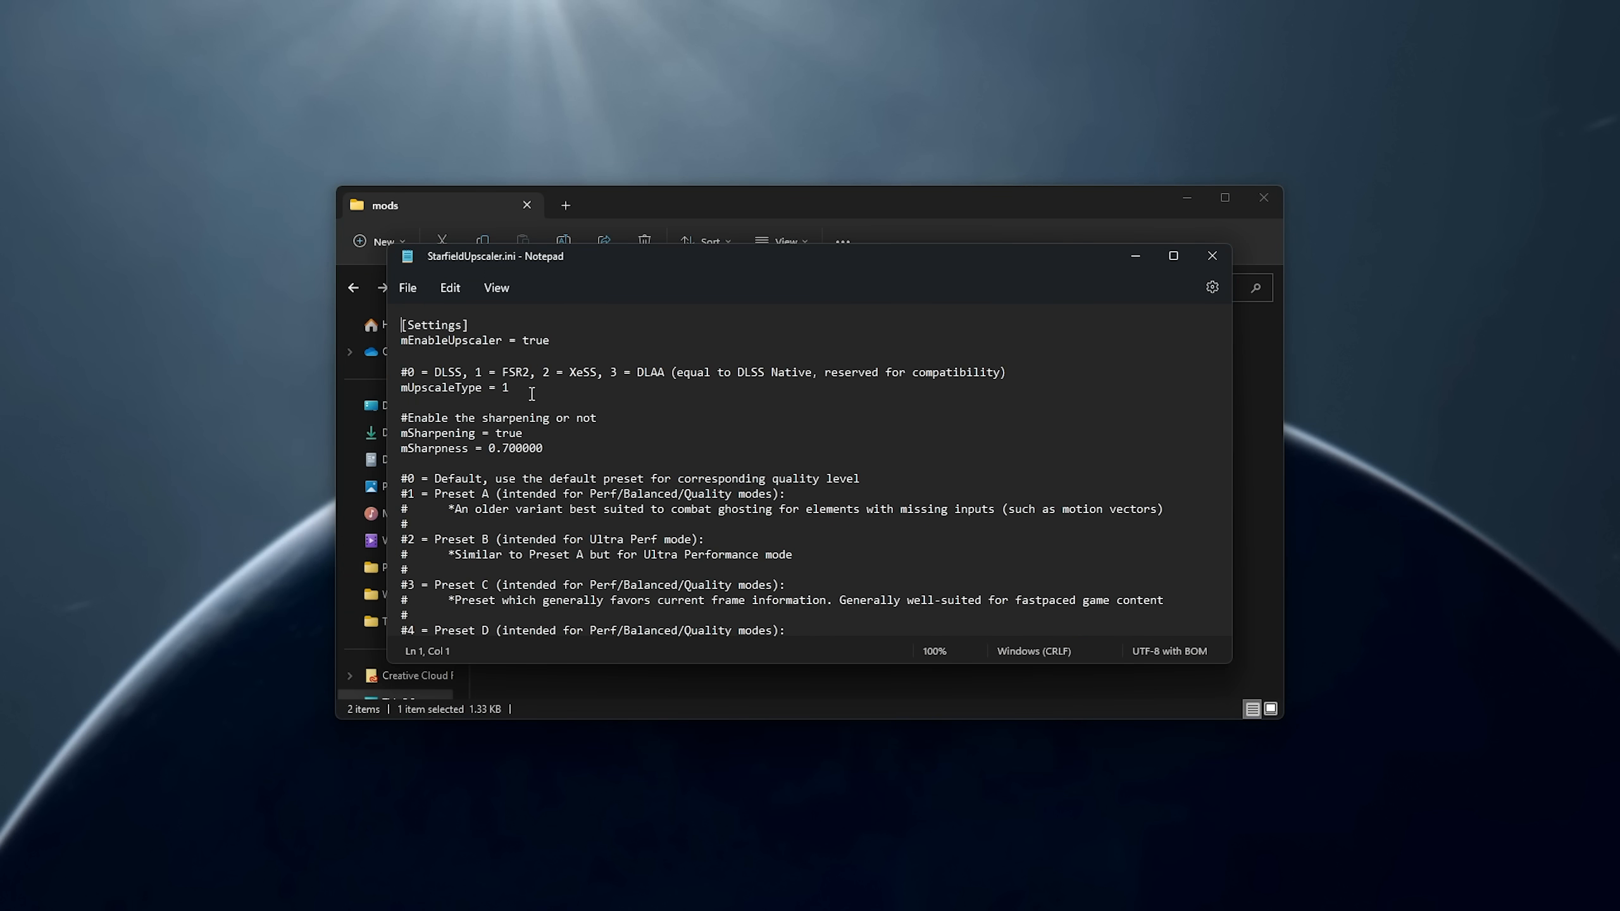
Review mUpscaleType, mSharpness, mDLSSPreset = 6 and hotkeys 611/520, then close Notepad.
click(515, 372)
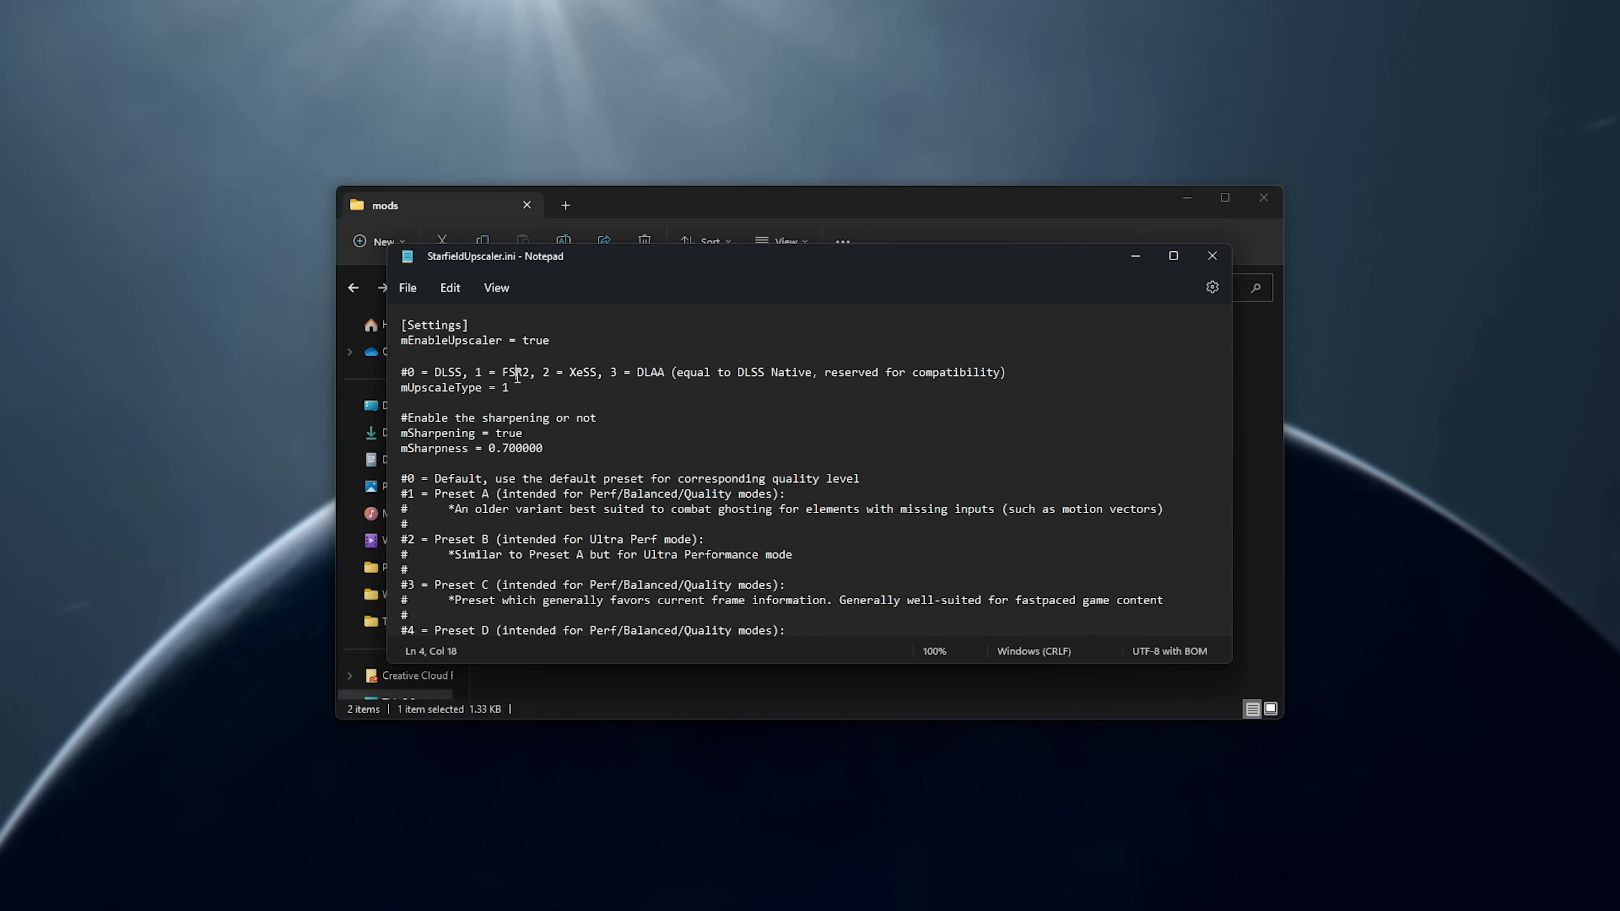
double_click(651, 372)
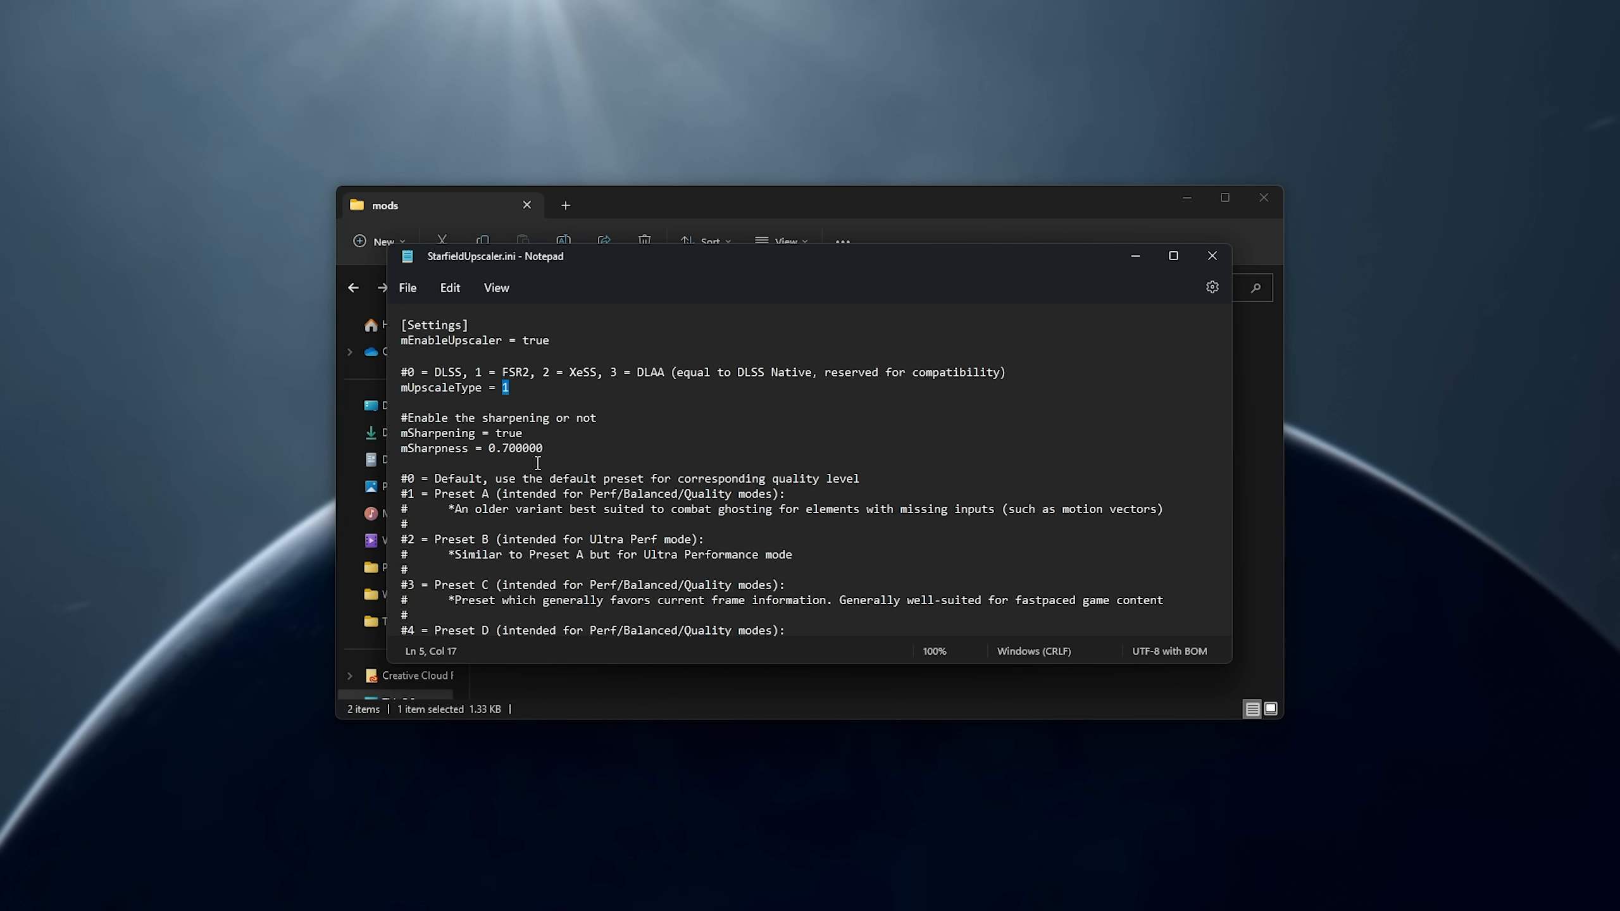
double_click(522, 447)
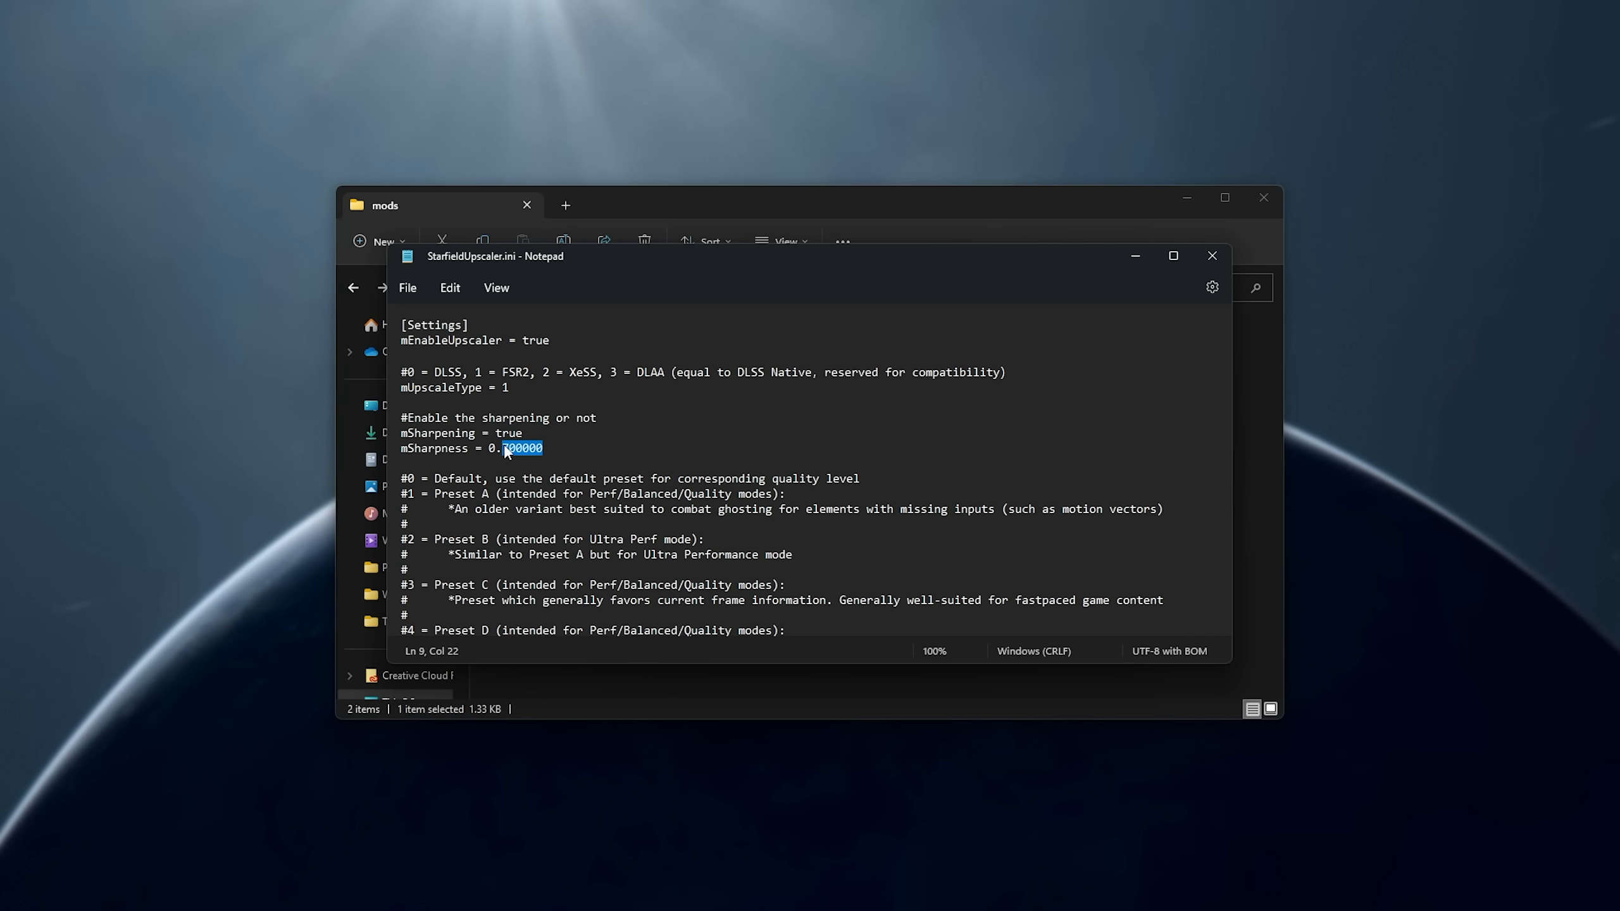
scroll(down, 3)
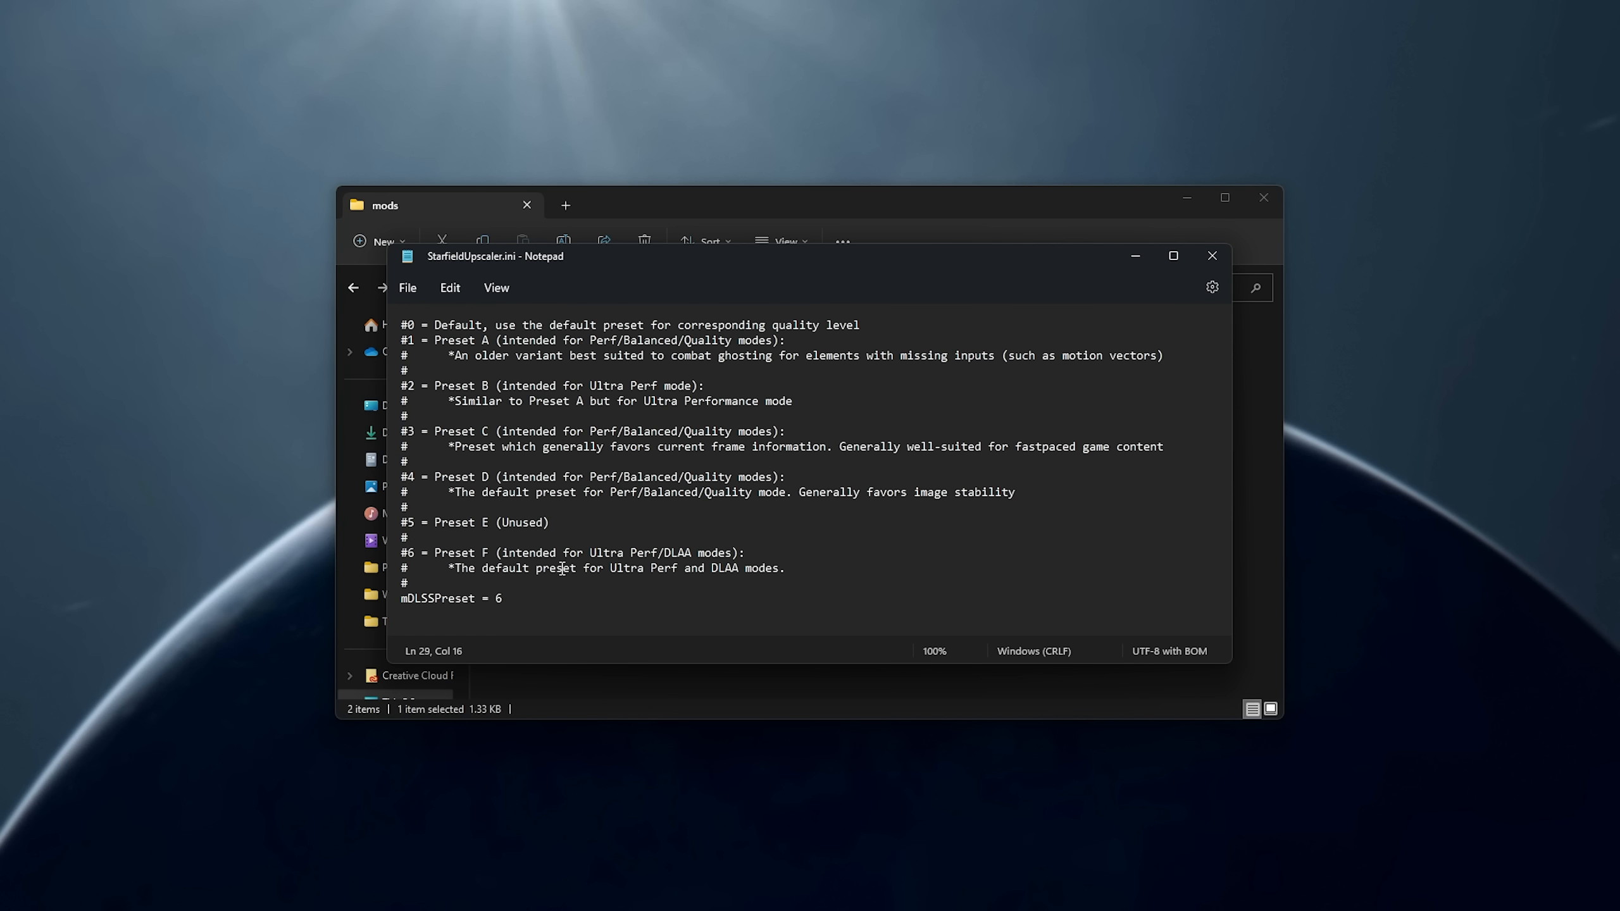
scroll(down, 3)
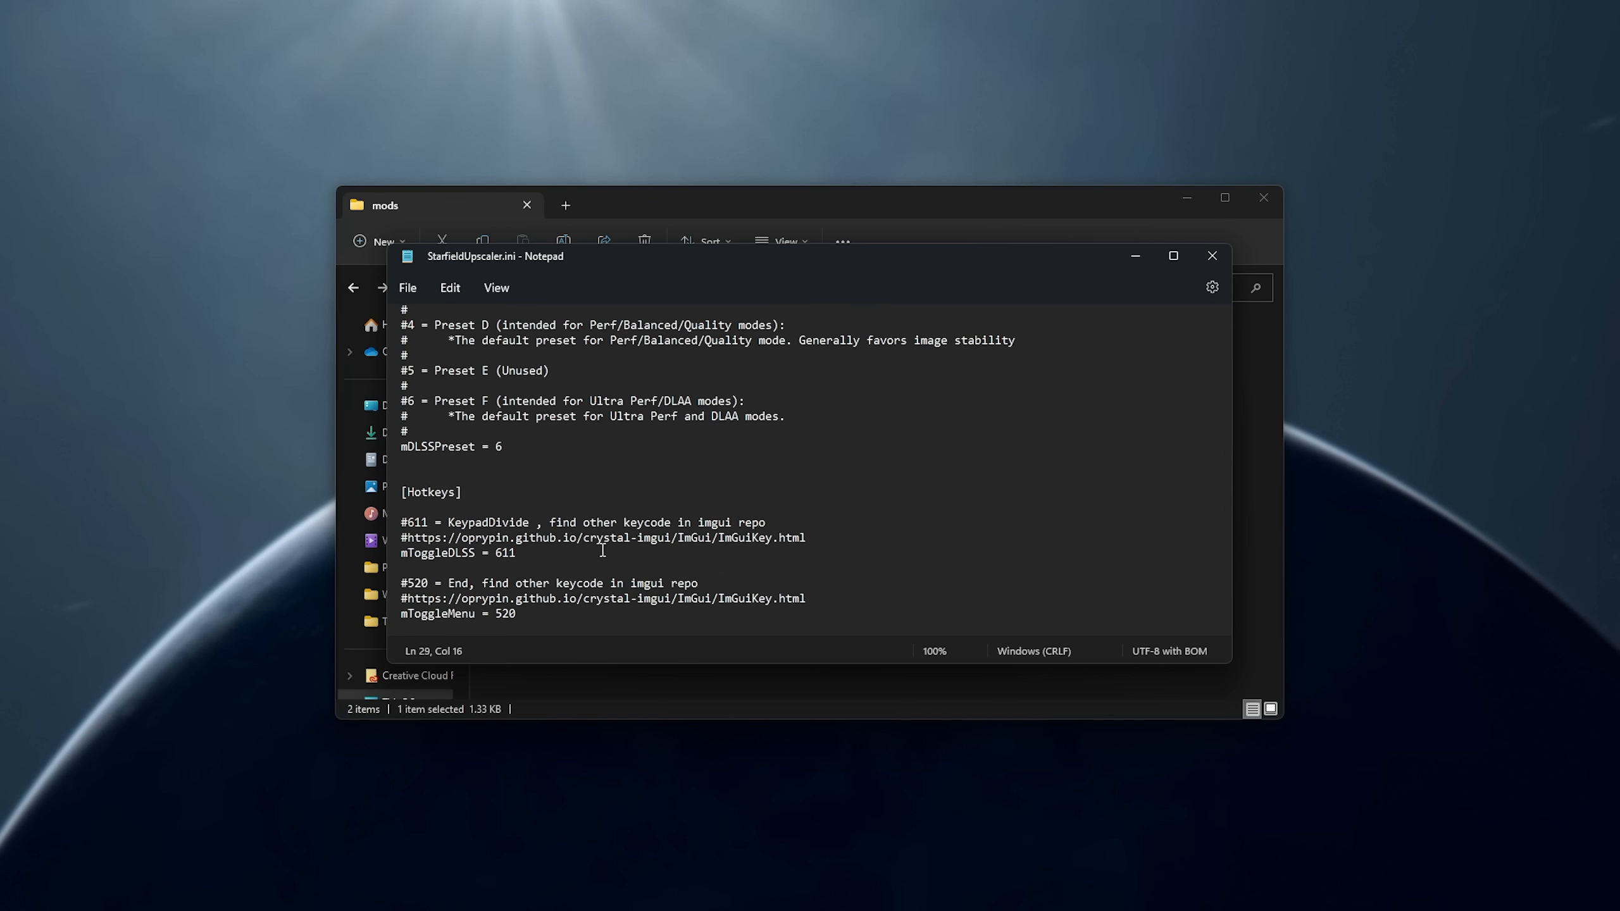
mouse_move(666, 458)
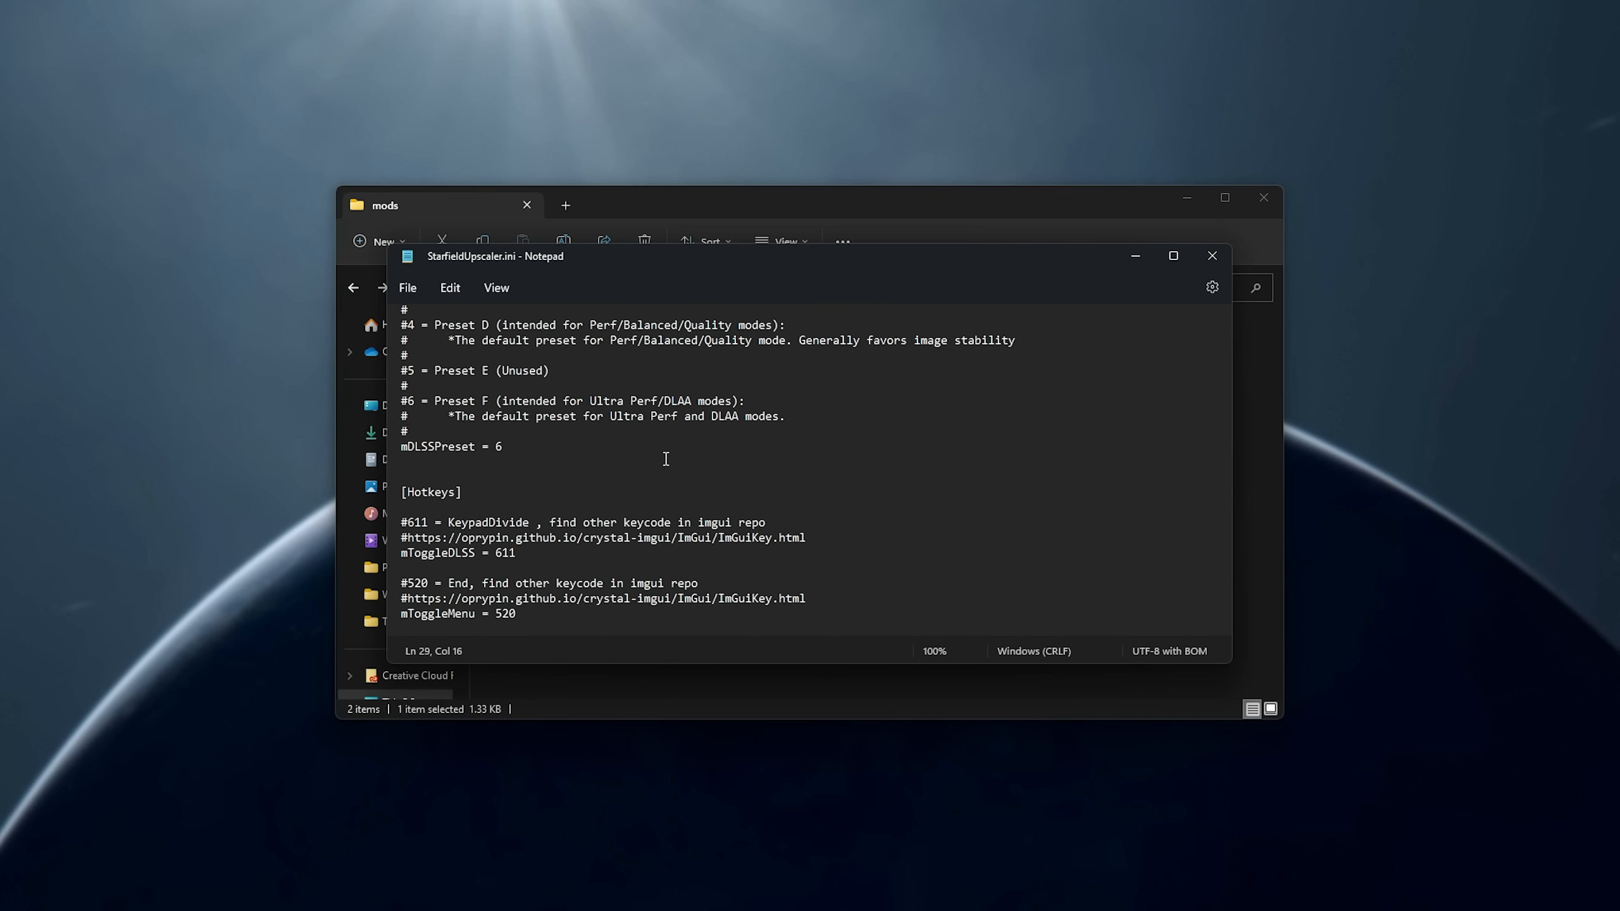
double_click(438, 551)
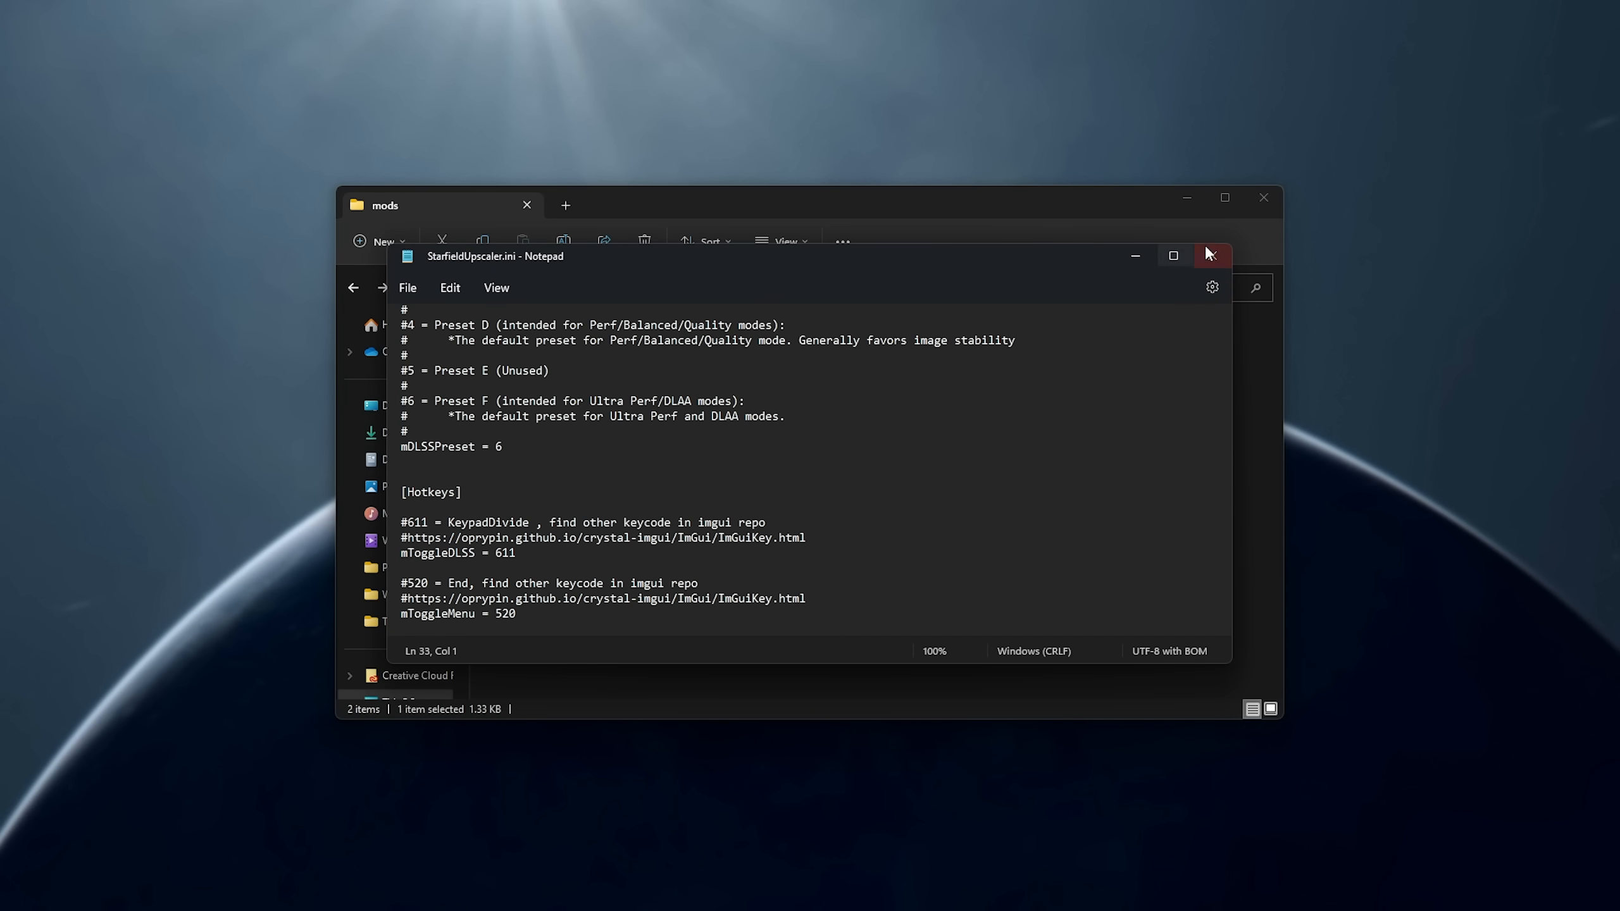
click(1212, 256)
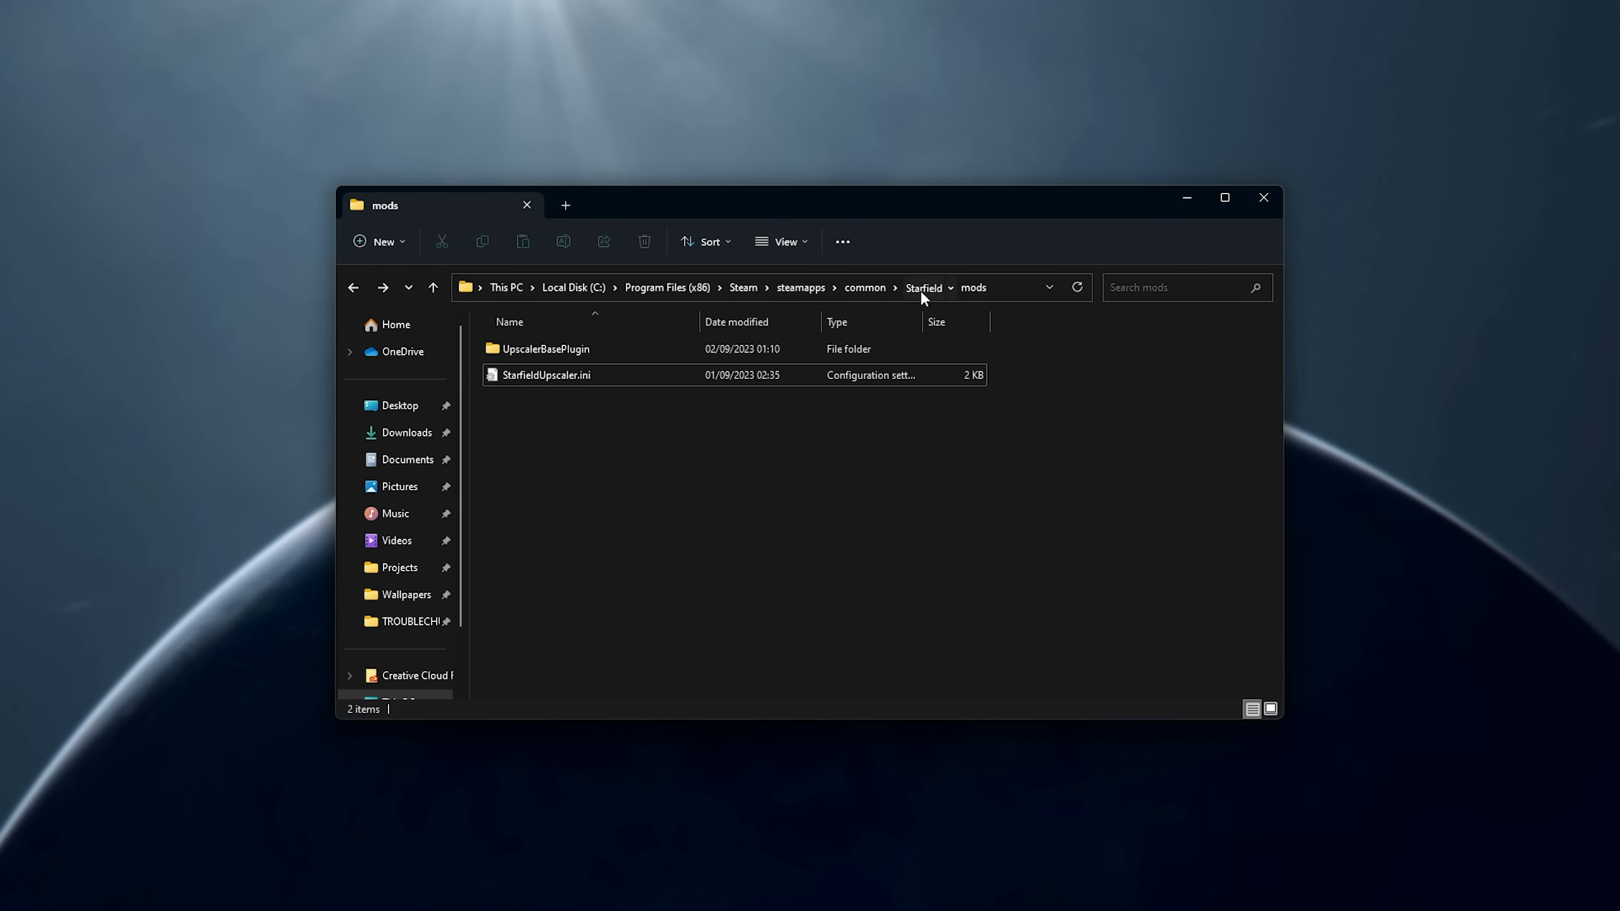
Go up to the Starfield install folder via the address-bar breadcrumb.
click(924, 287)
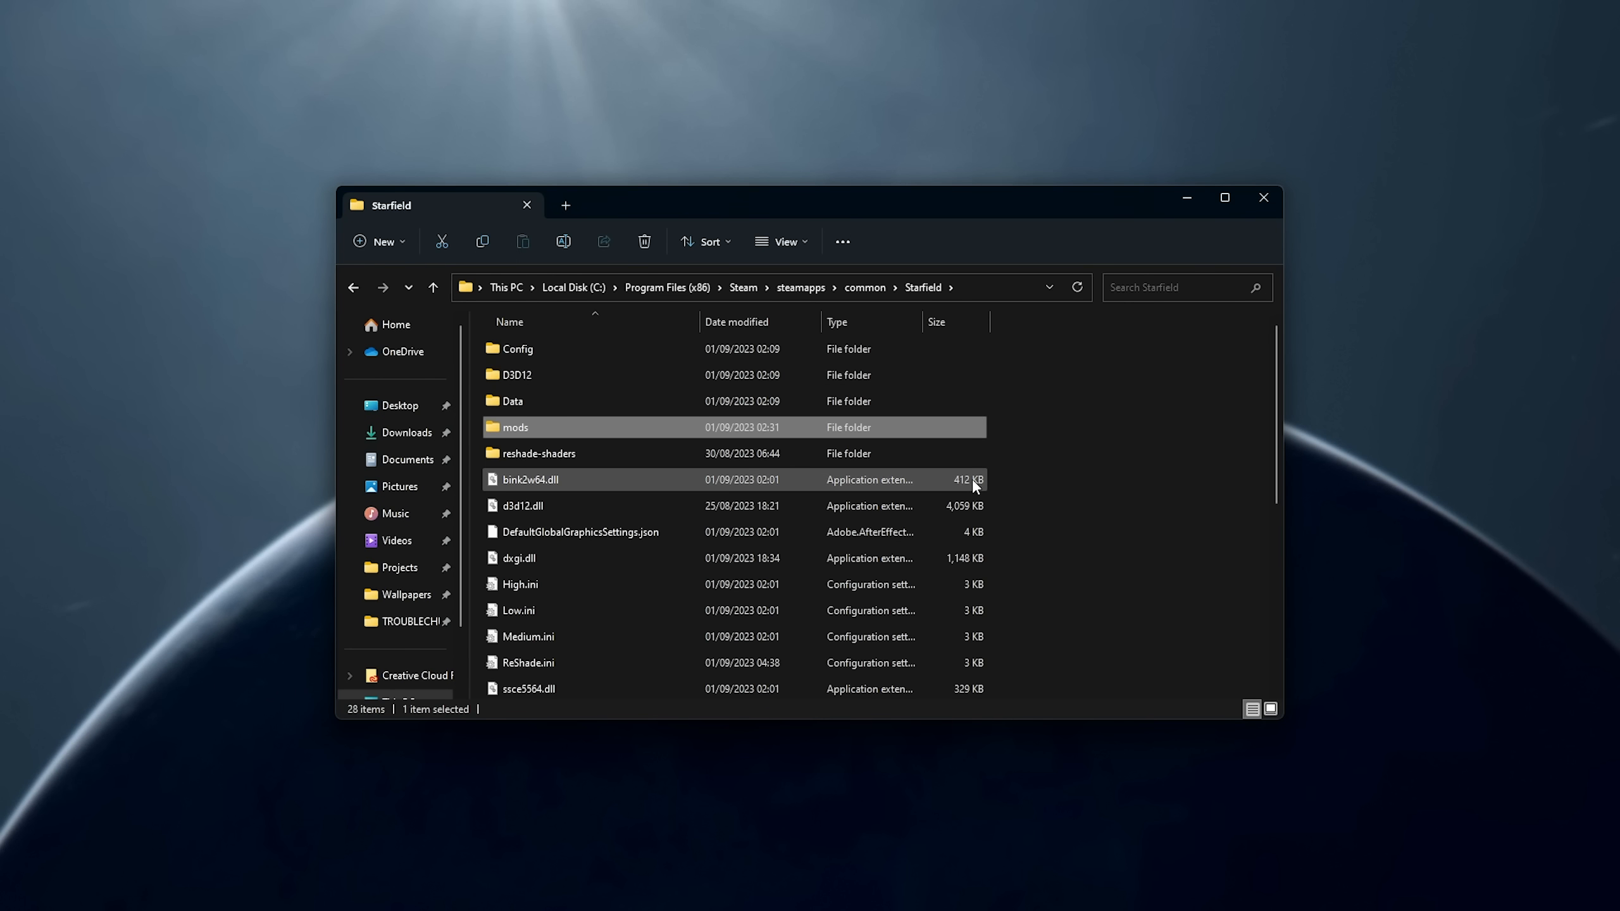
mouse_move(610, 850)
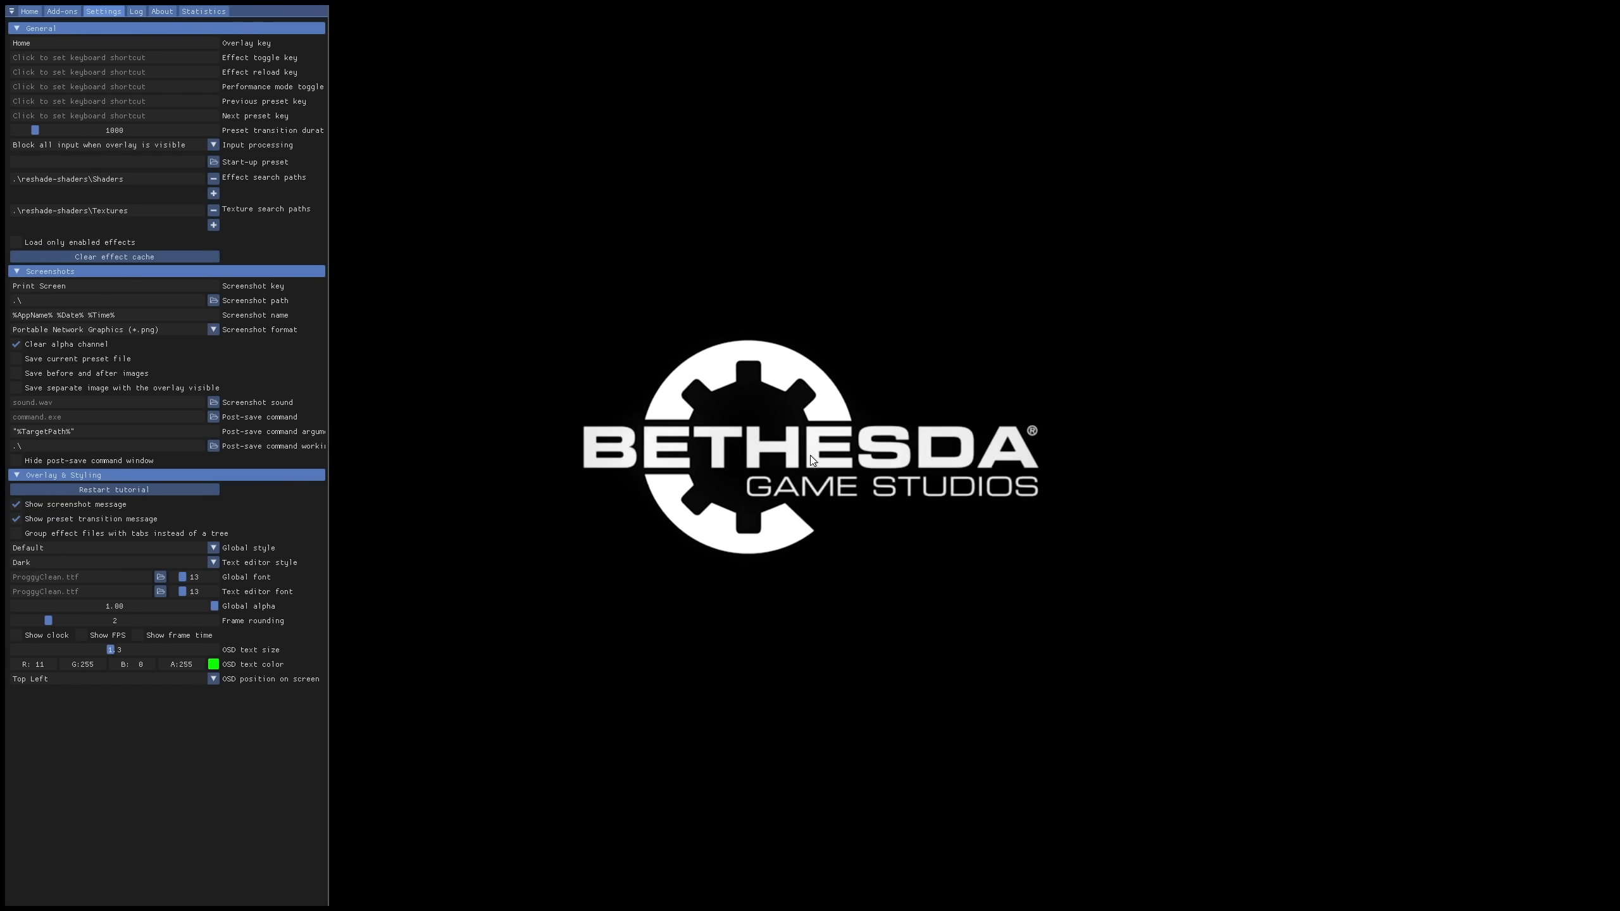
In the ReShade Add-ons overlay, expand Starfield Upscaler and choose DLSS Preset F.
click(60, 10)
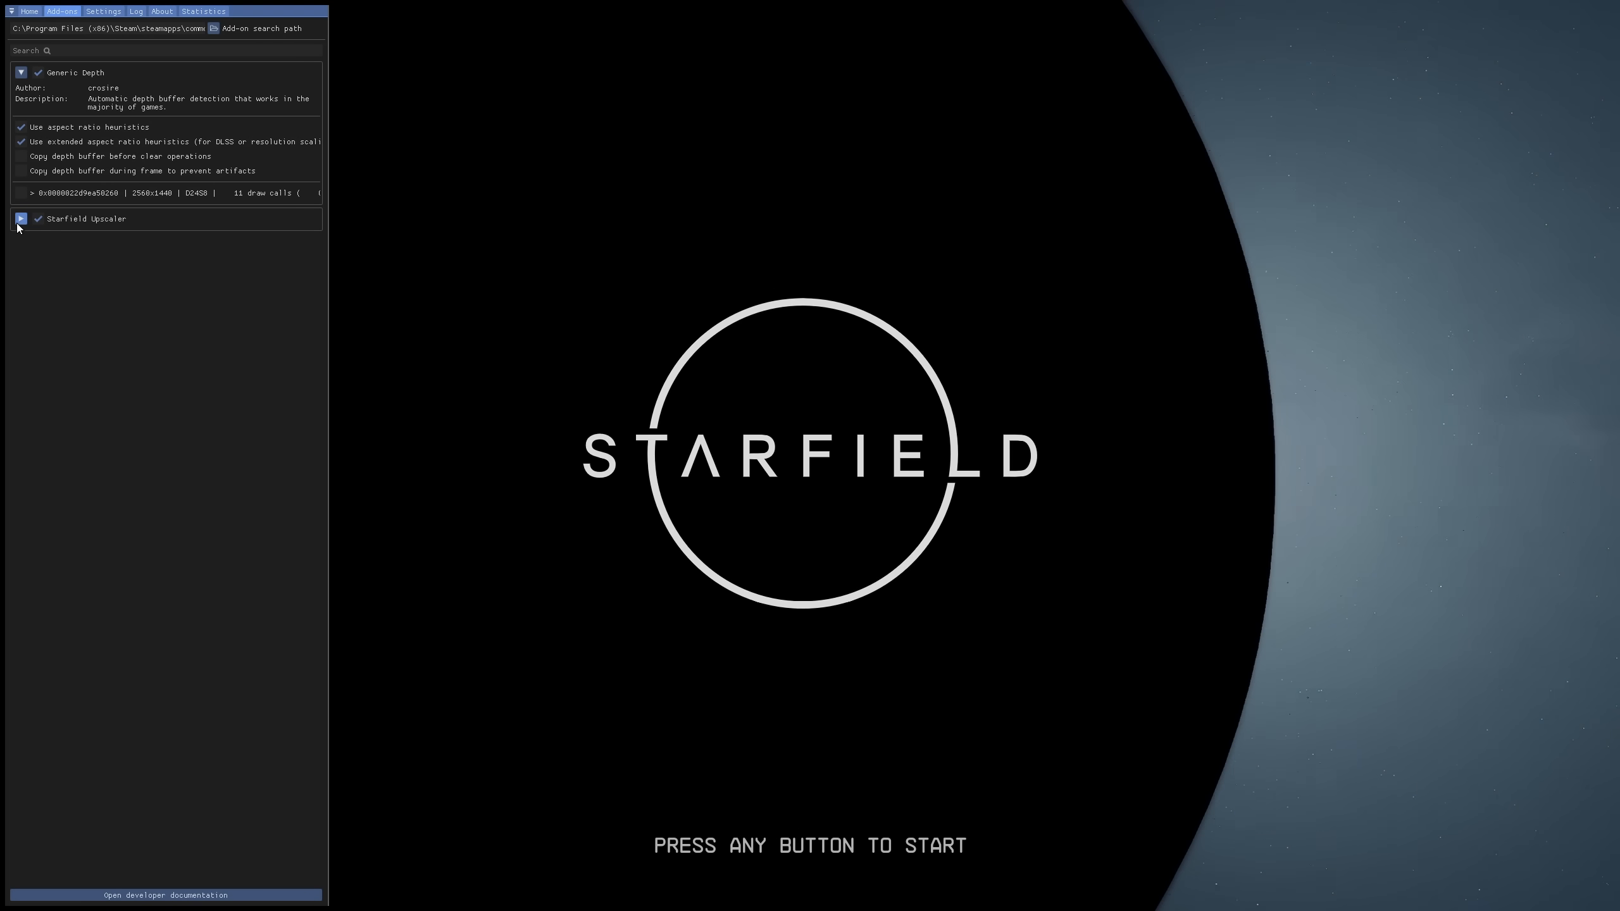
click(20, 219)
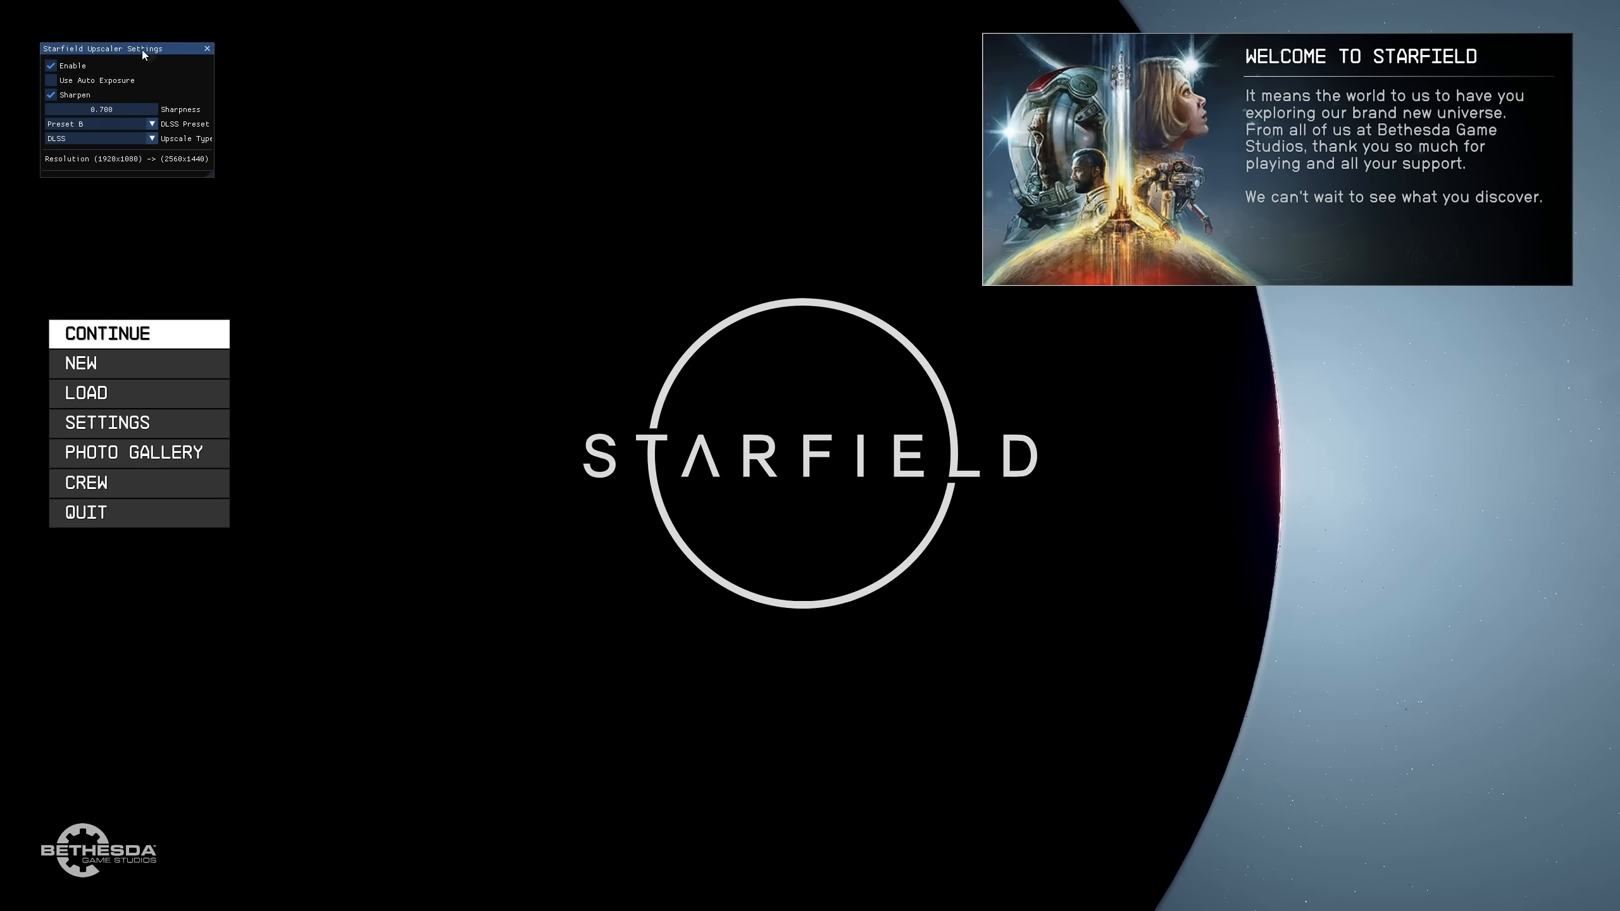
click(49, 66)
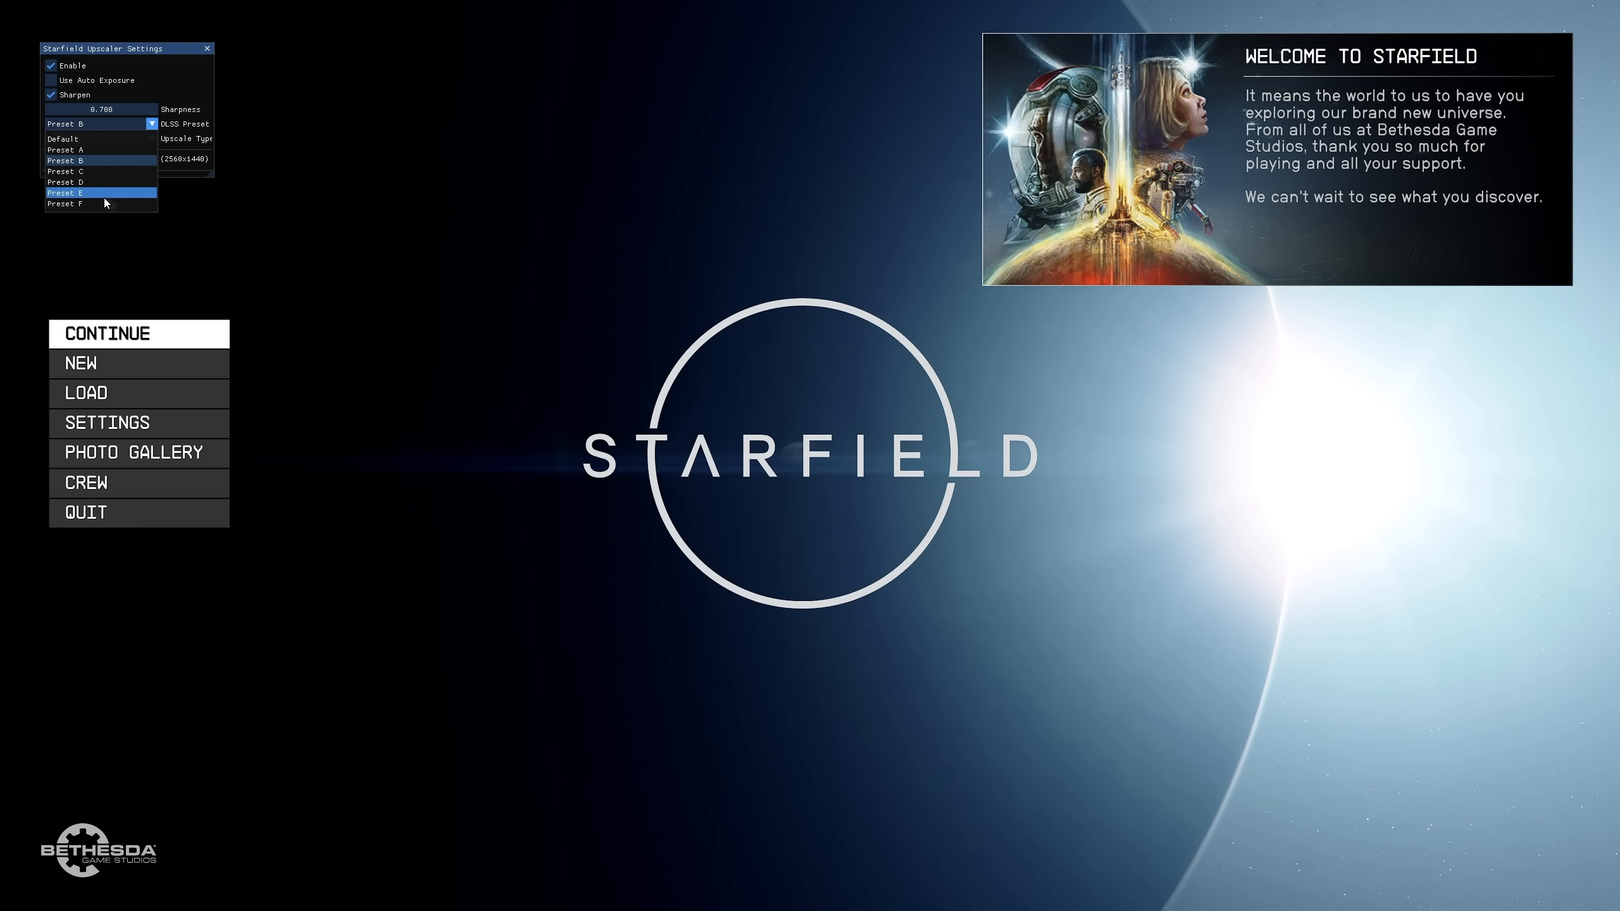
click(65, 204)
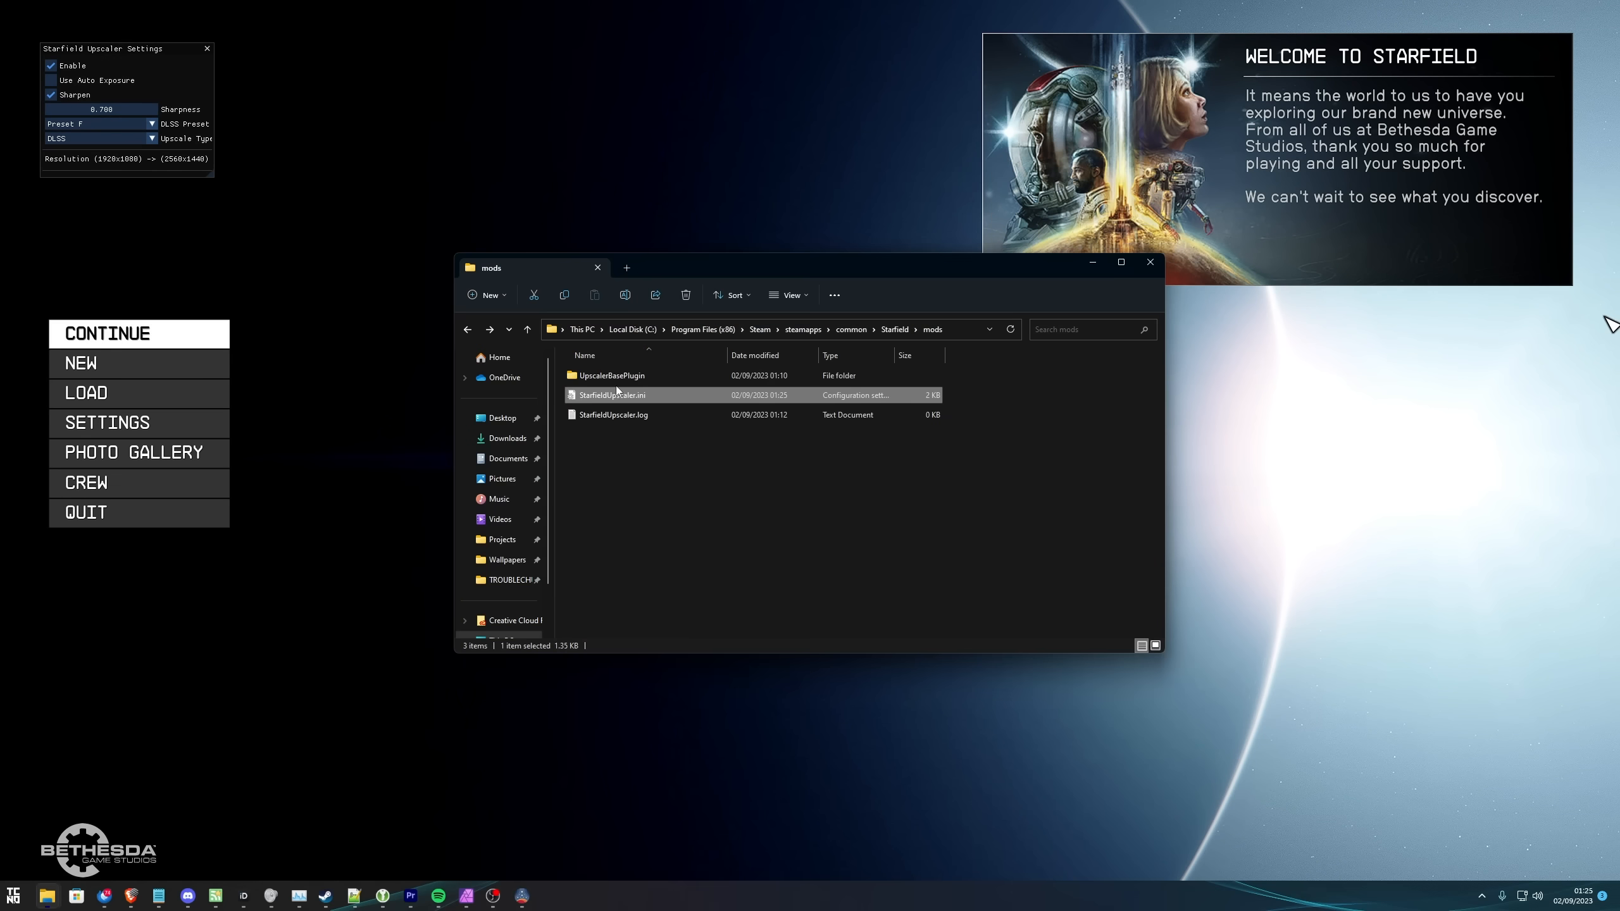
Reopen StarfieldUpscaler.ini and scroll to the preset notes showing mDLSSPreset = 6.
double_click(613, 394)
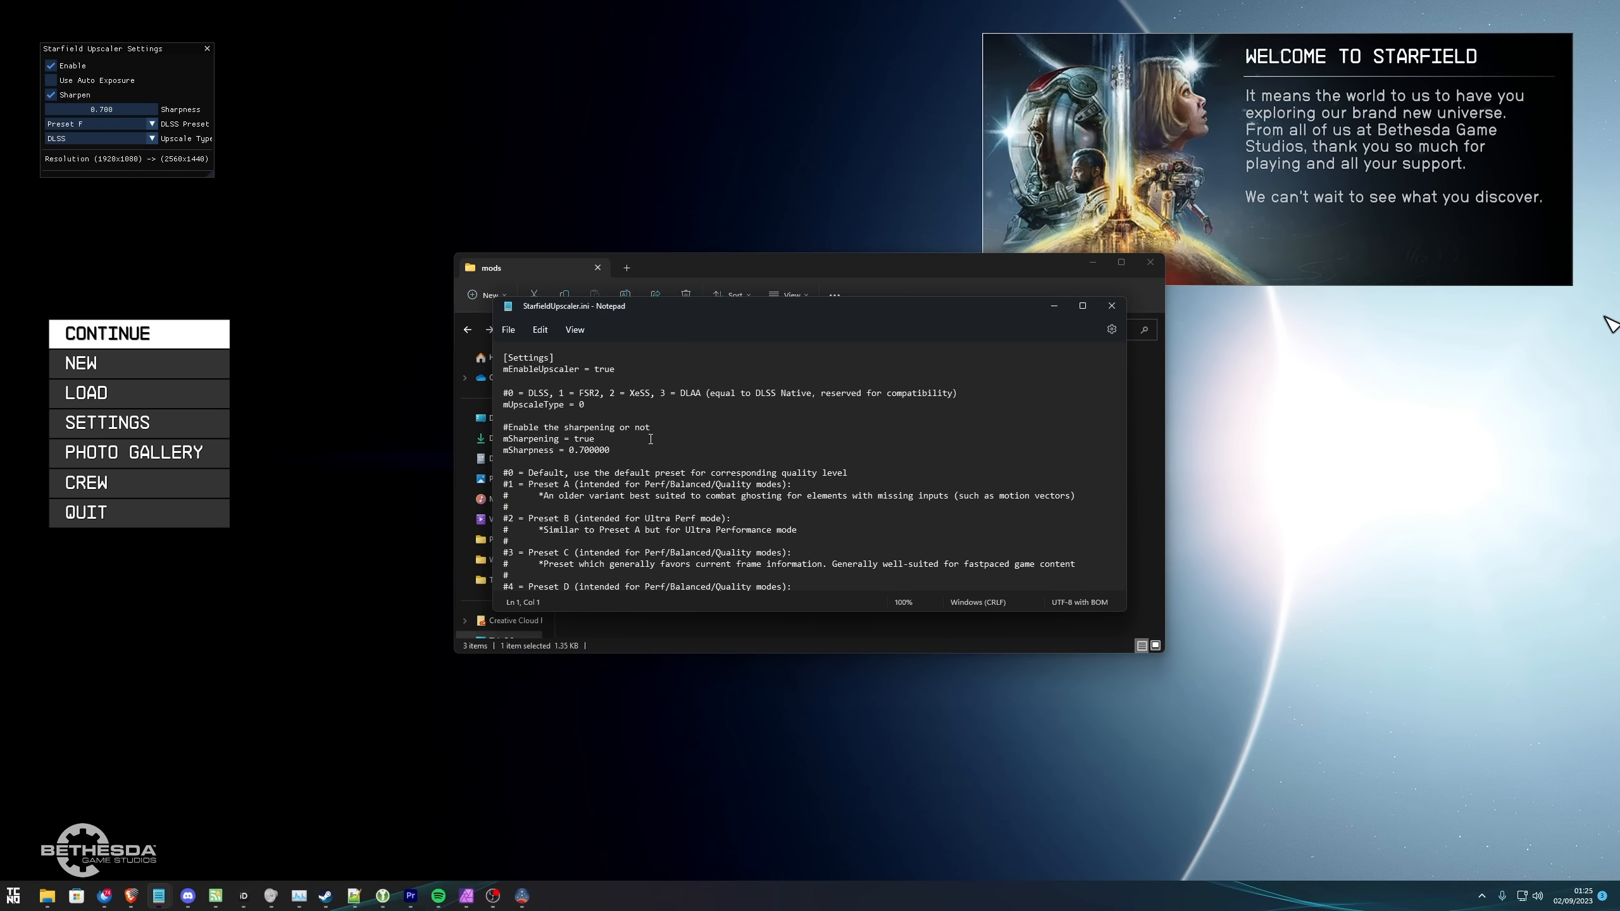
scroll(down, 3)
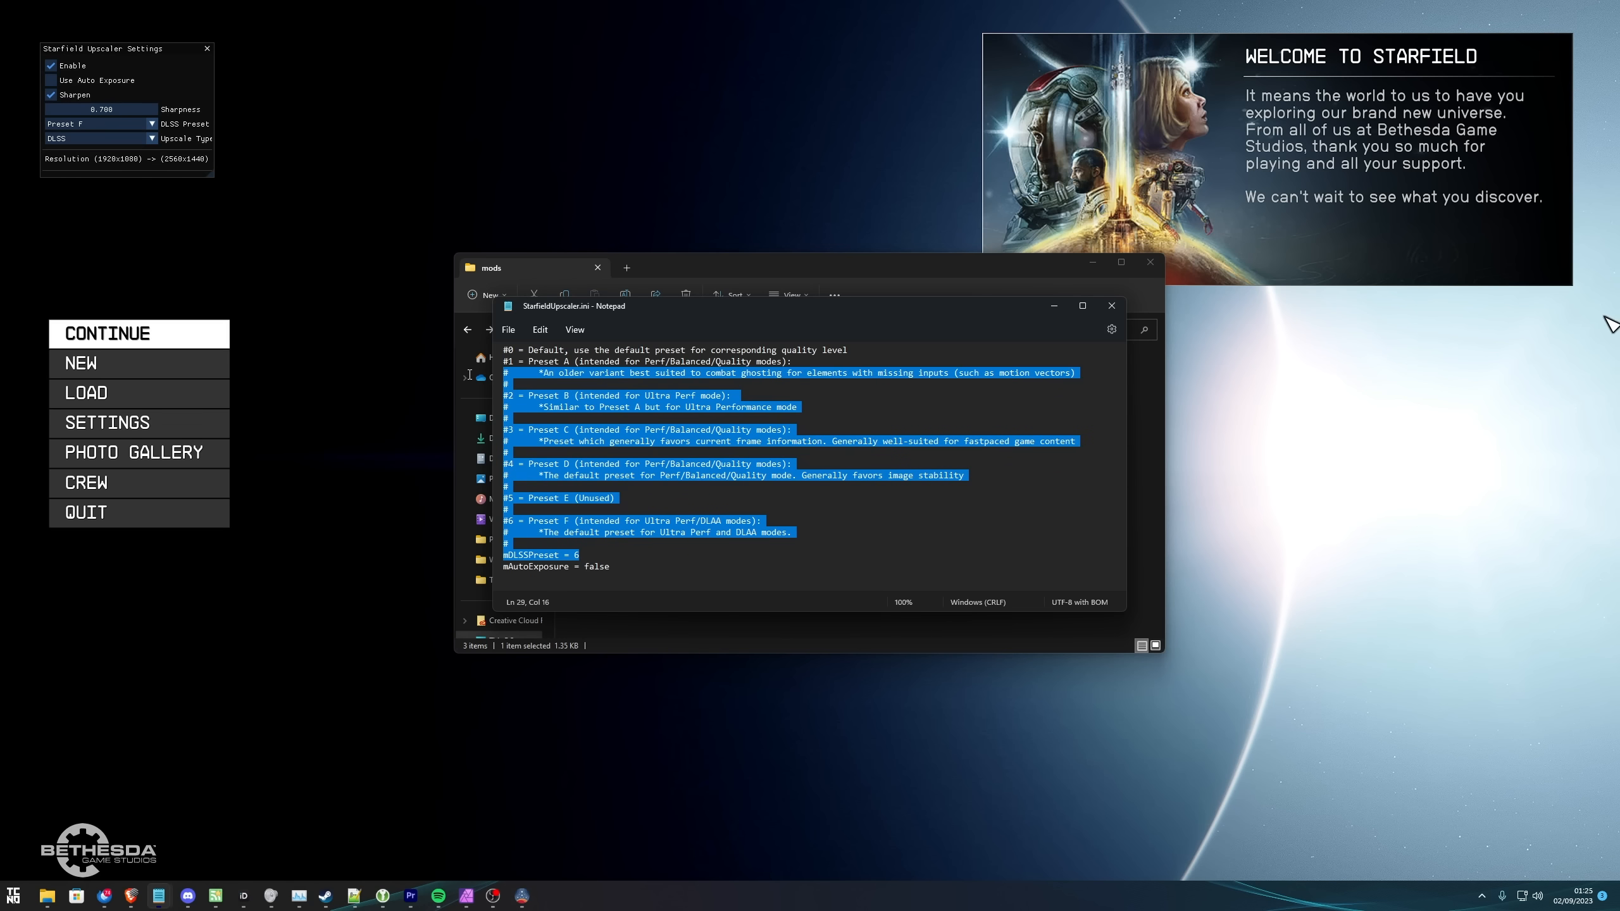
click(554, 531)
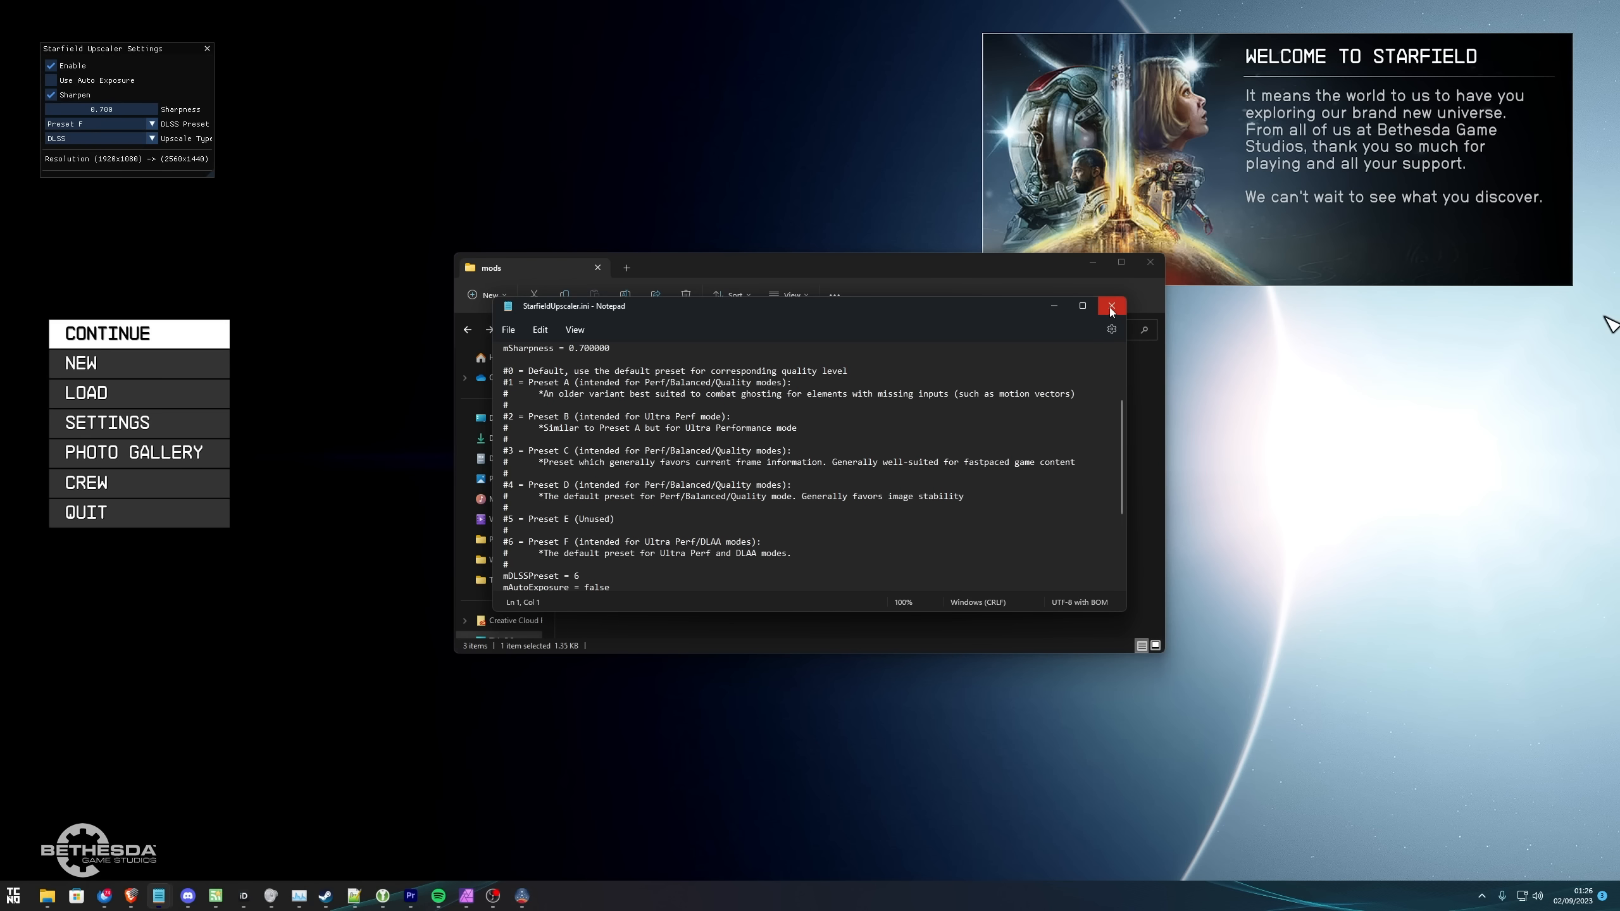
Close Notepad, hide the upscaler overlay and show Starfield's Display settings (Upscaling: CAS).
click(1111, 306)
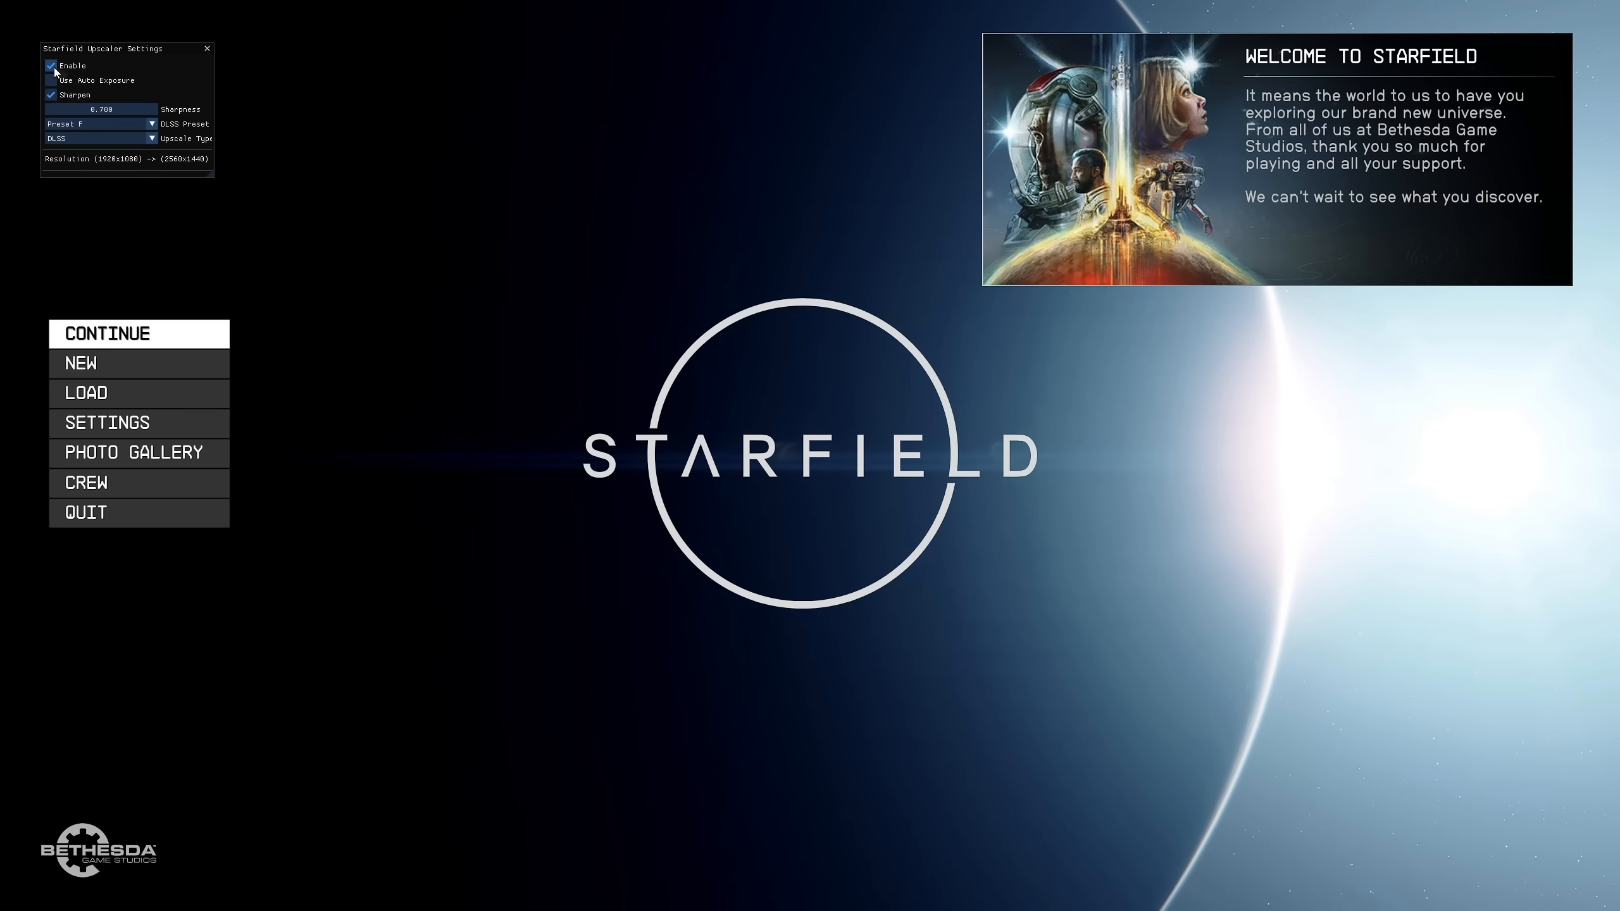
click(50, 66)
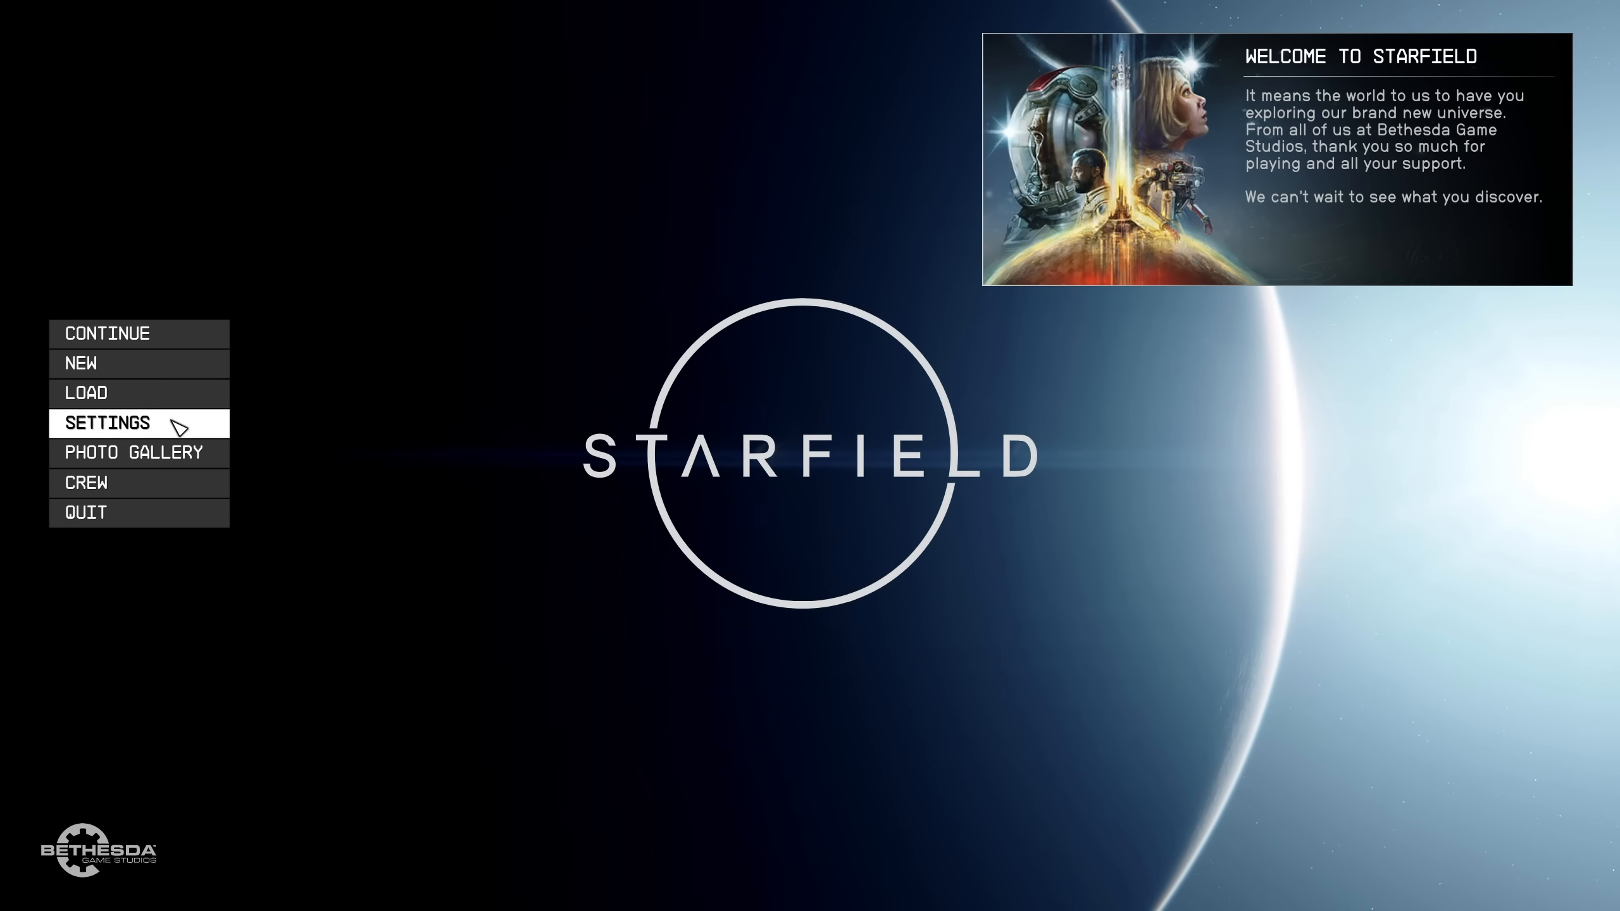
click(112, 423)
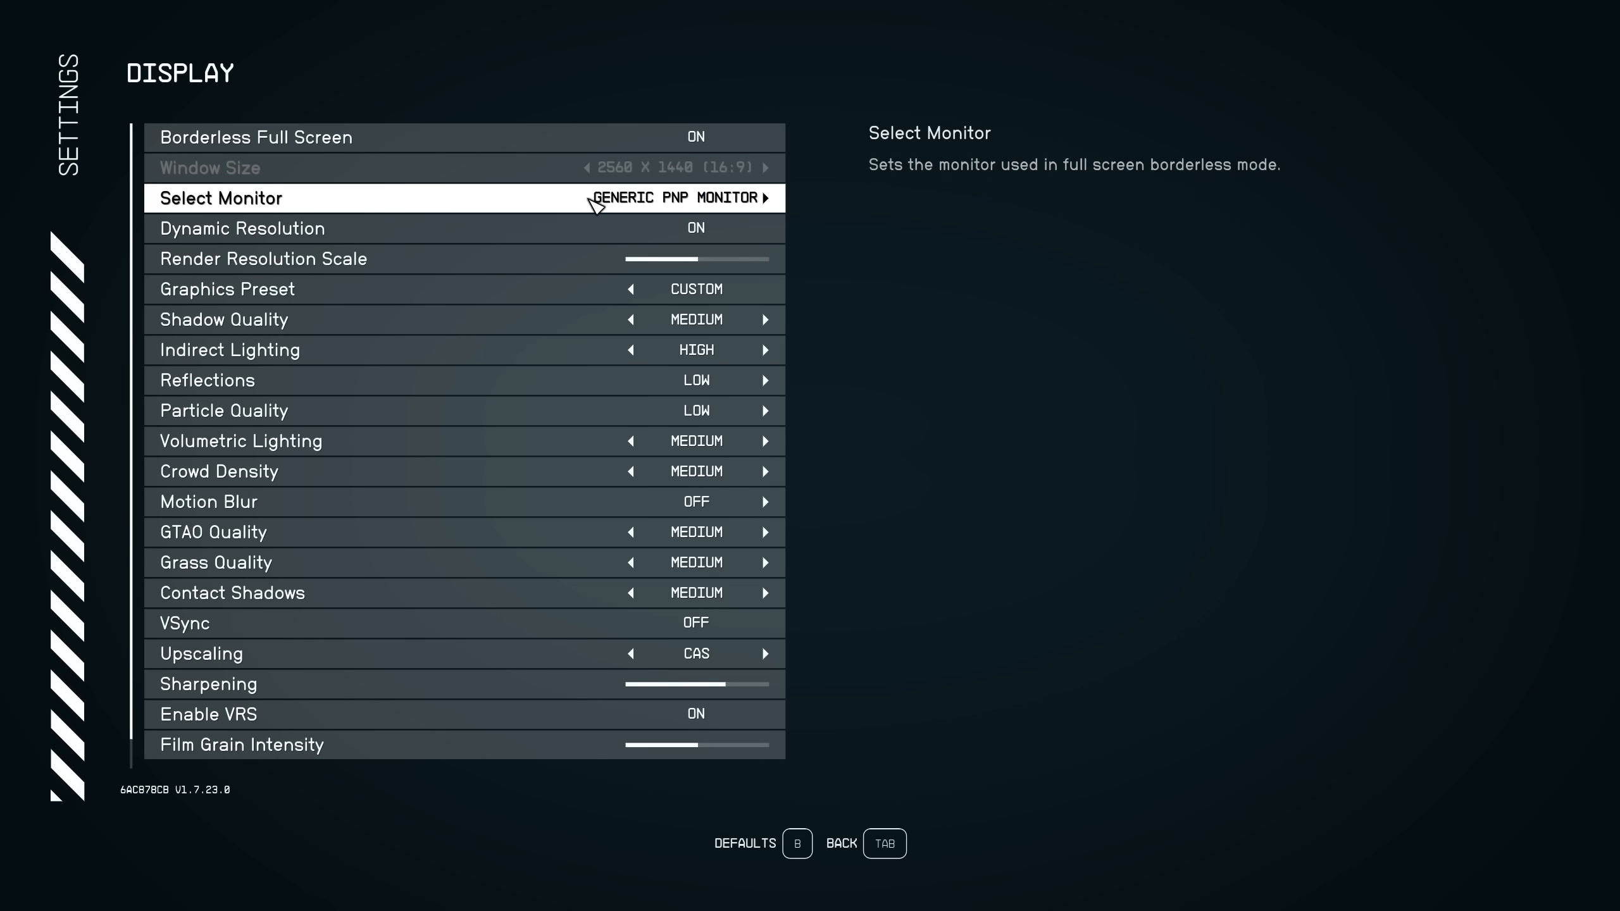
mouse_move(638, 663)
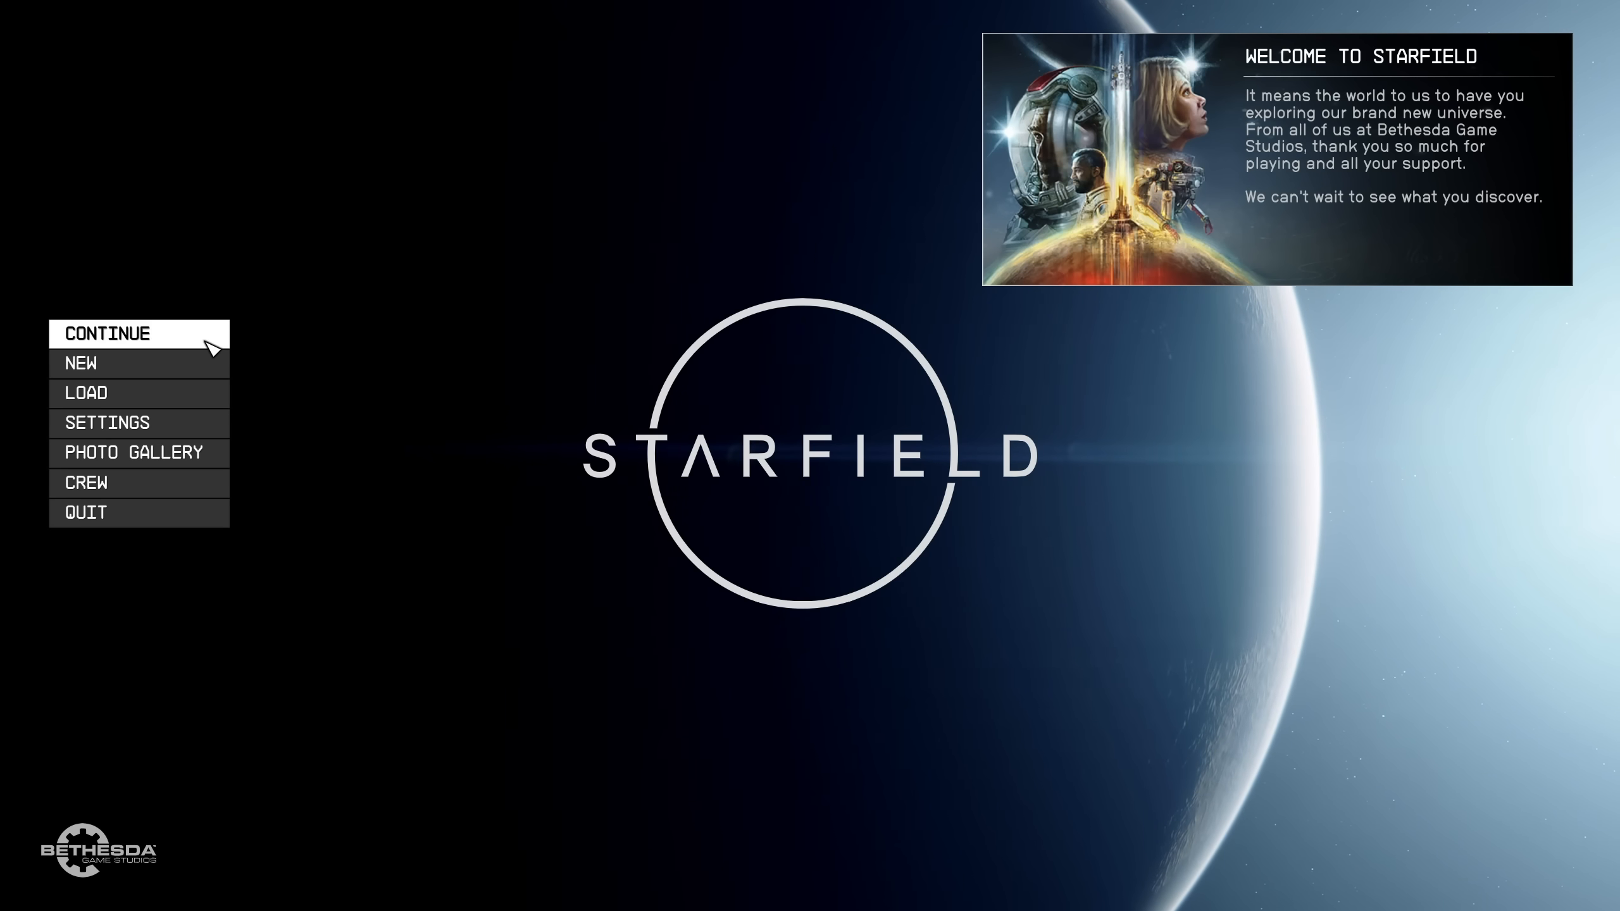
Resume the saved game and record a Starfield capture averaging 60 FPS, P95 67.1.
click(108, 334)
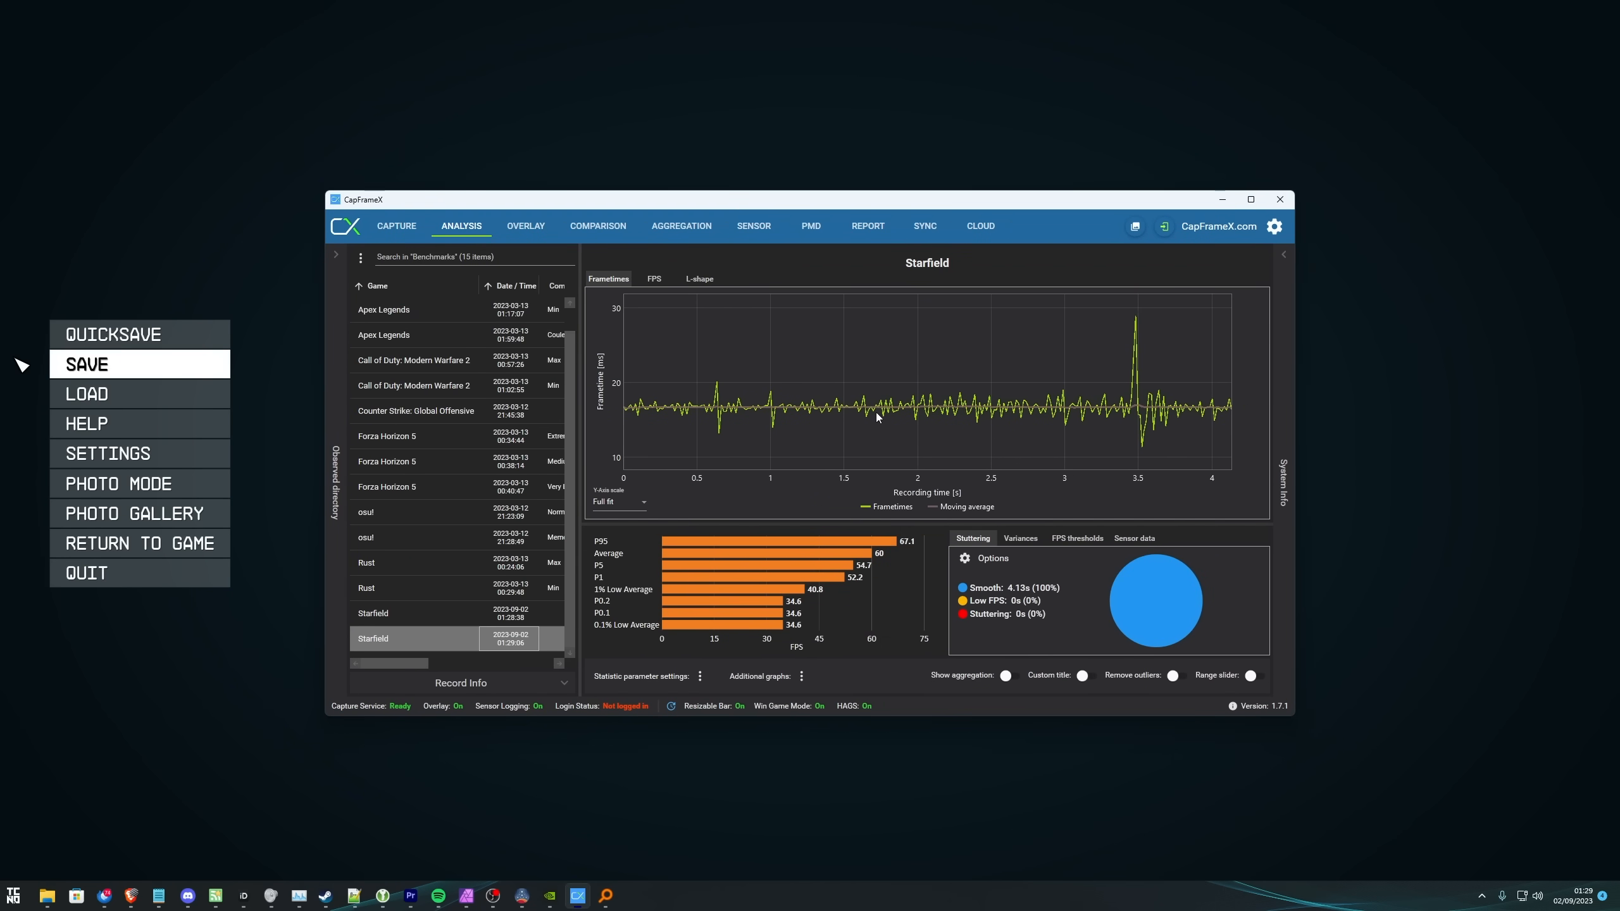
mouse_move(1140, 413)
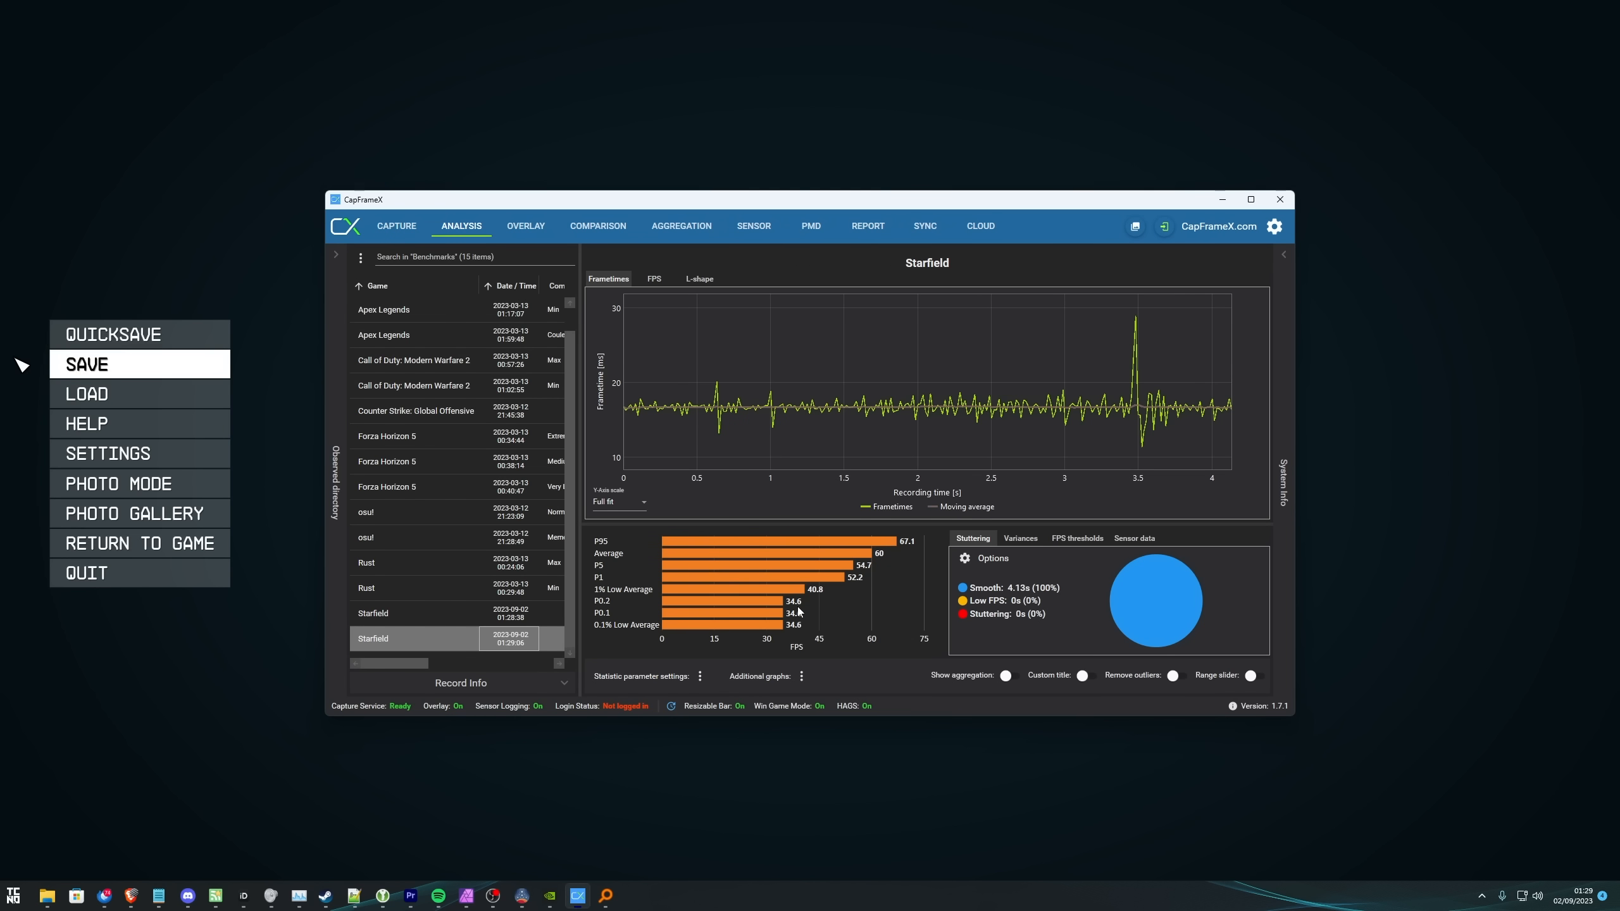
mouse_move(798, 610)
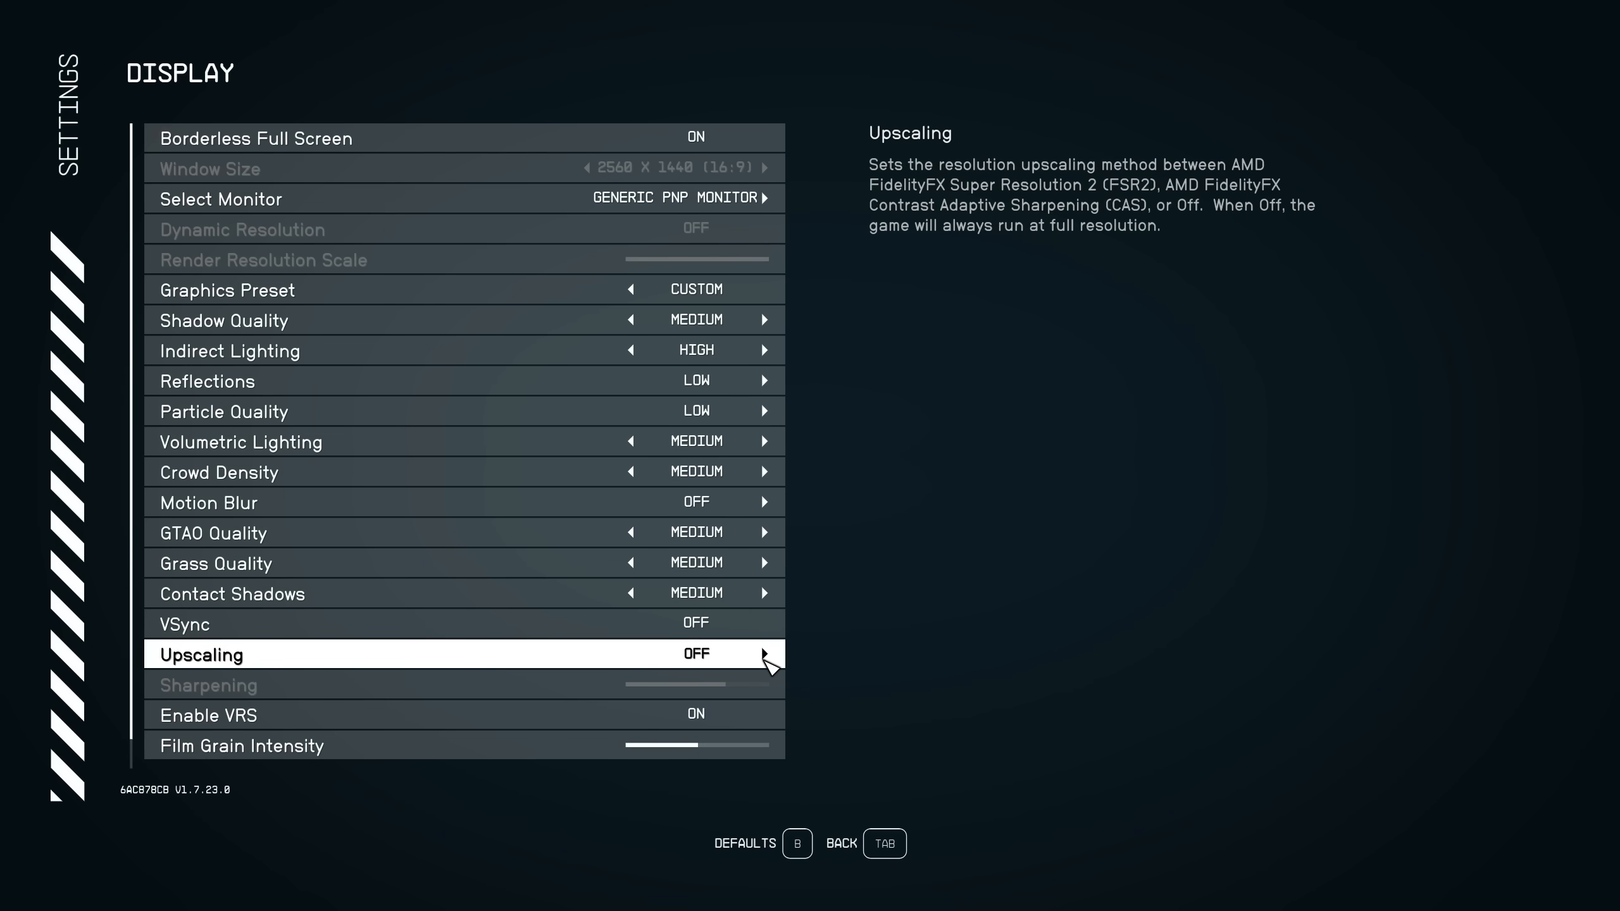
Change the in-game Upscaling option and record another capture averaging 56.7 FPS.
click(764, 653)
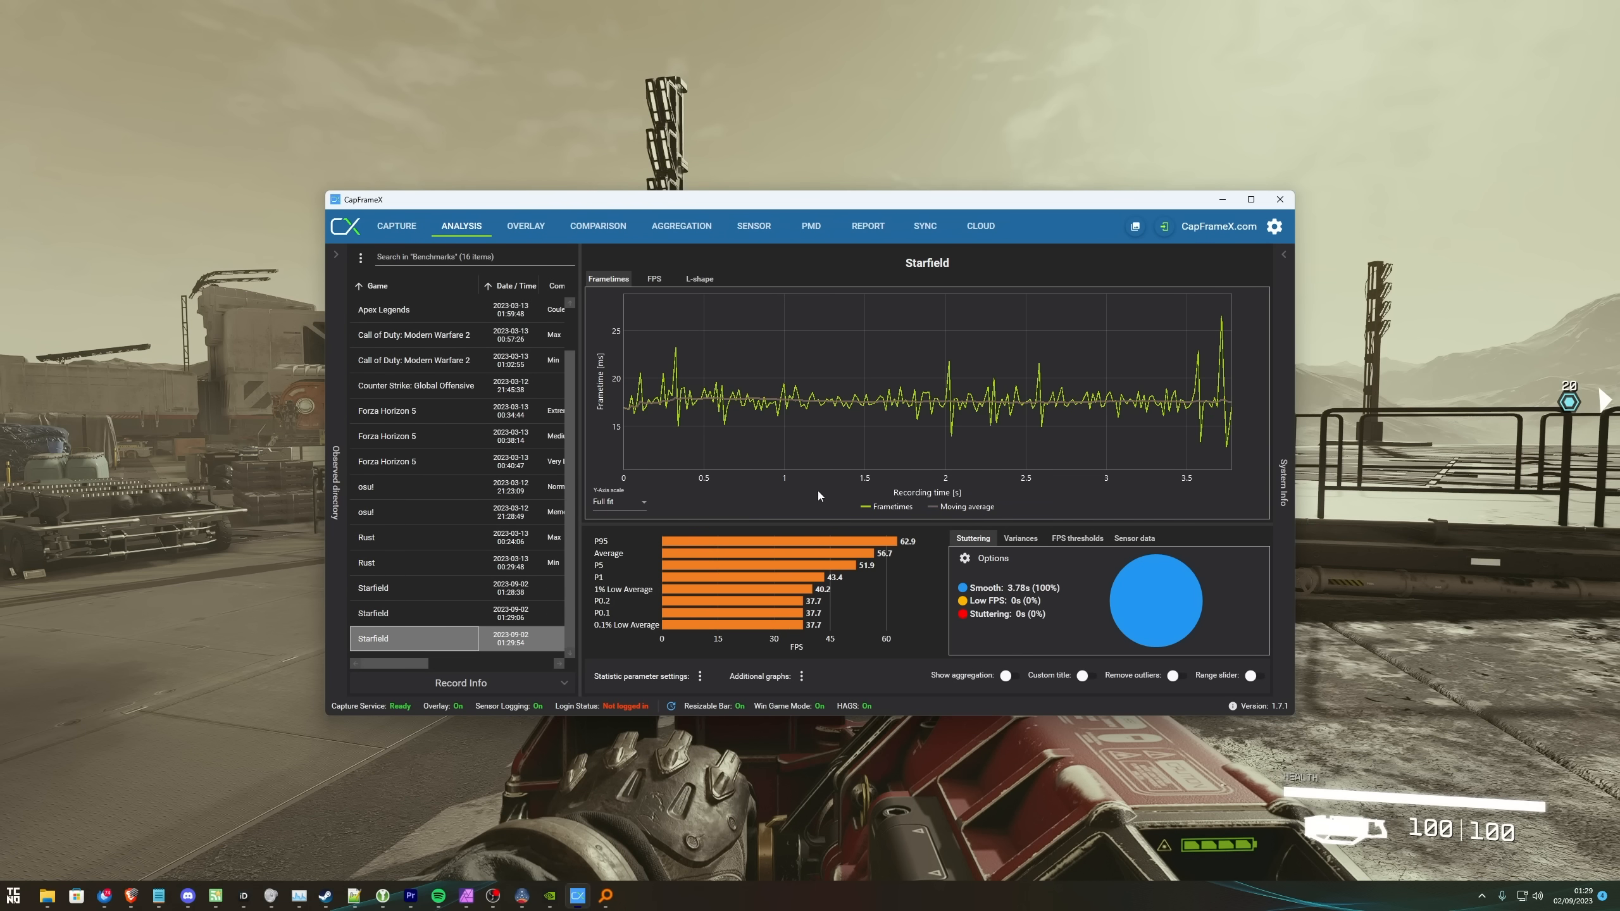
Step through the 01:29:06 and 01:29:54 Starfield captures, then record a run averaging 67.1 FPS.
click(412, 613)
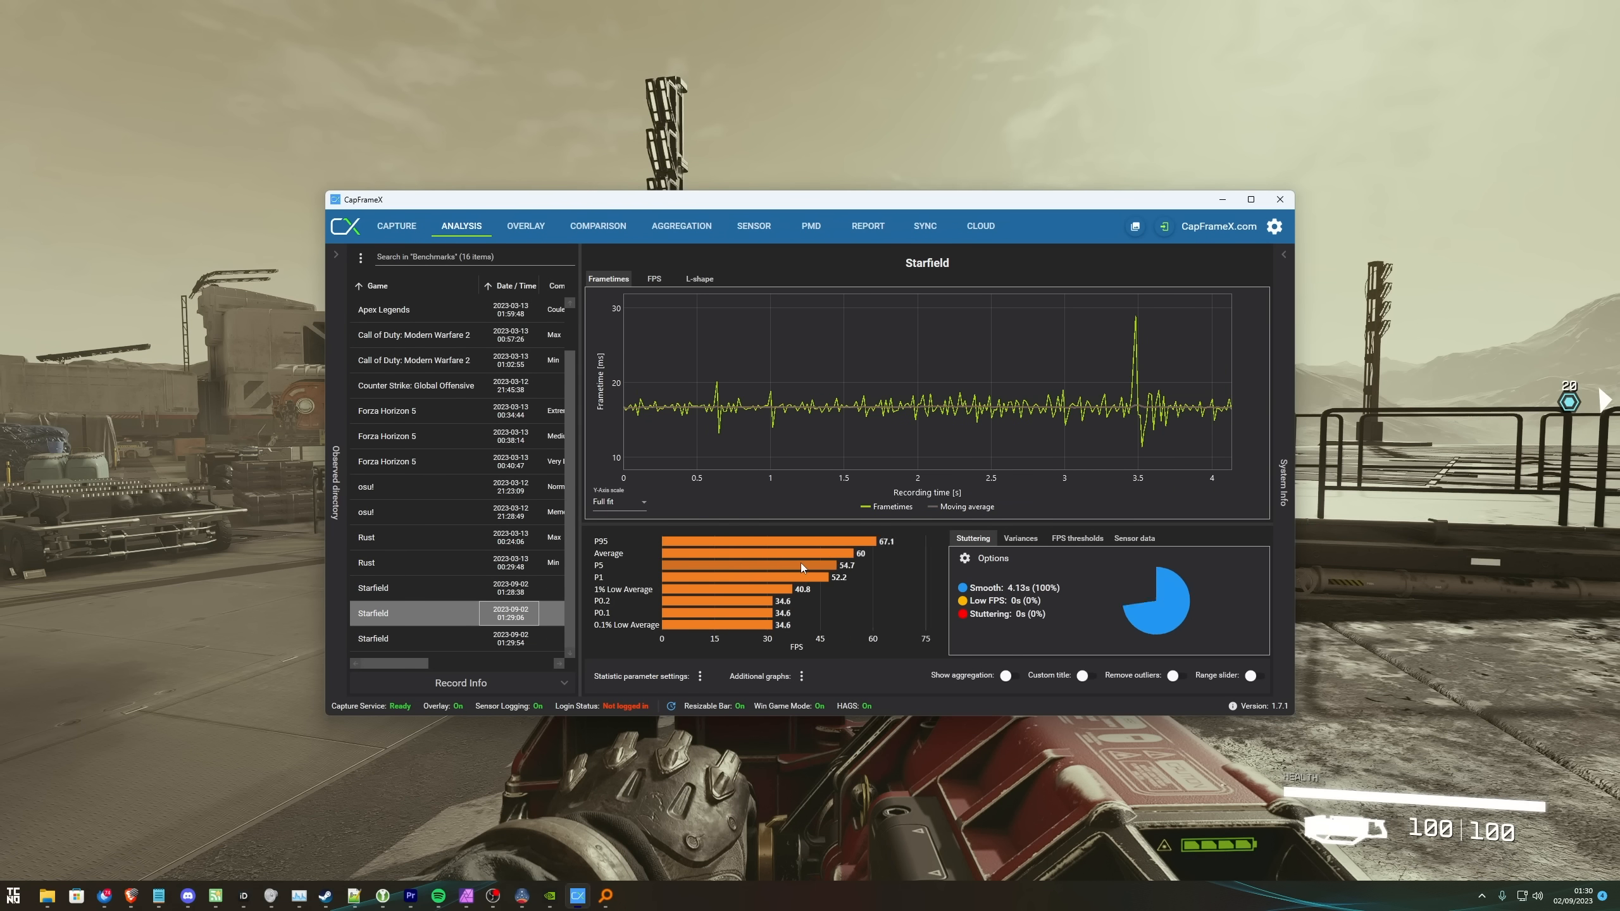
click(413, 638)
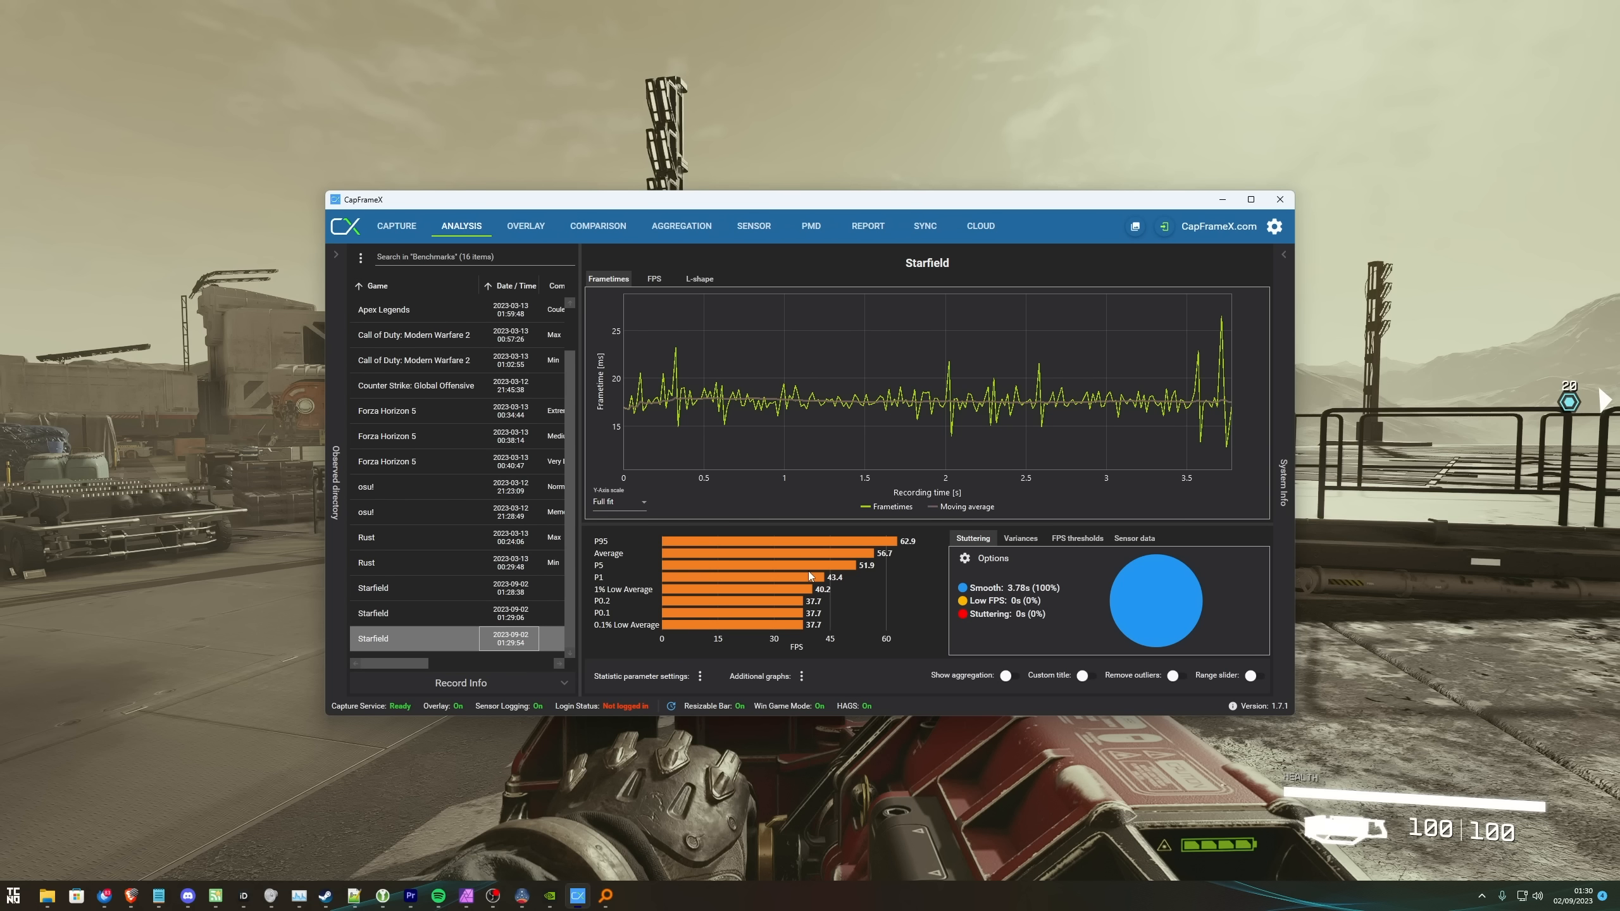
mouse_move(802, 571)
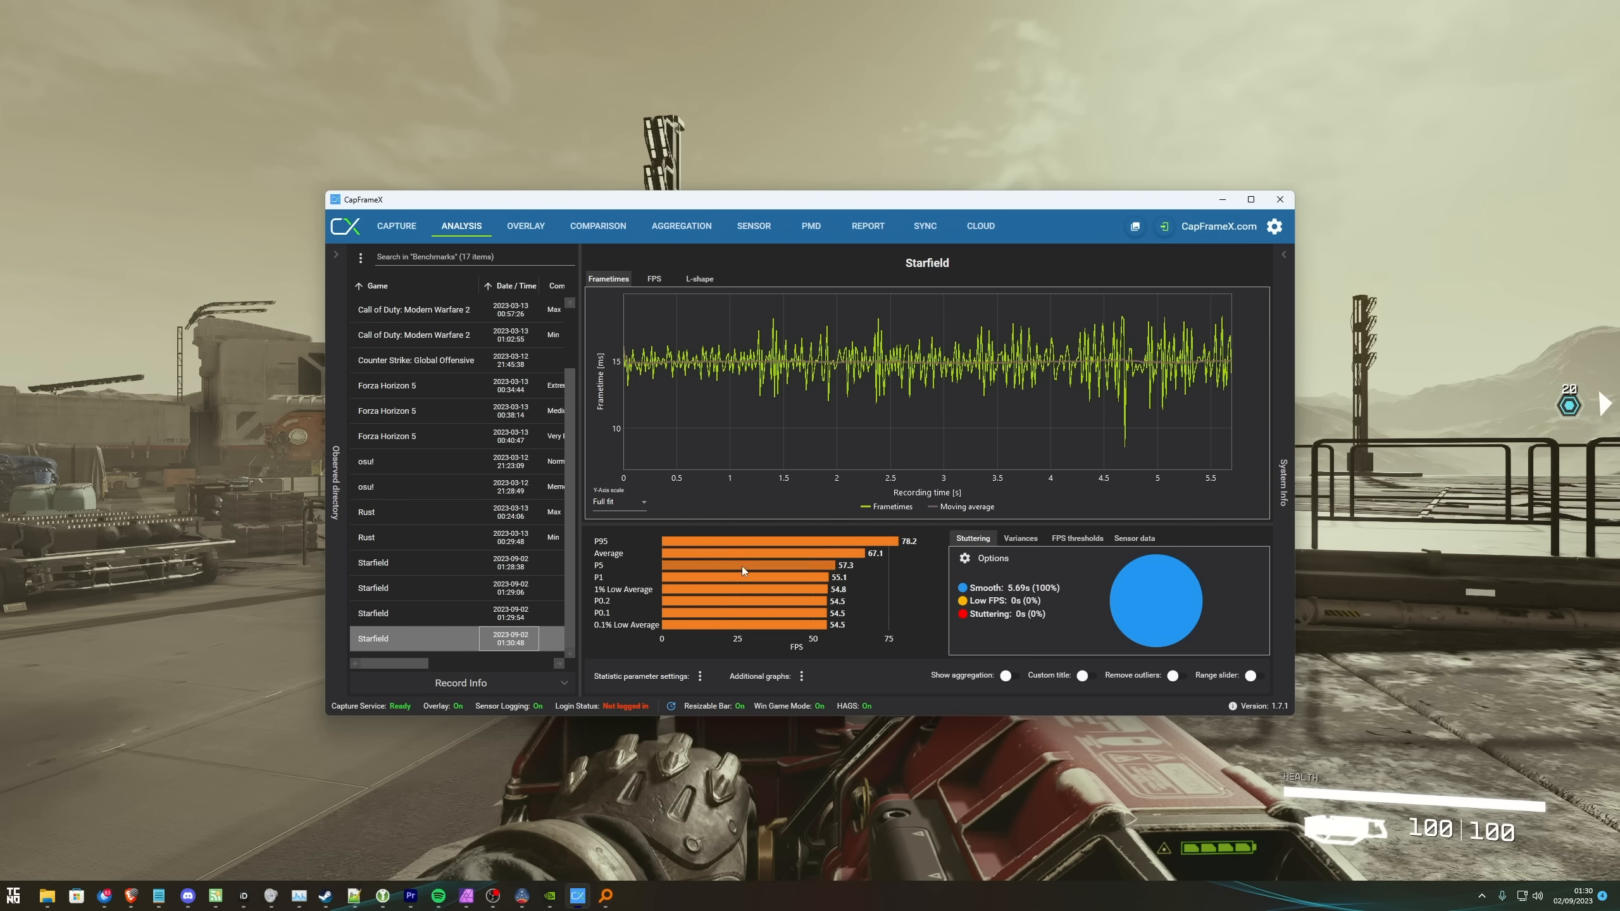
click(412, 587)
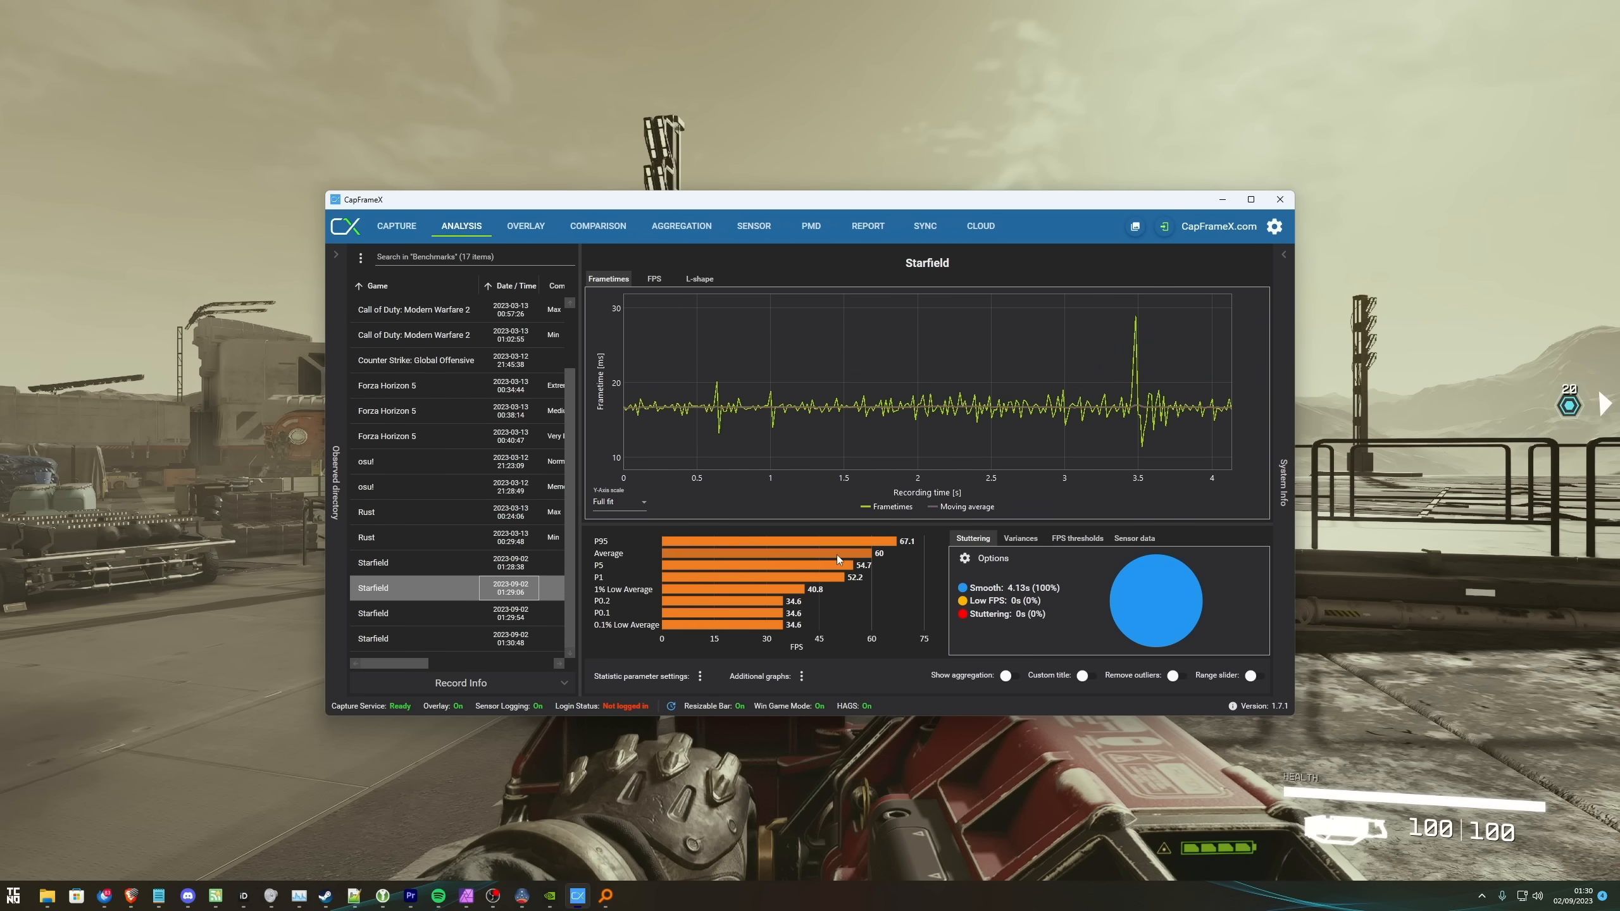
click(499, 637)
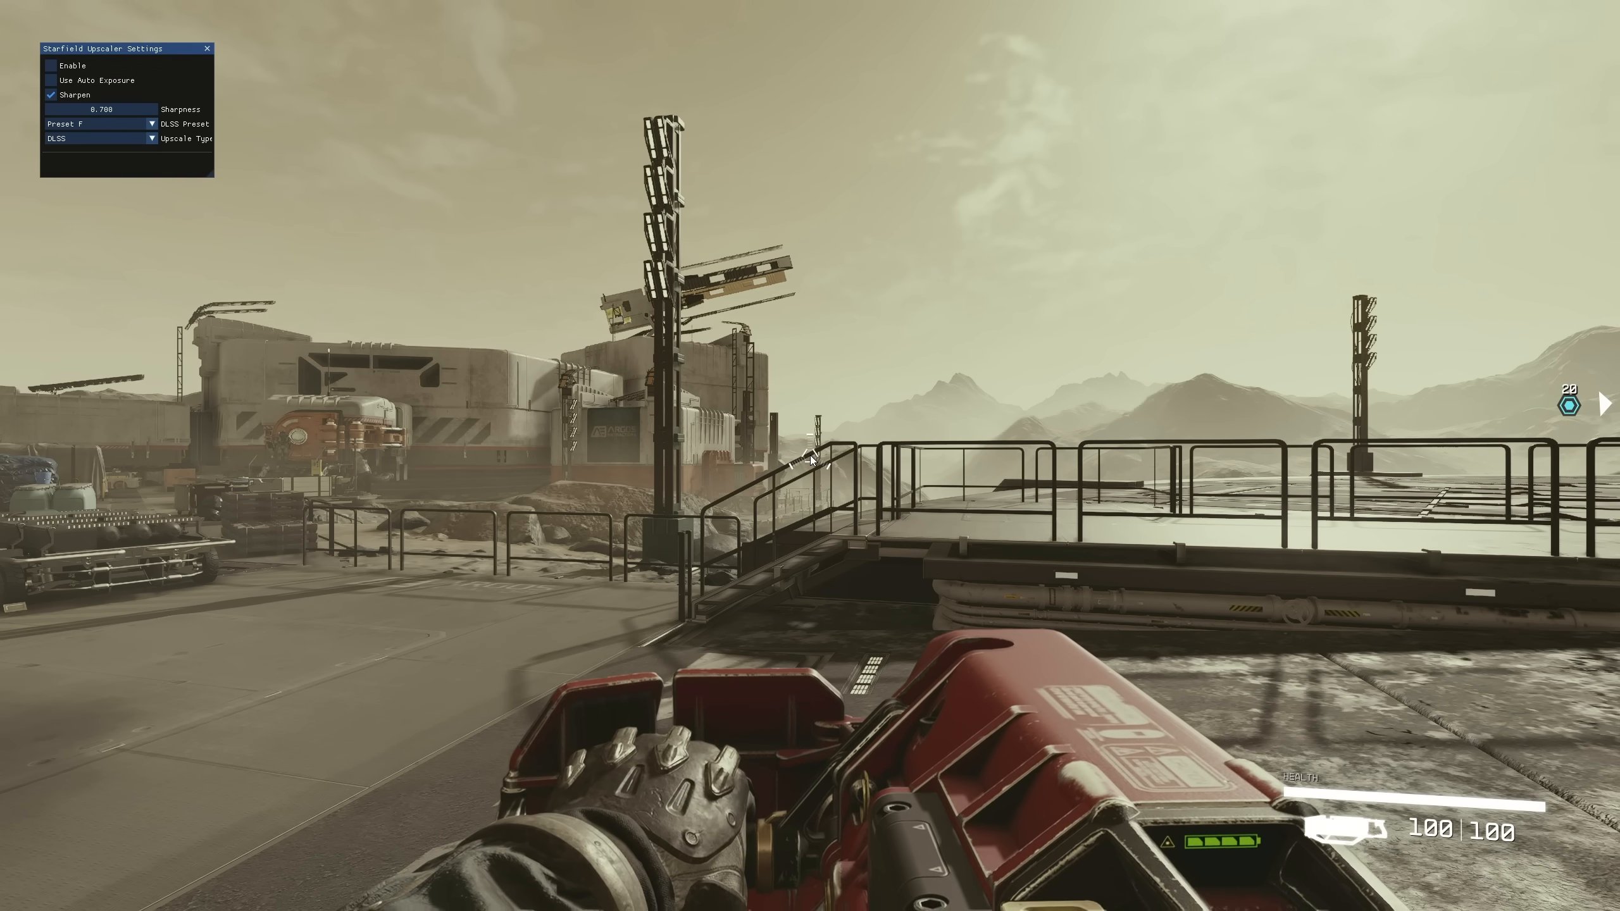
Hide the Upscaler overlay and resume gameplay before reaching Display settings.
click(53, 66)
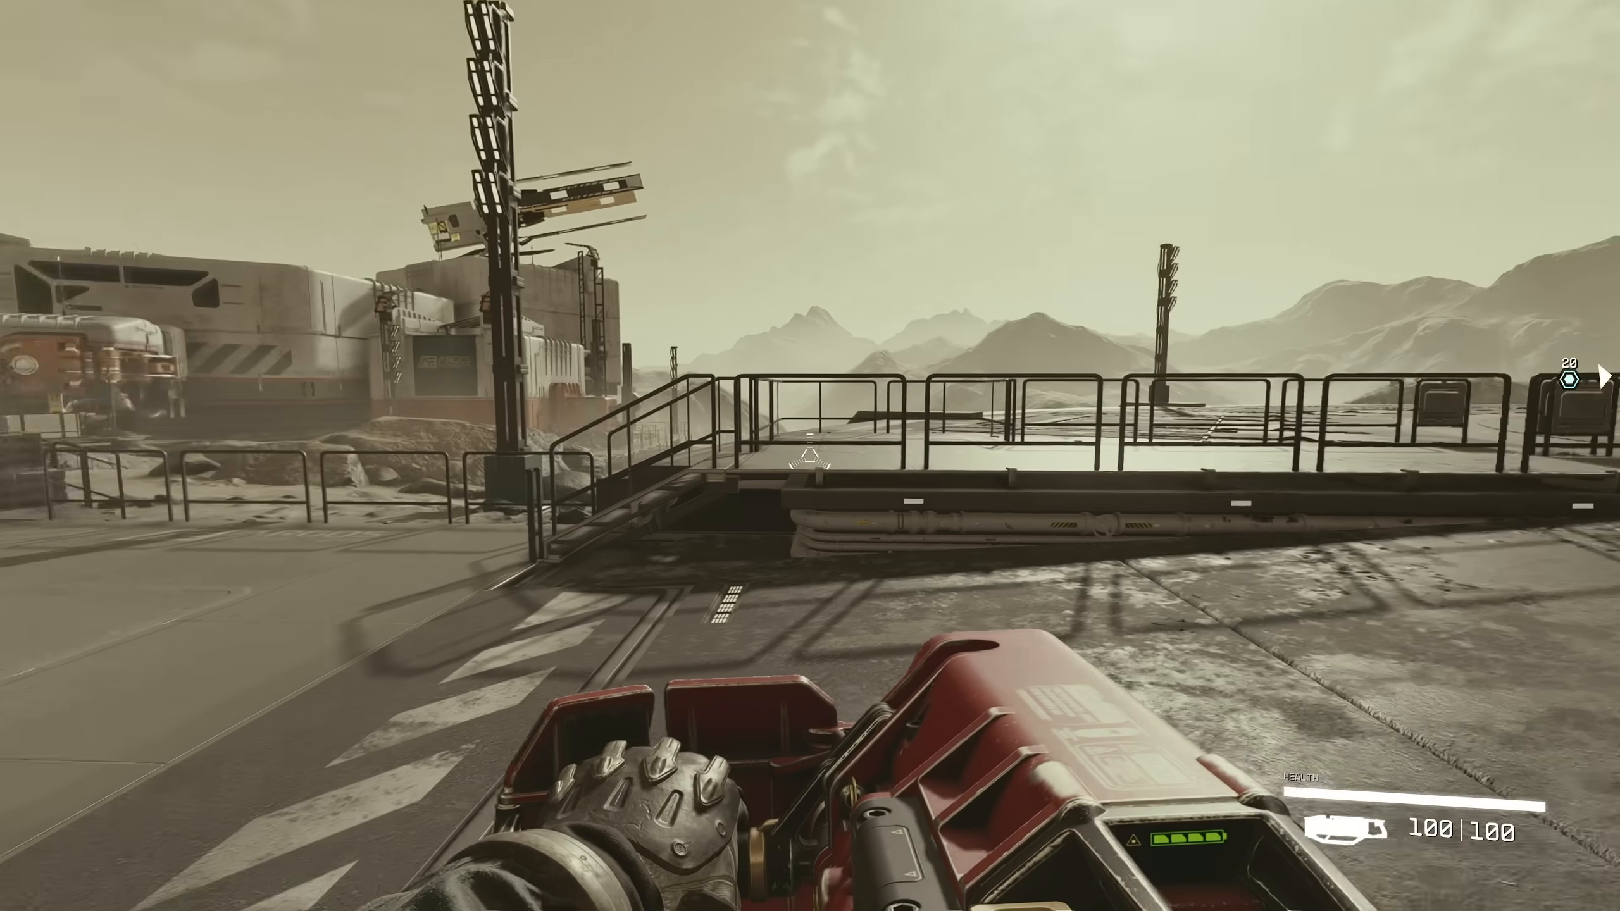
mouse_move(806, 461)
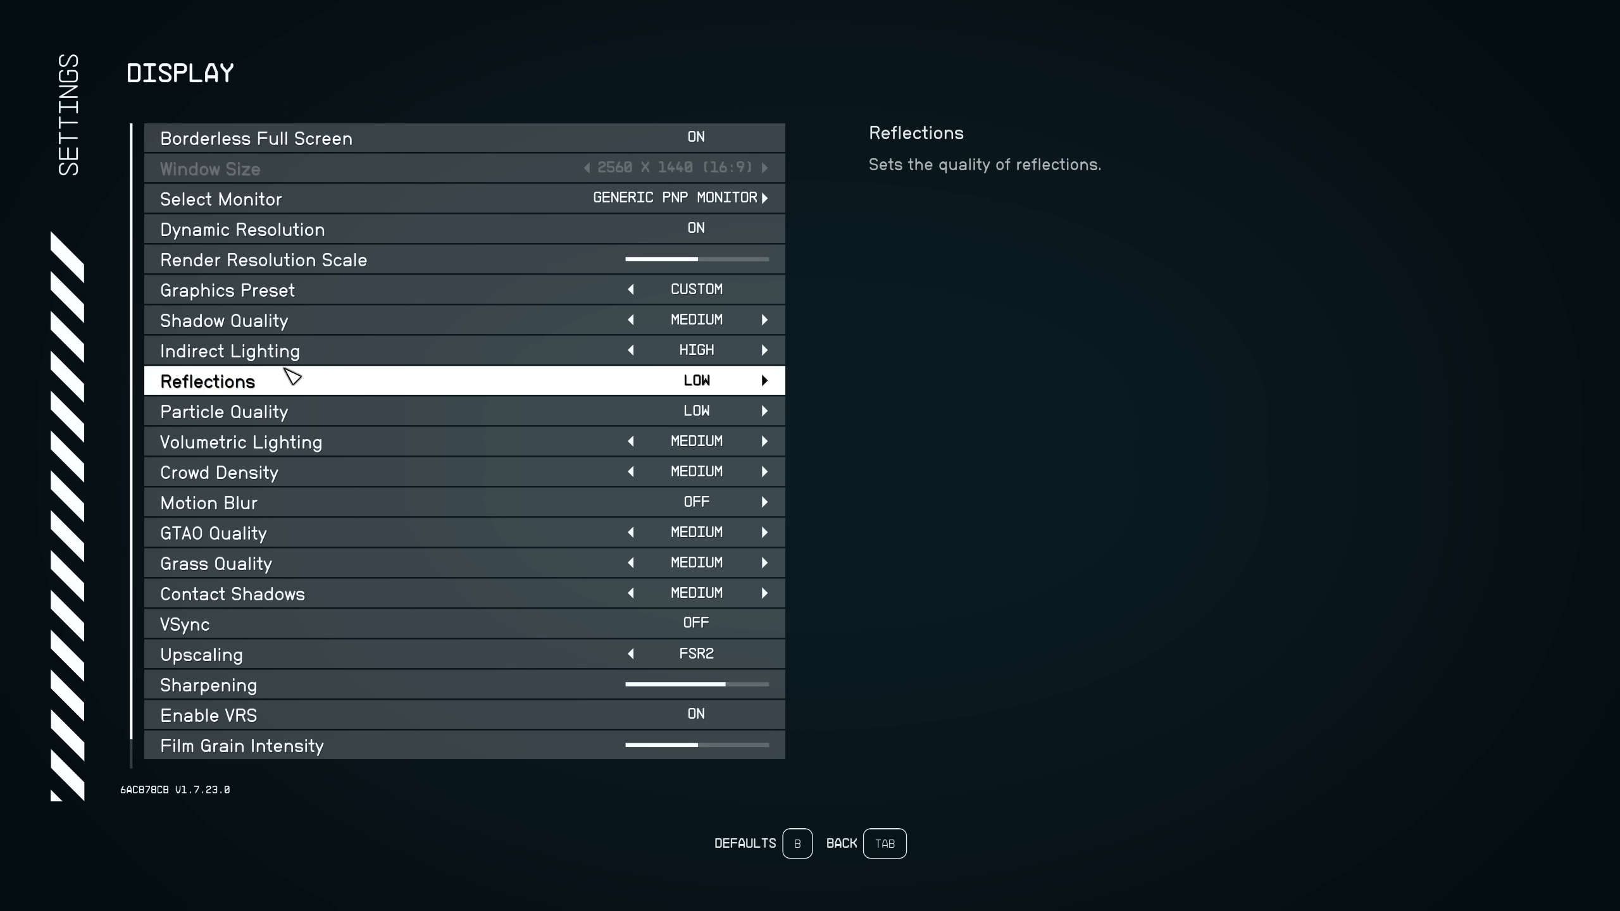
Set built-in Upscaling to Off so the mod's DLSS renders 1920x1080 up to 2560x1440.
click(630, 653)
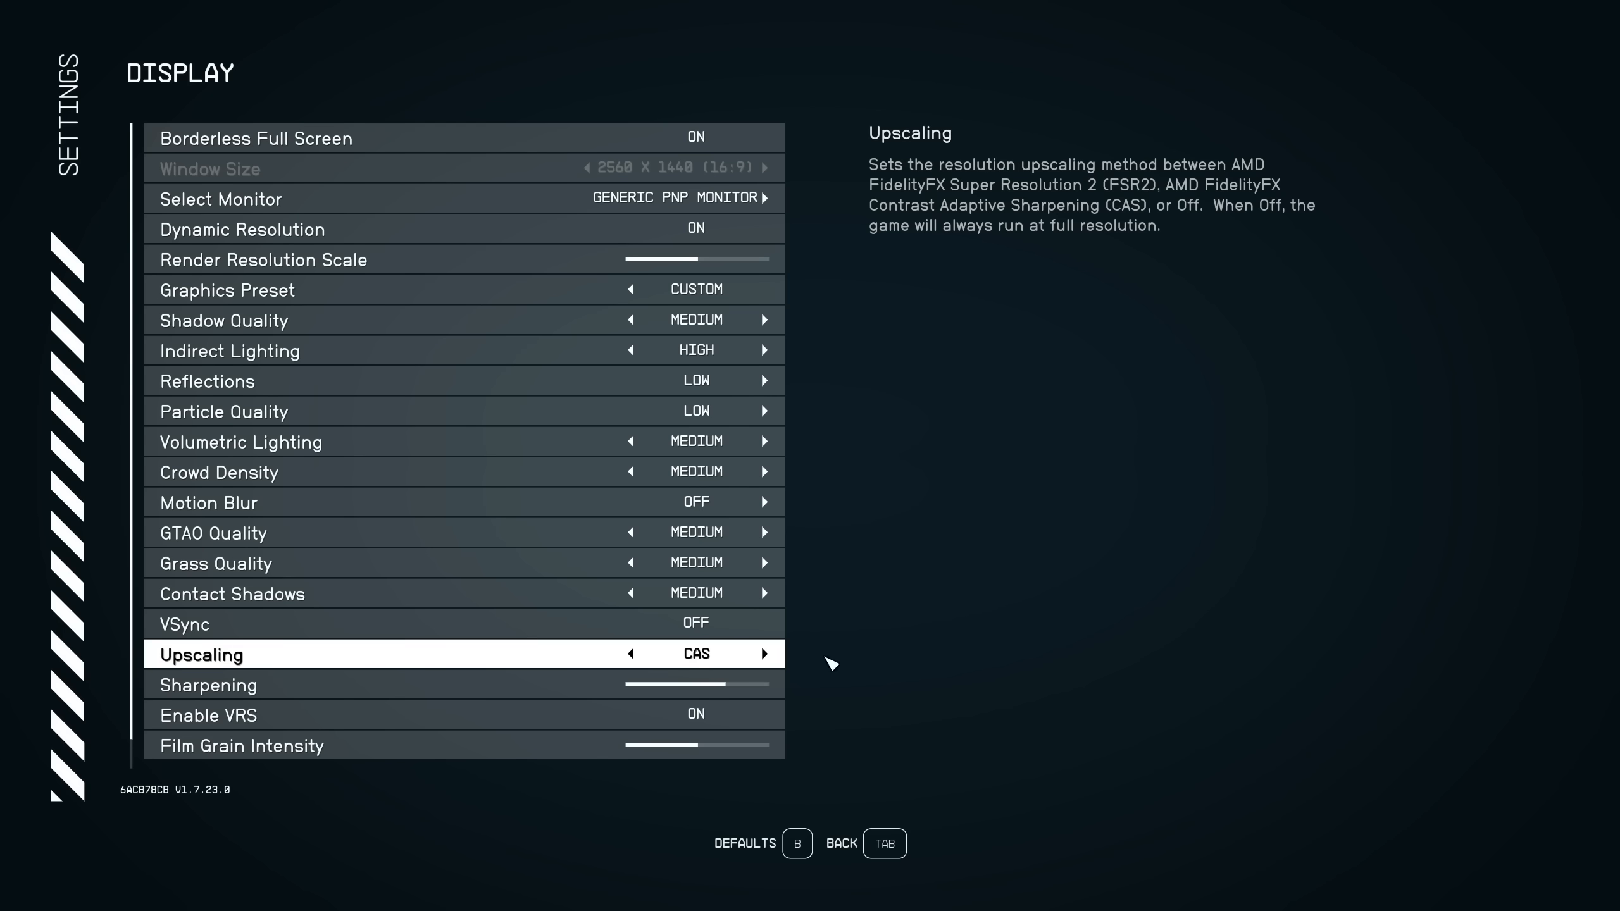
mouse_move(1034, 214)
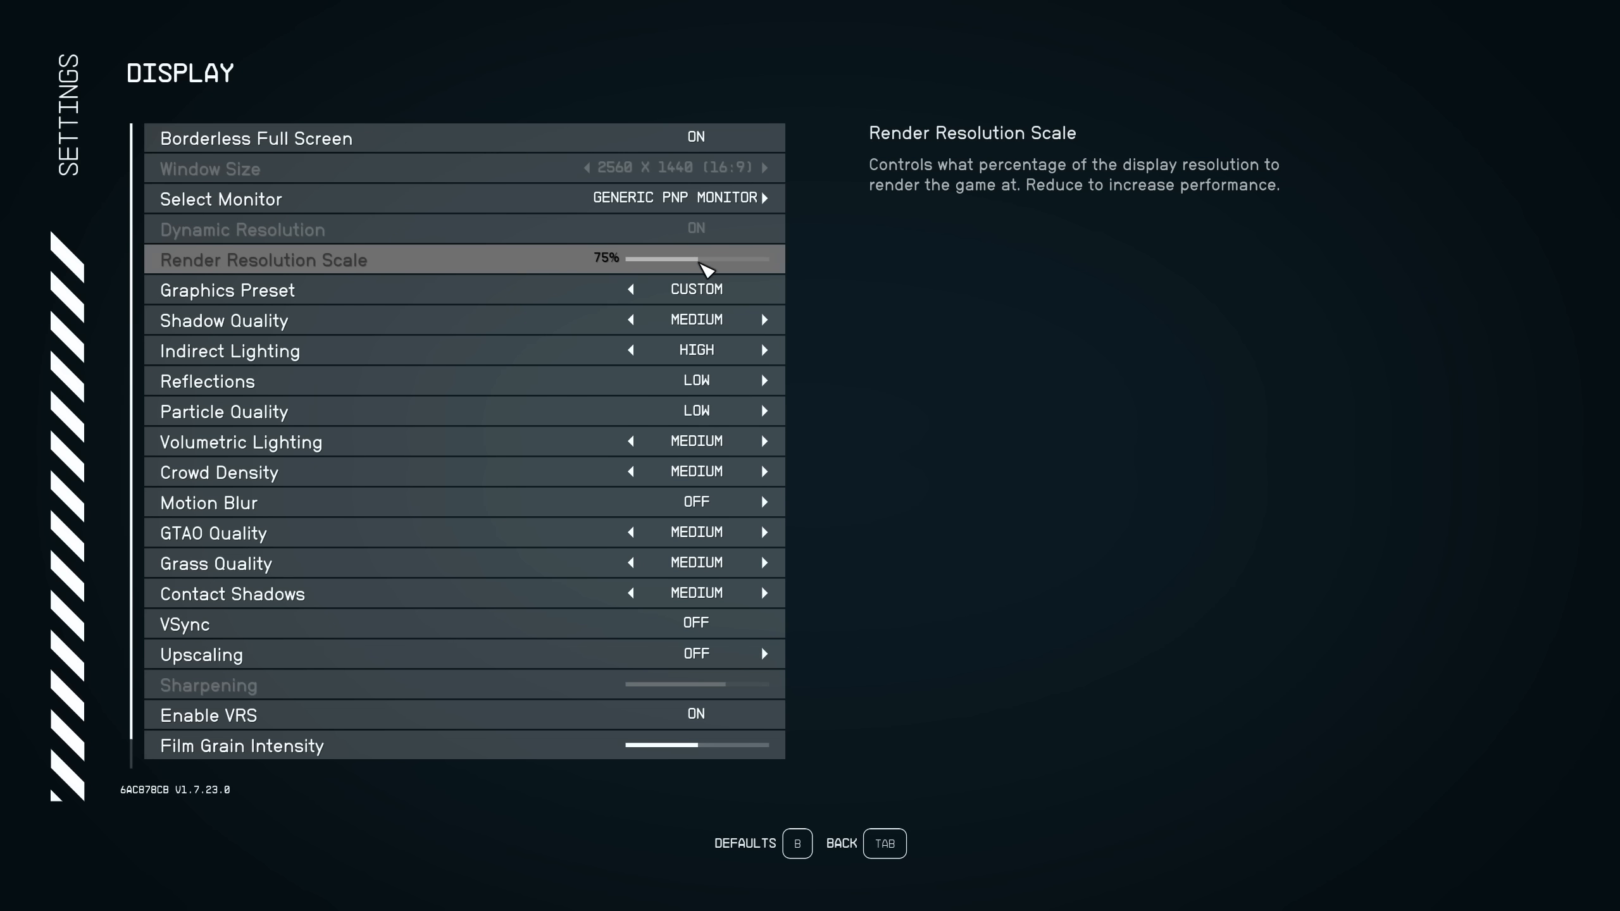
click(765, 653)
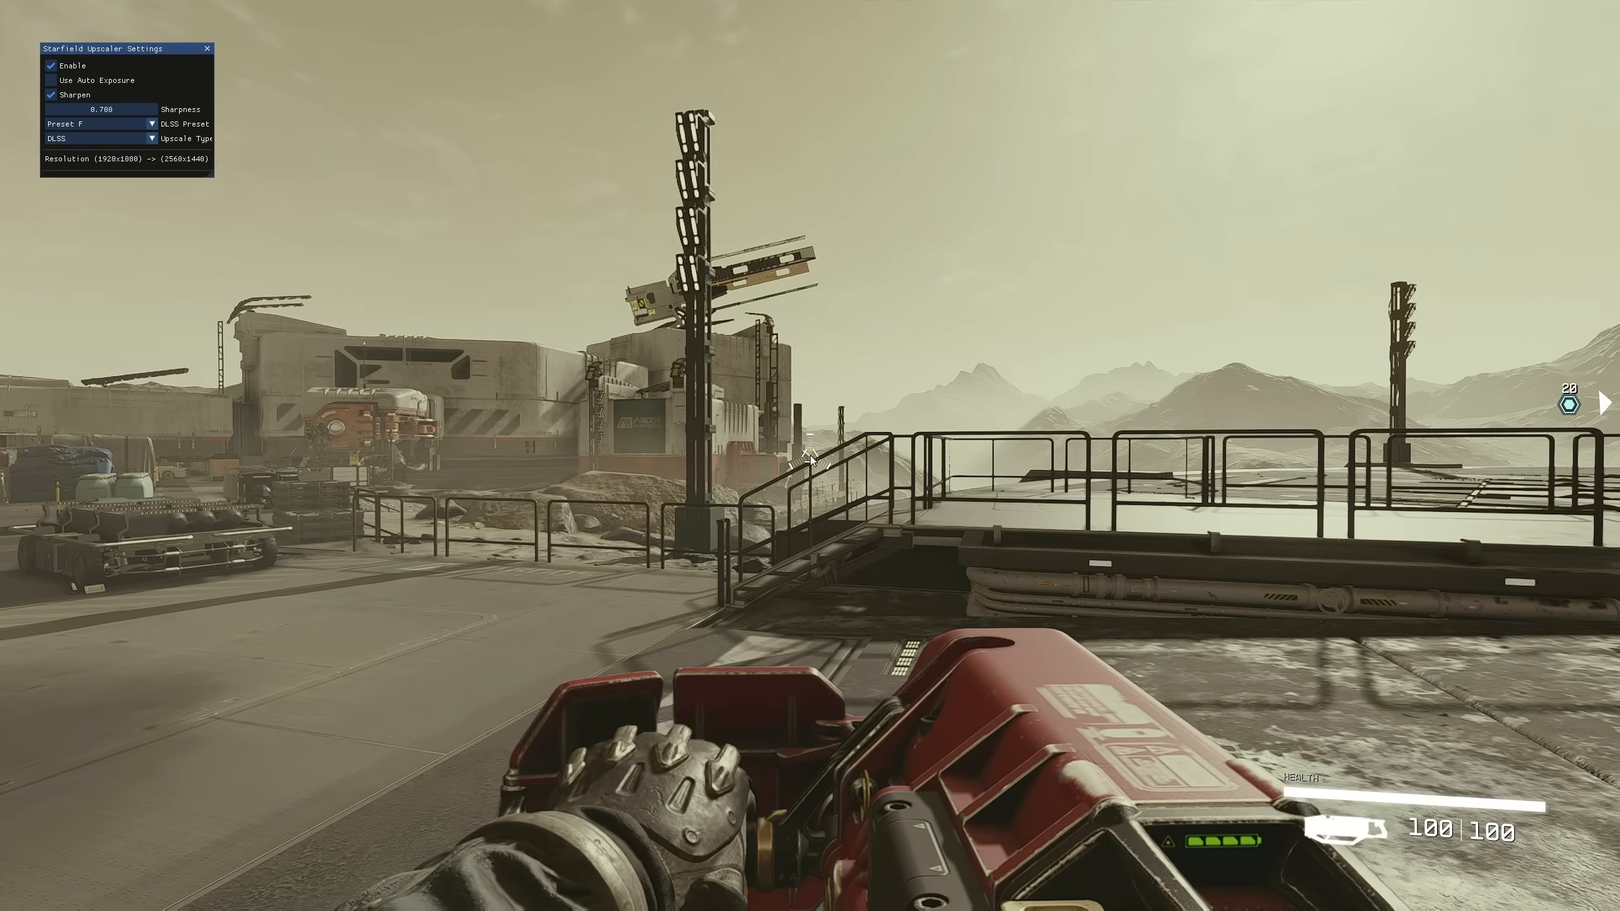
Review the latest Starfield capture in Analysis, reading its 60 FPS average.
click(208, 48)
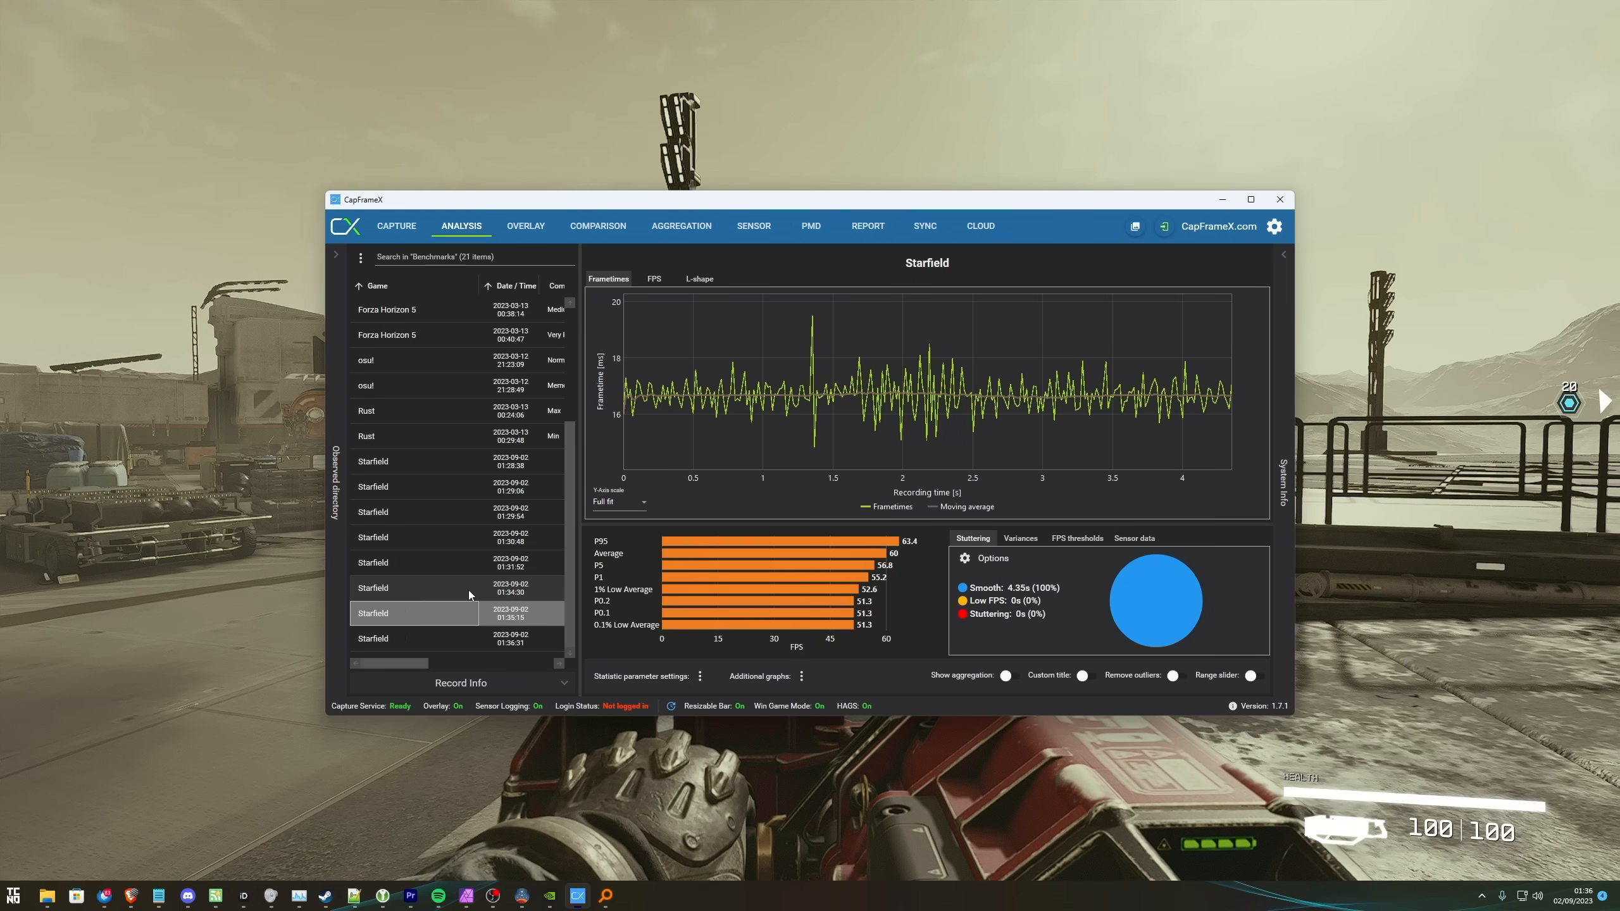
click(413, 638)
text(2.5.1)
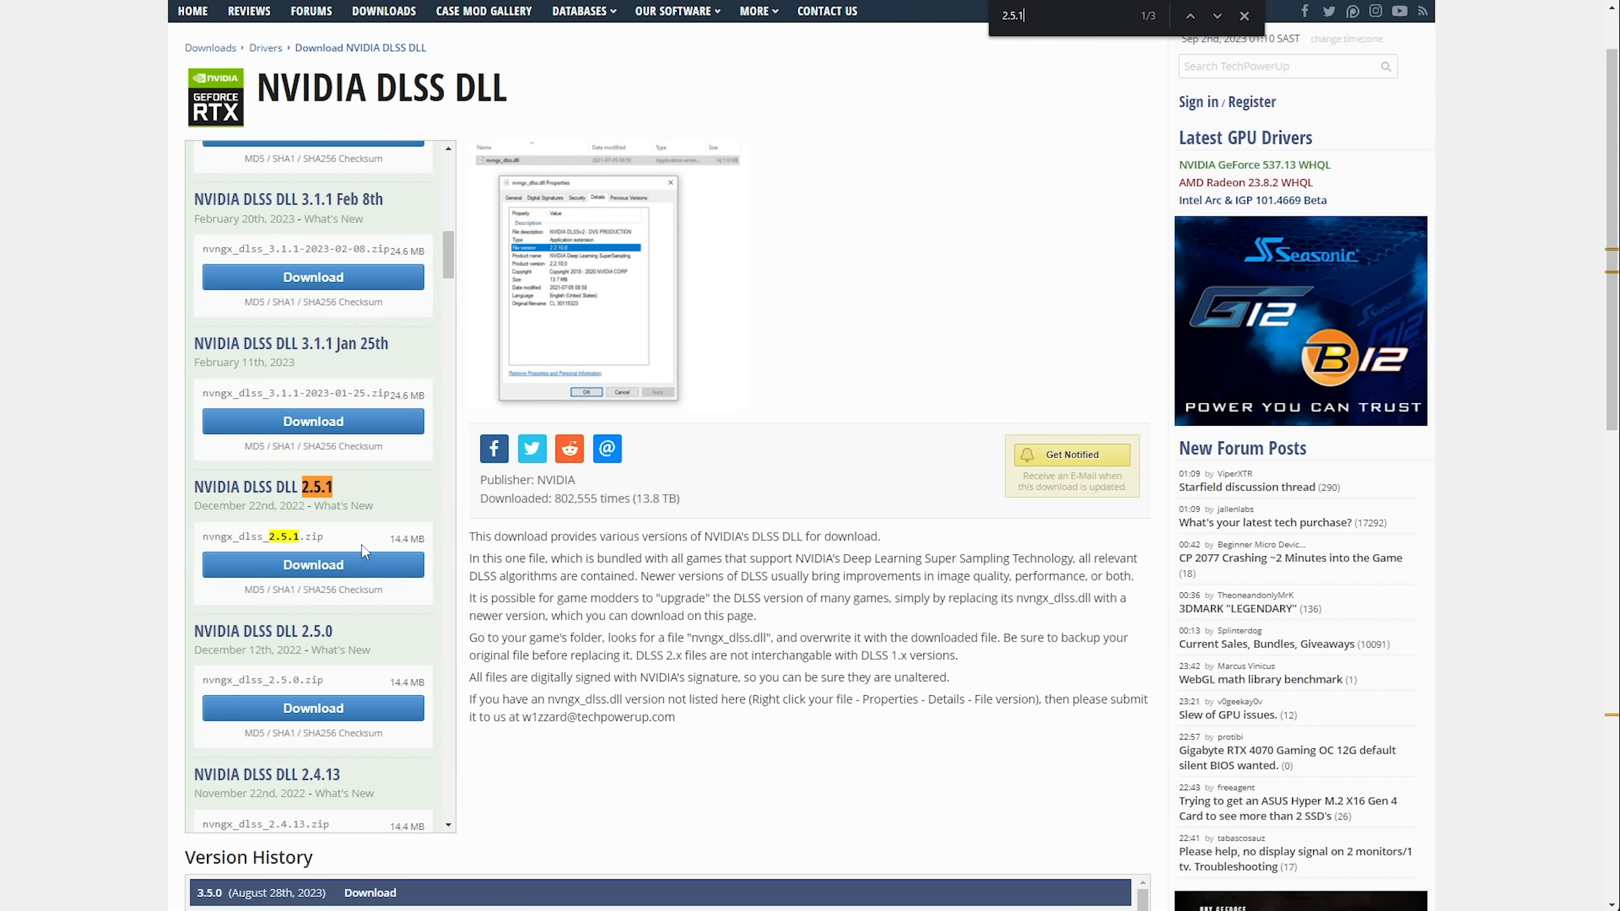
Download DLSS DLL 2.5.1 and select nvngx_dlss.dll in the UpscalerBasePlugin folder.
click(312, 564)
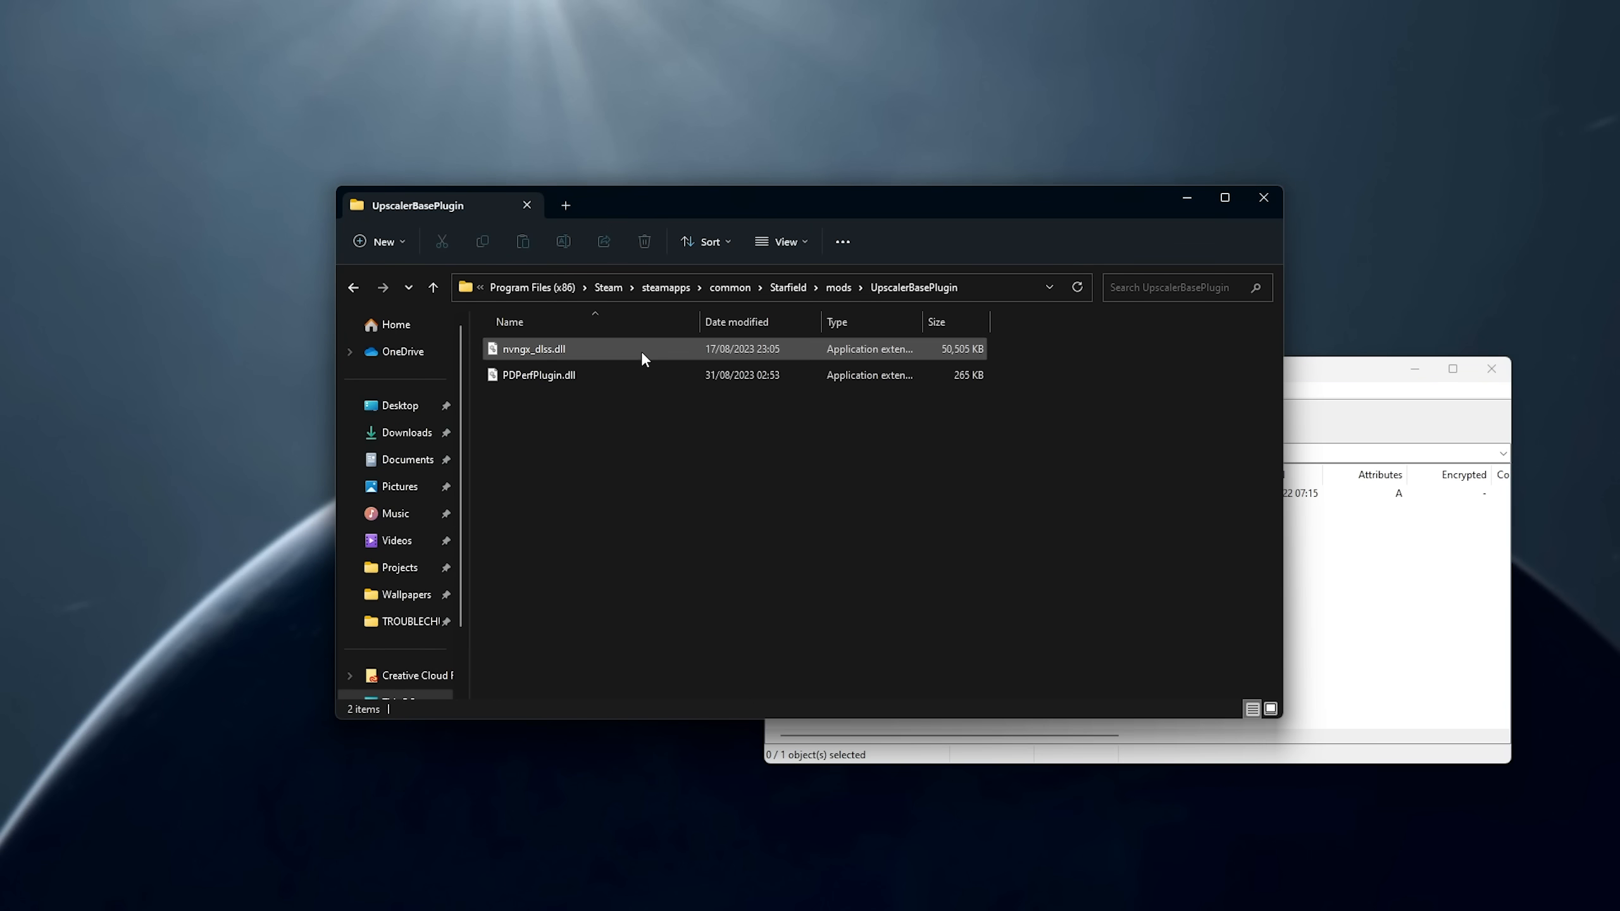
click(539, 349)
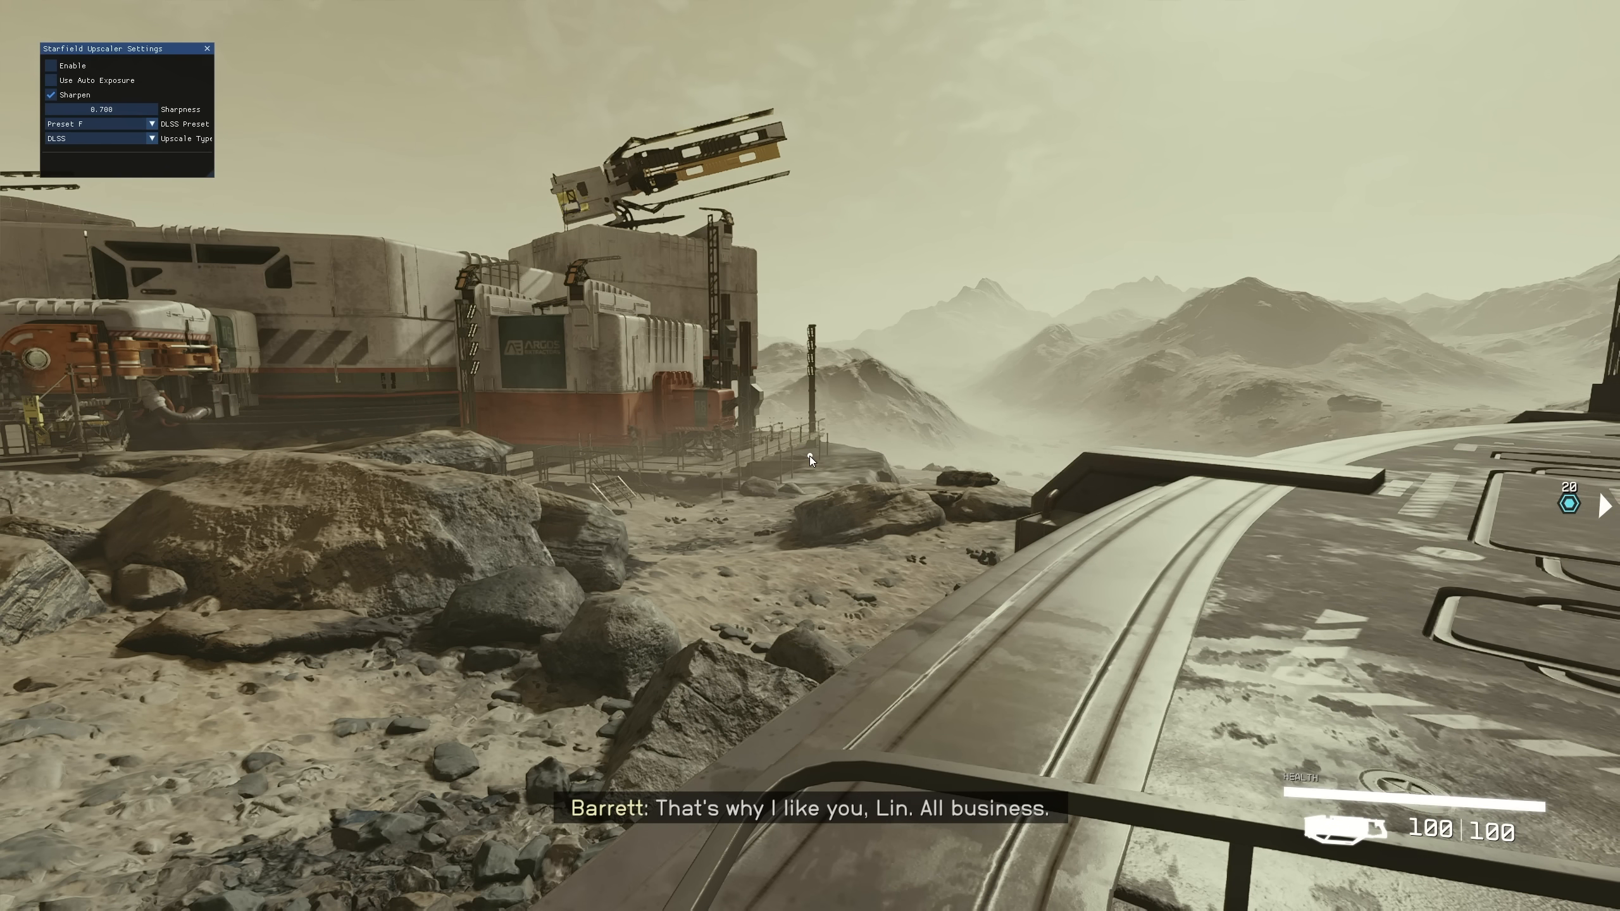
Hide the upscaler overlay and play the scene, producing a capture averaging 84.8 FPS.
click(52, 66)
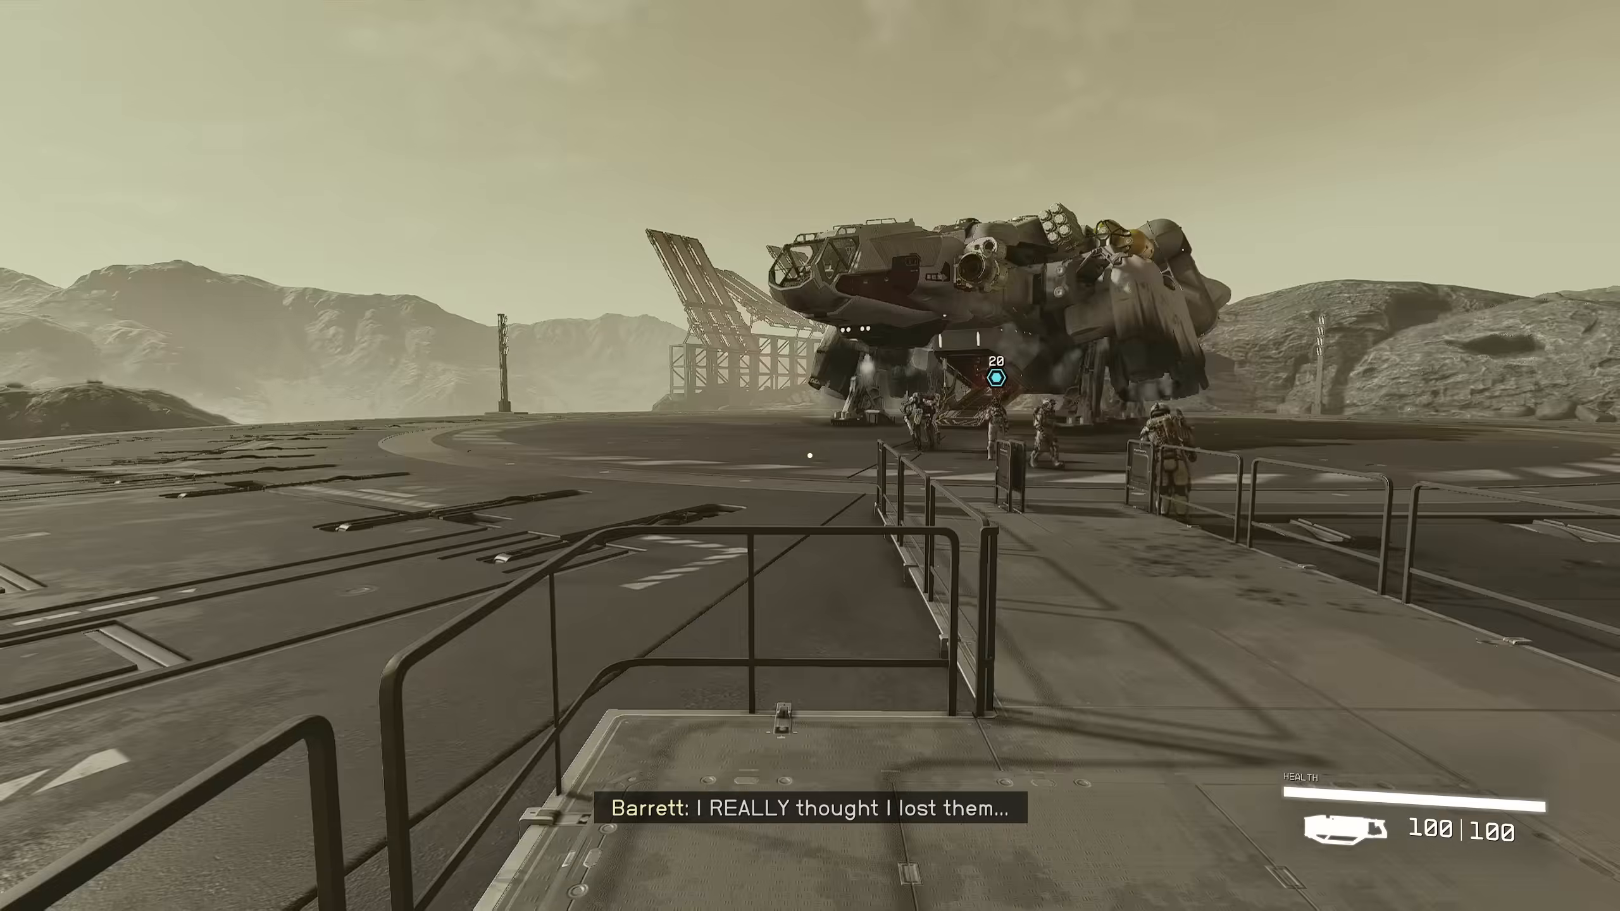
scroll(right, 3)
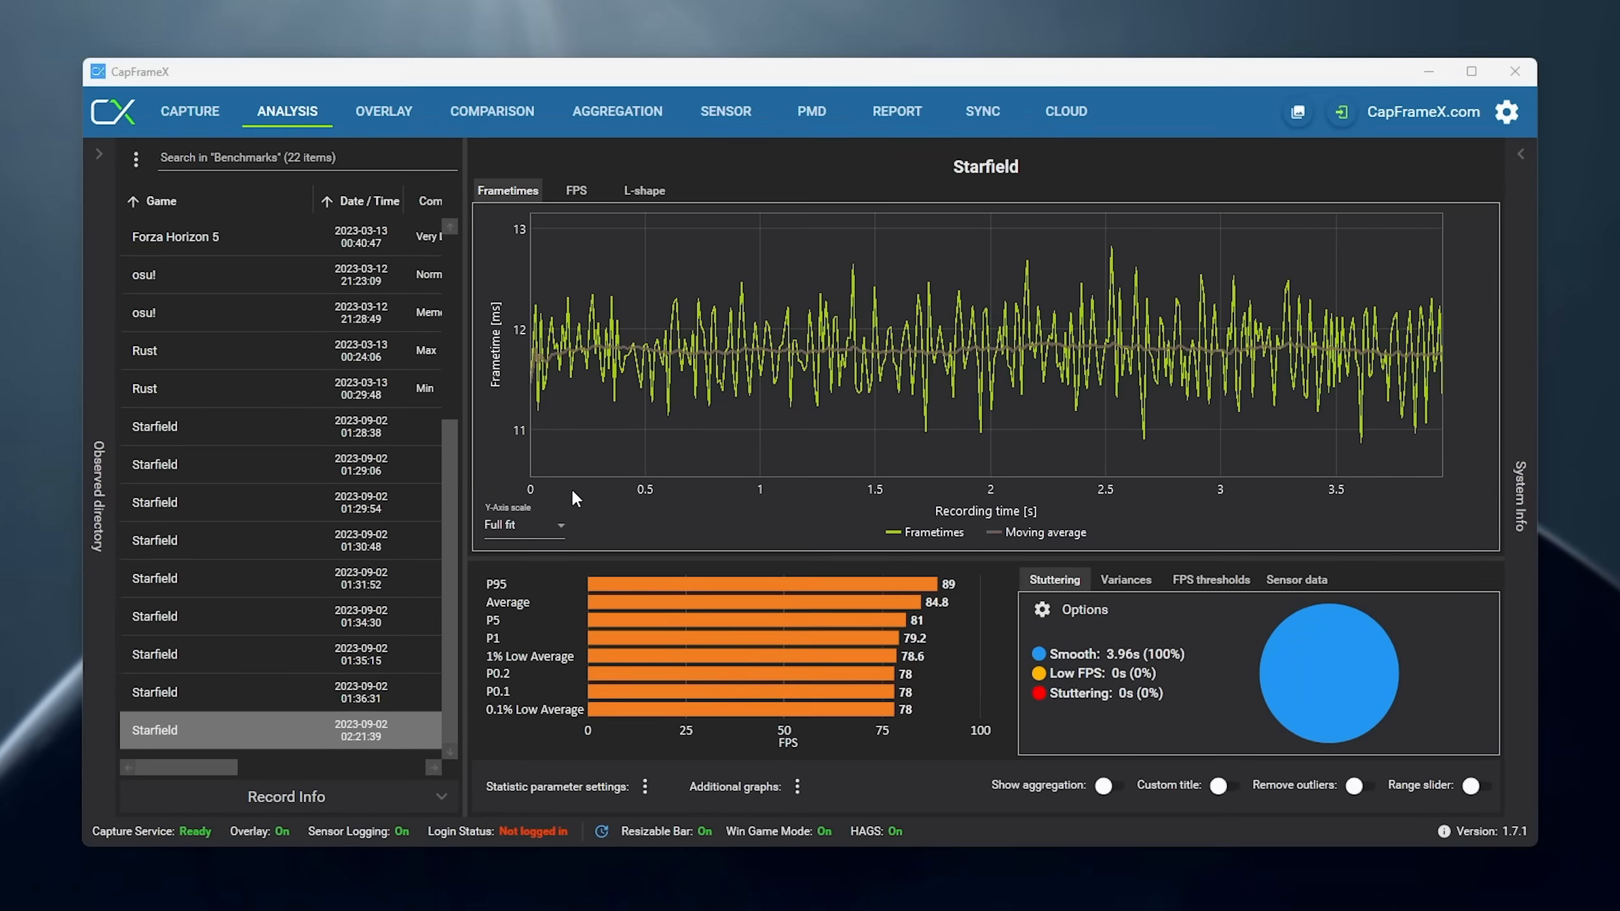
mouse_move(516, 624)
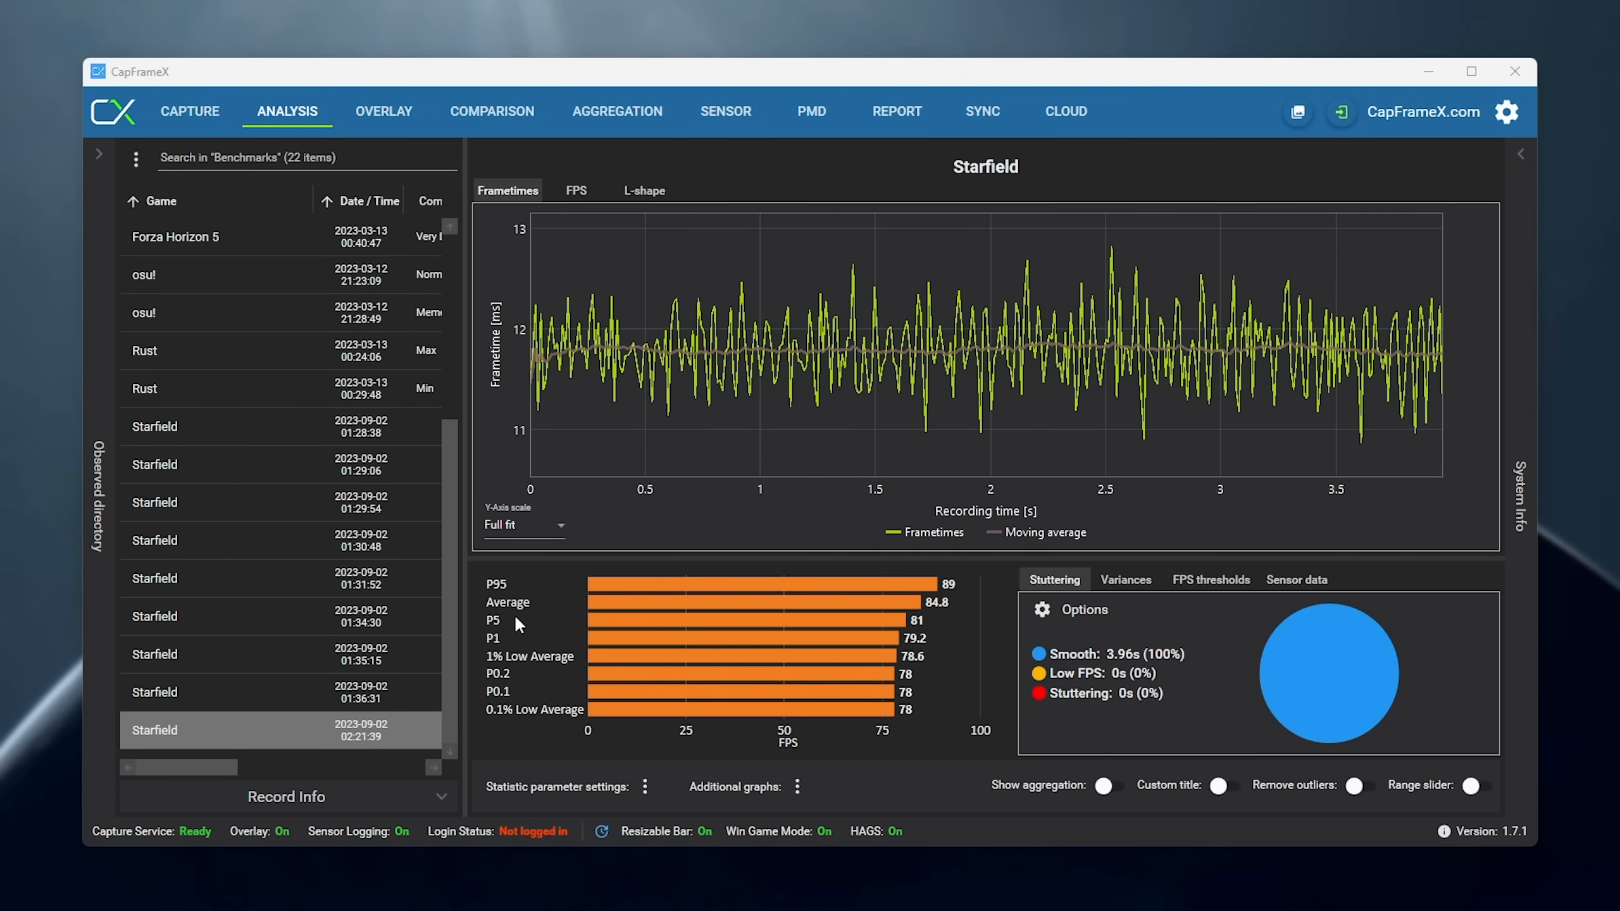
mouse_move(769, 501)
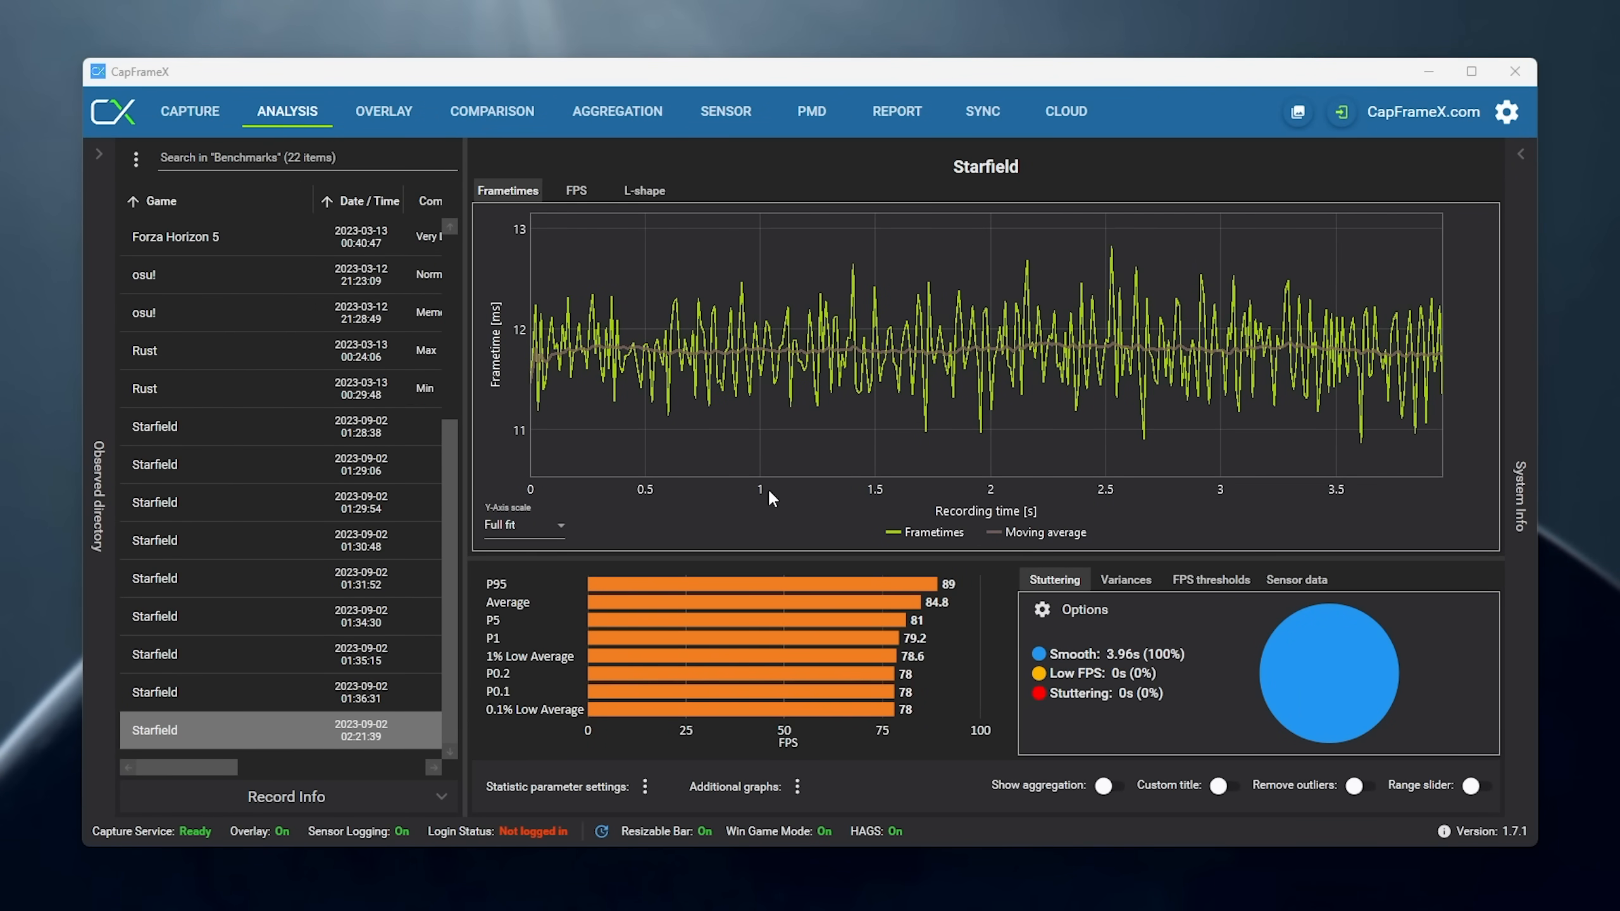
mouse_move(911, 609)
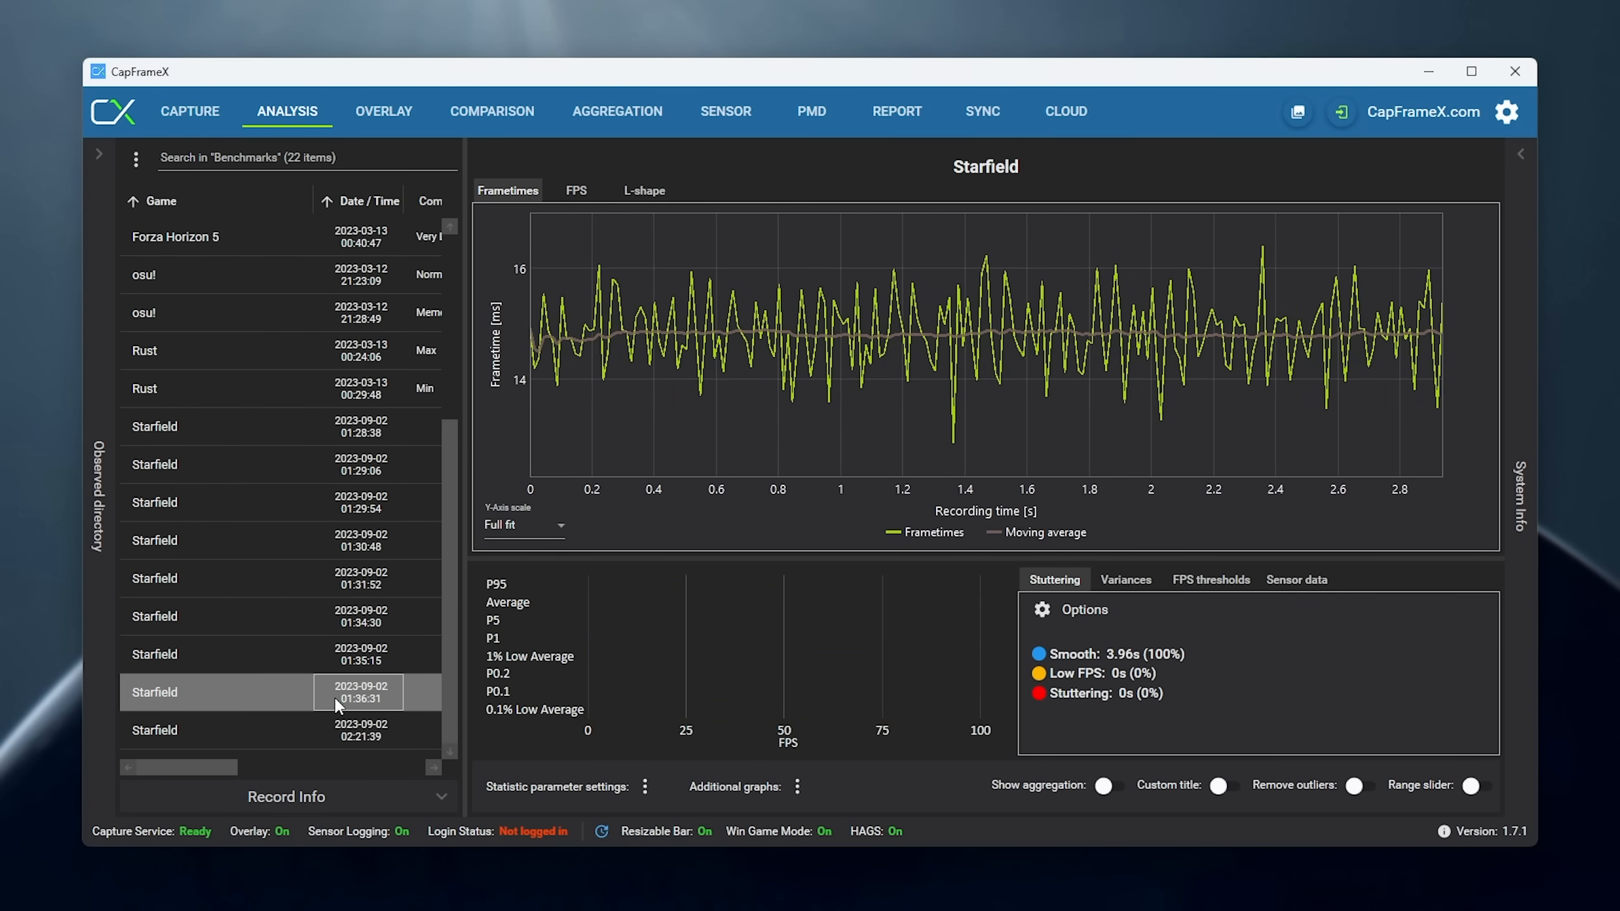
Compare the 01:34:30, 01:29:06 and 01:28:38 captures (~60 FPS) against the newest 84.8 FPS run.
click(358, 616)
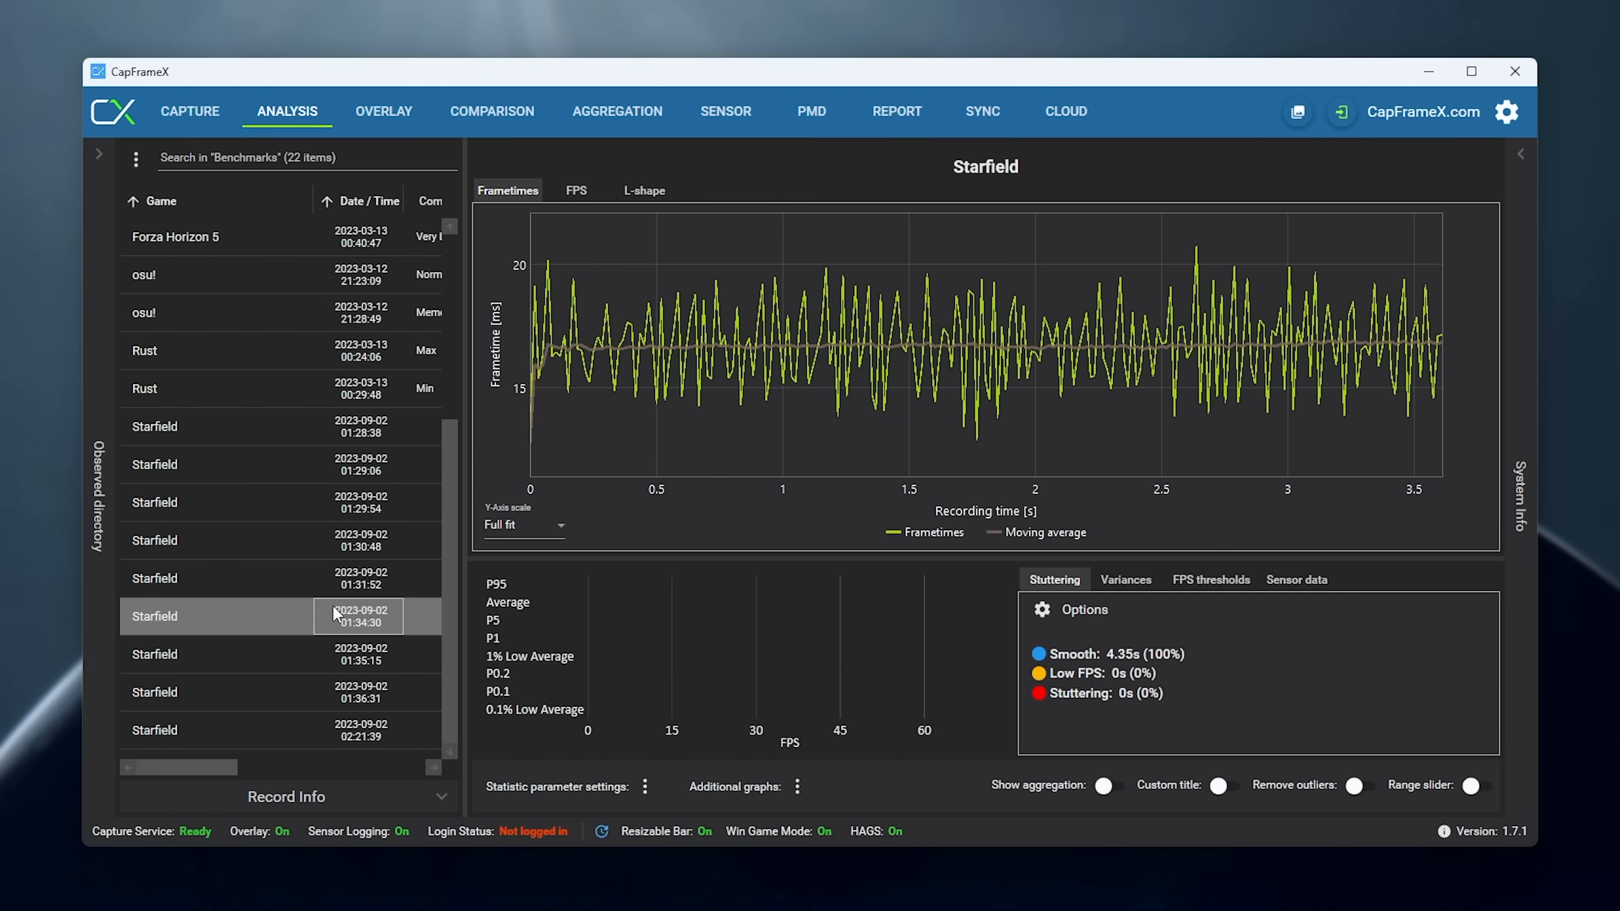
click(215, 540)
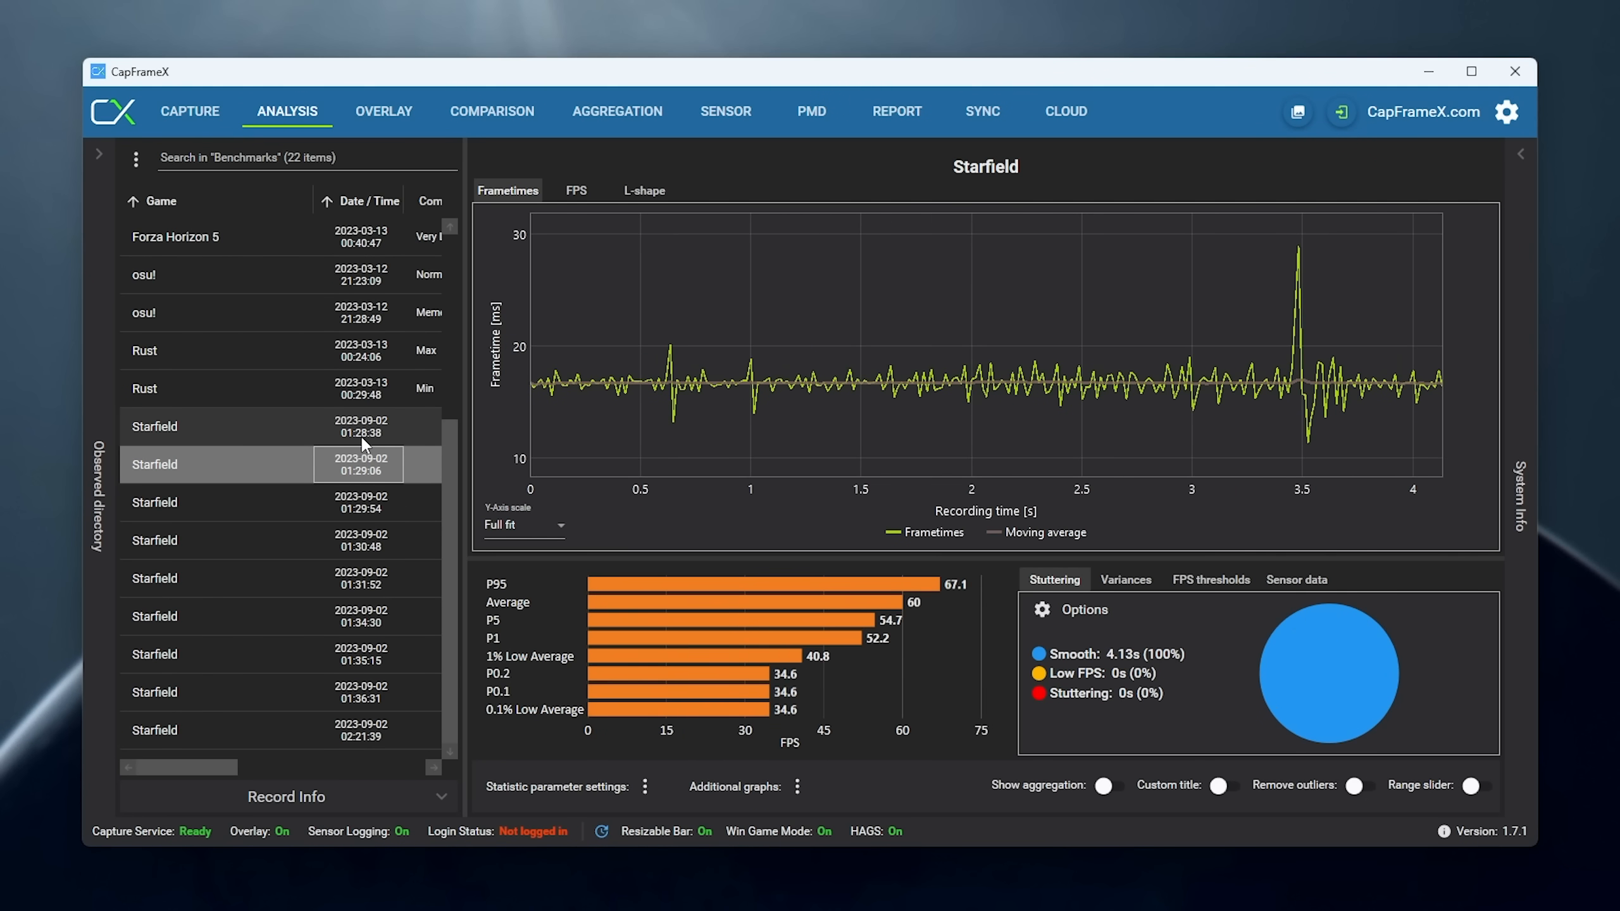
click(349, 730)
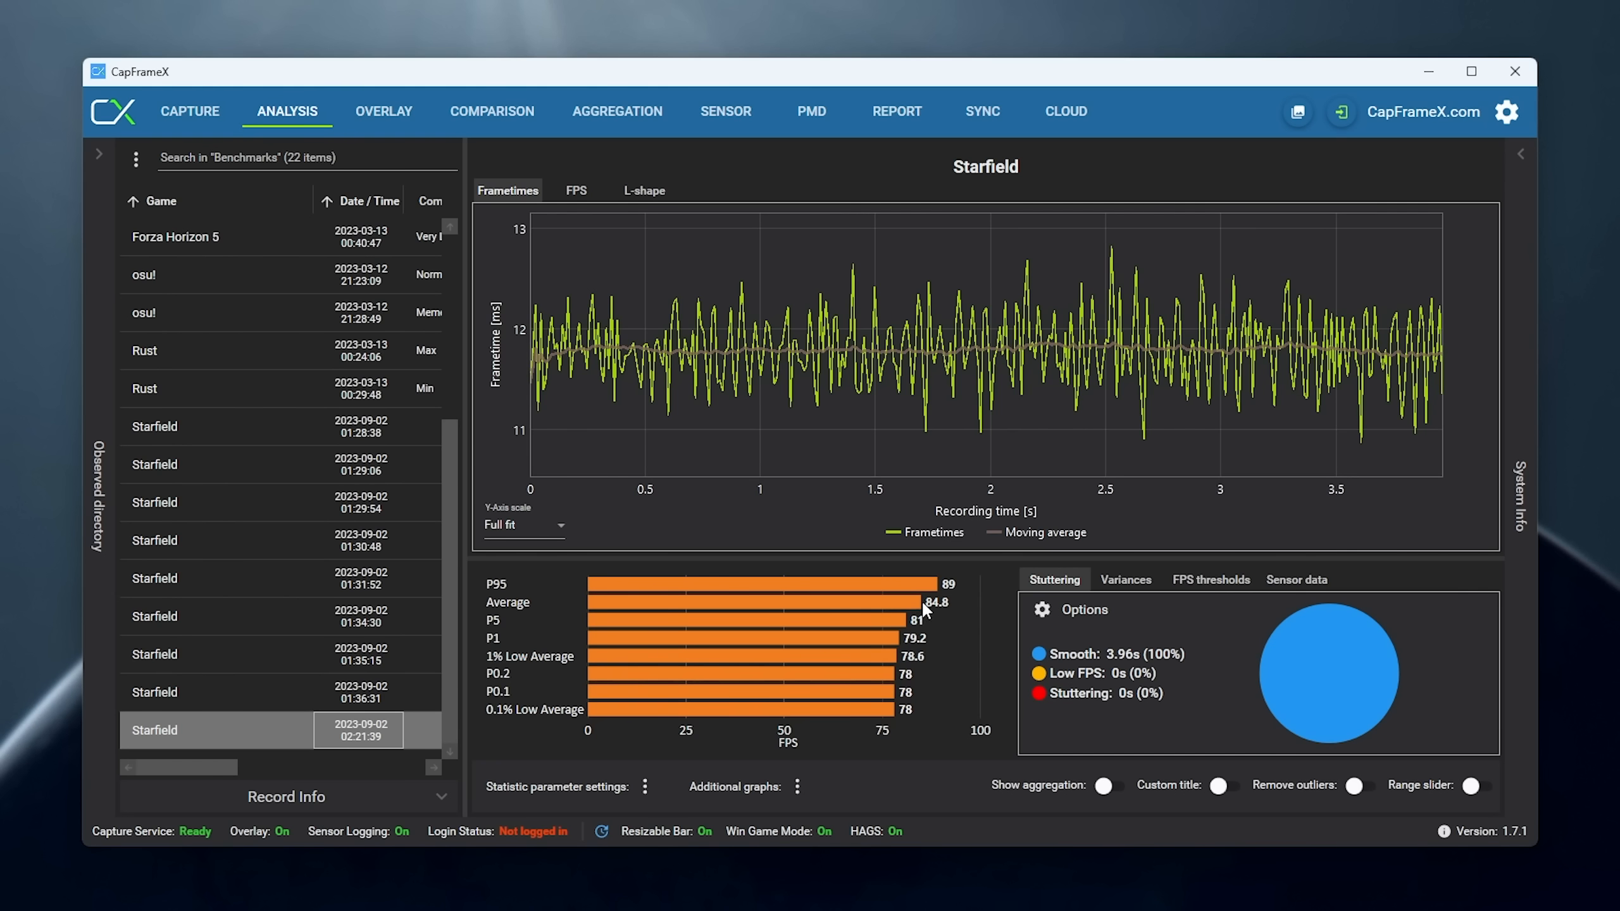
mouse_move(894, 614)
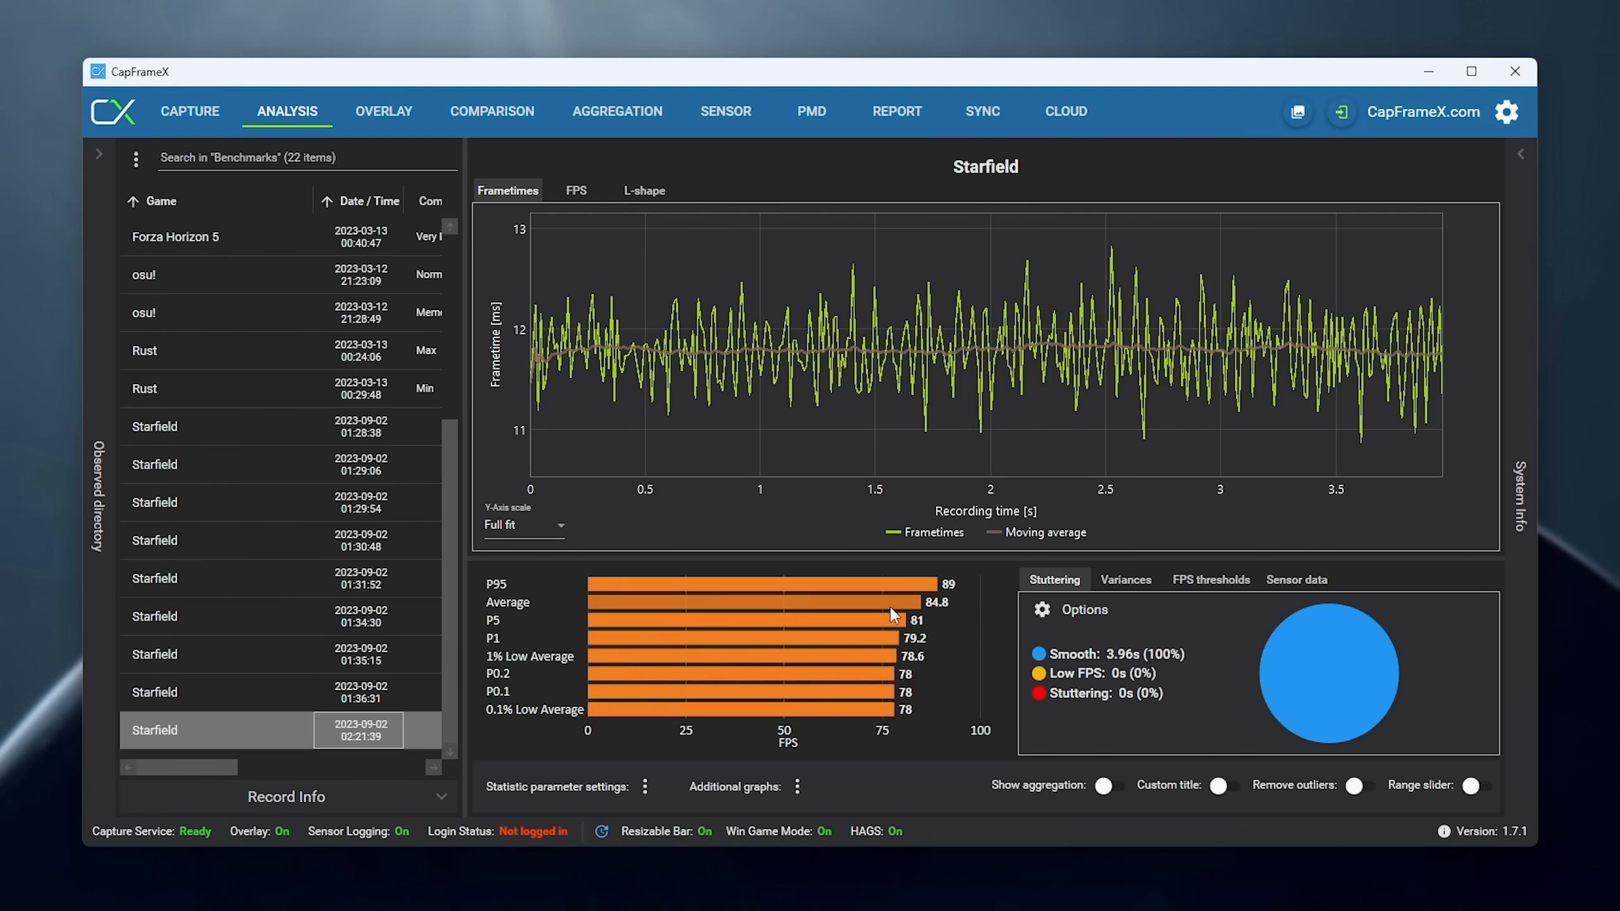
mouse_move(1037, 628)
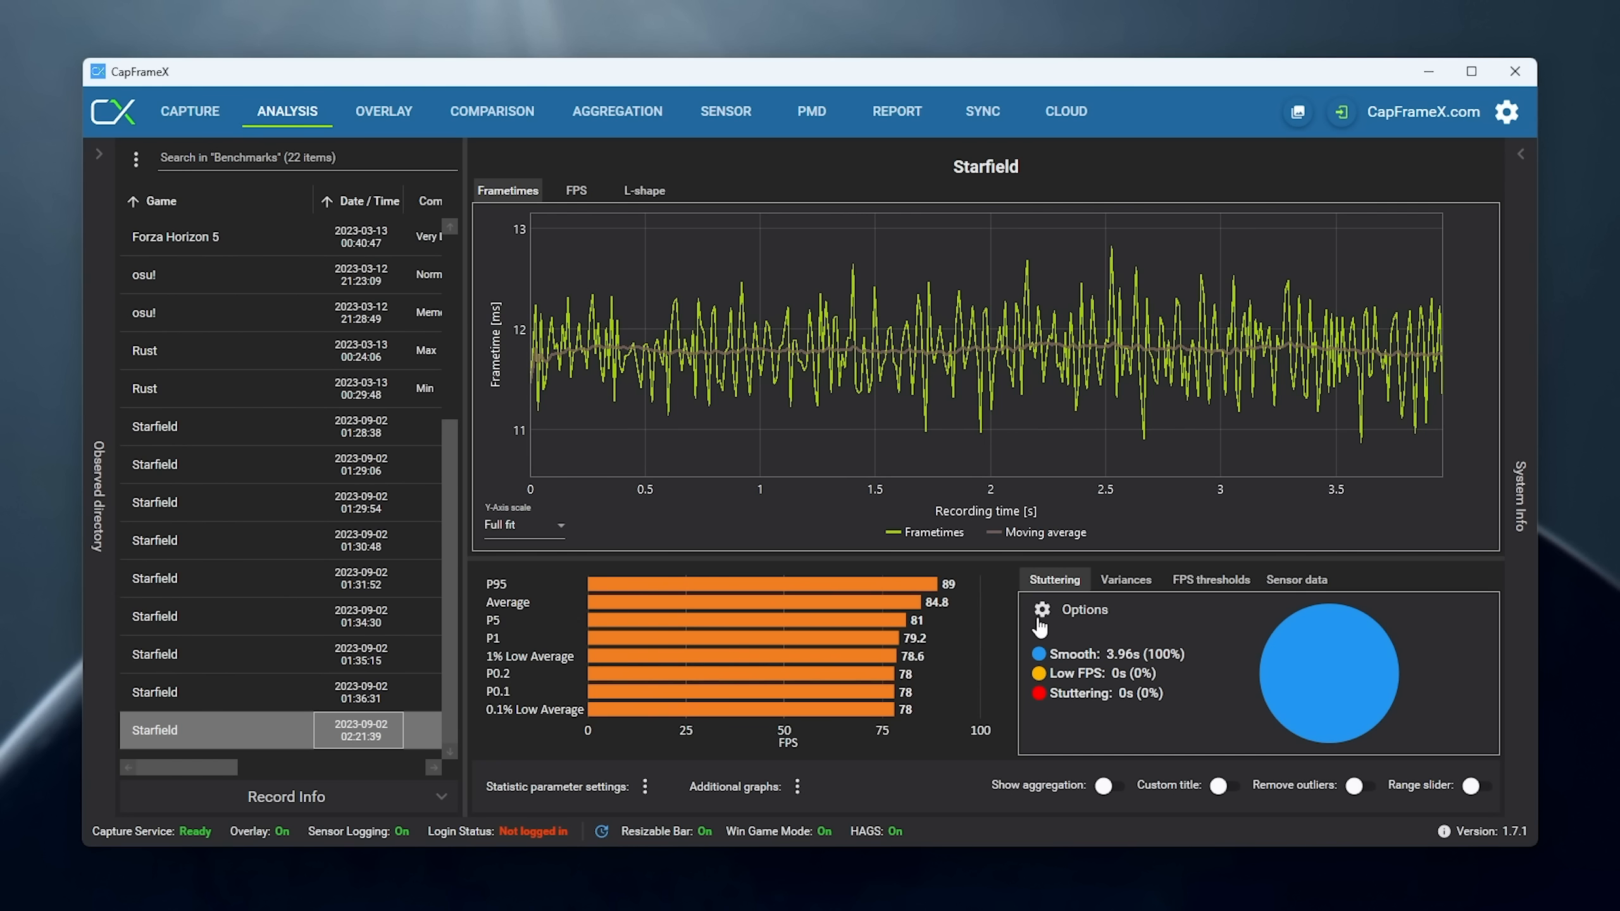
mouse_move(963, 647)
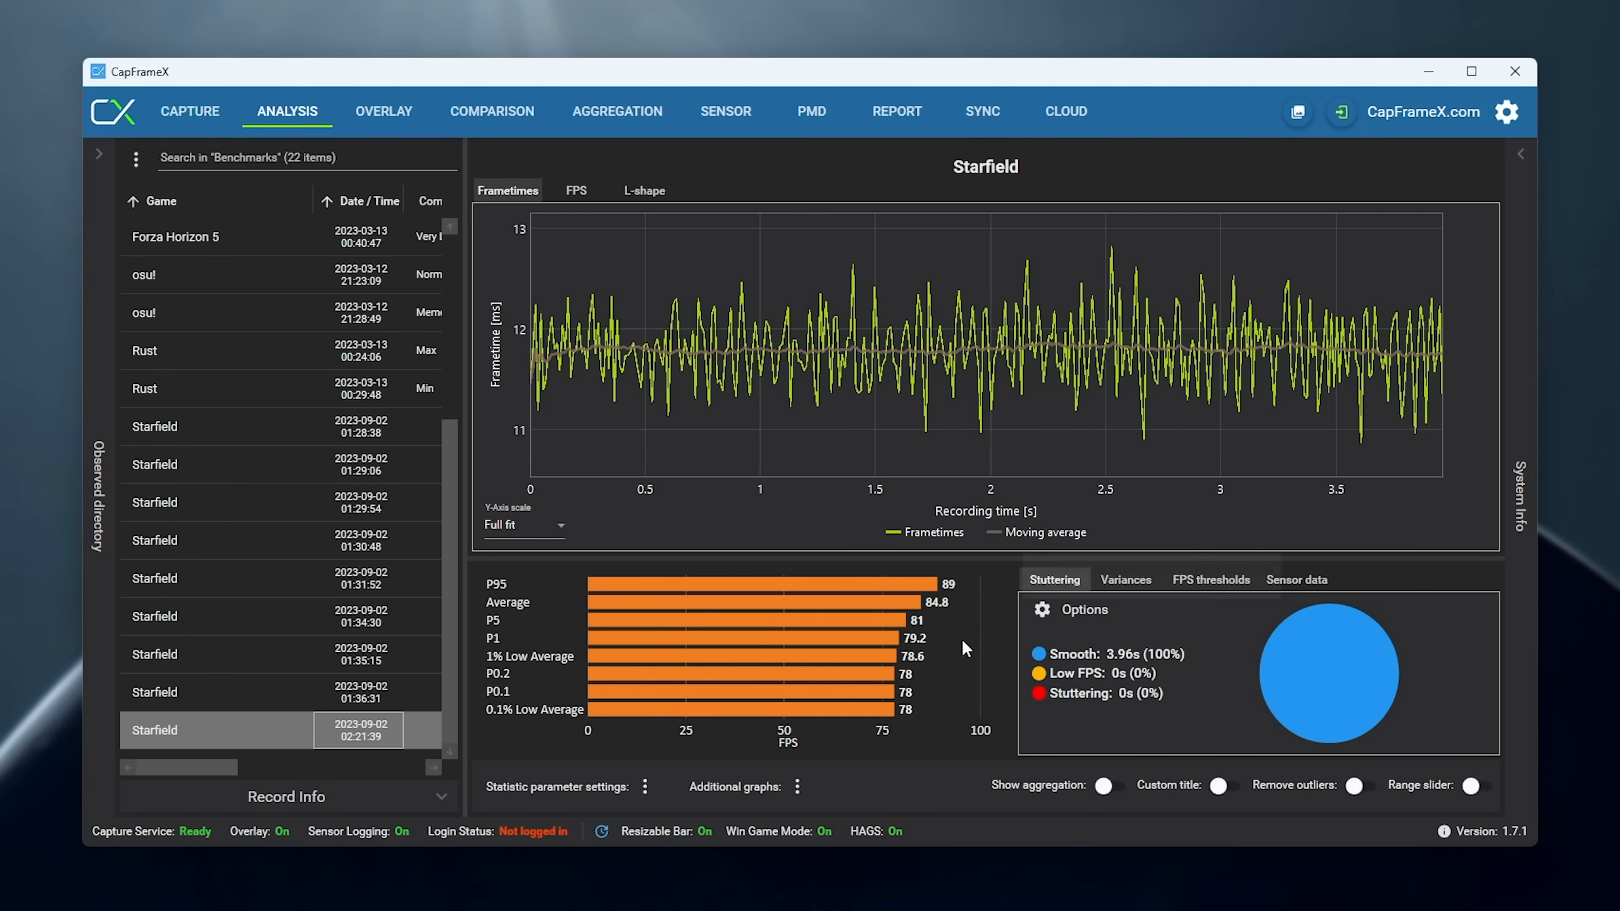
mouse_move(949, 640)
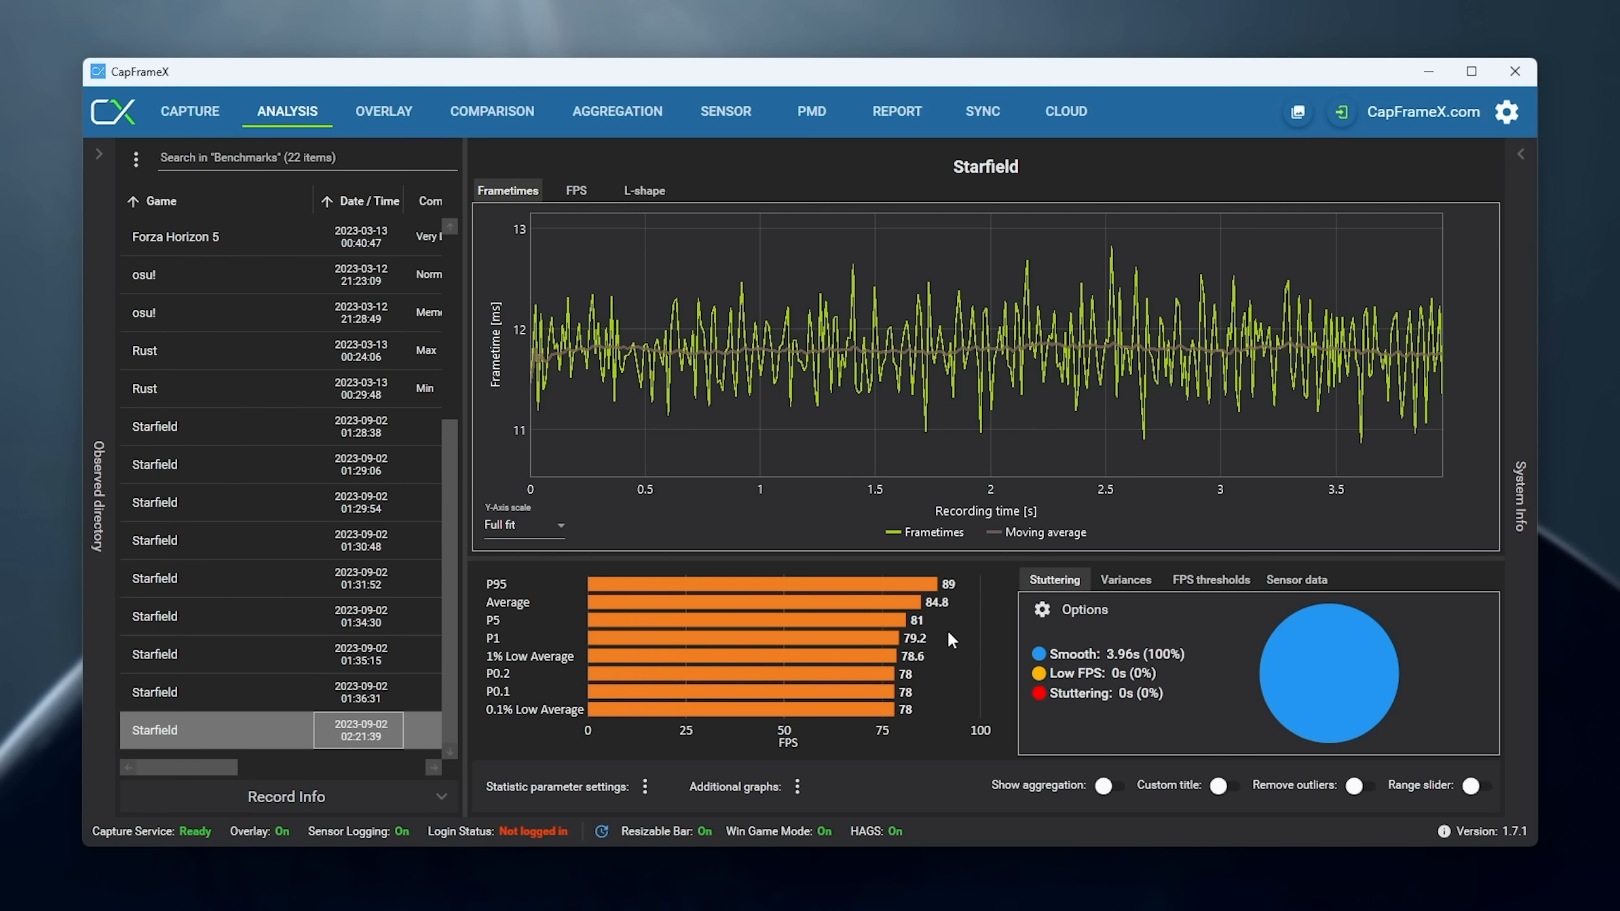
mouse_move(886, 613)
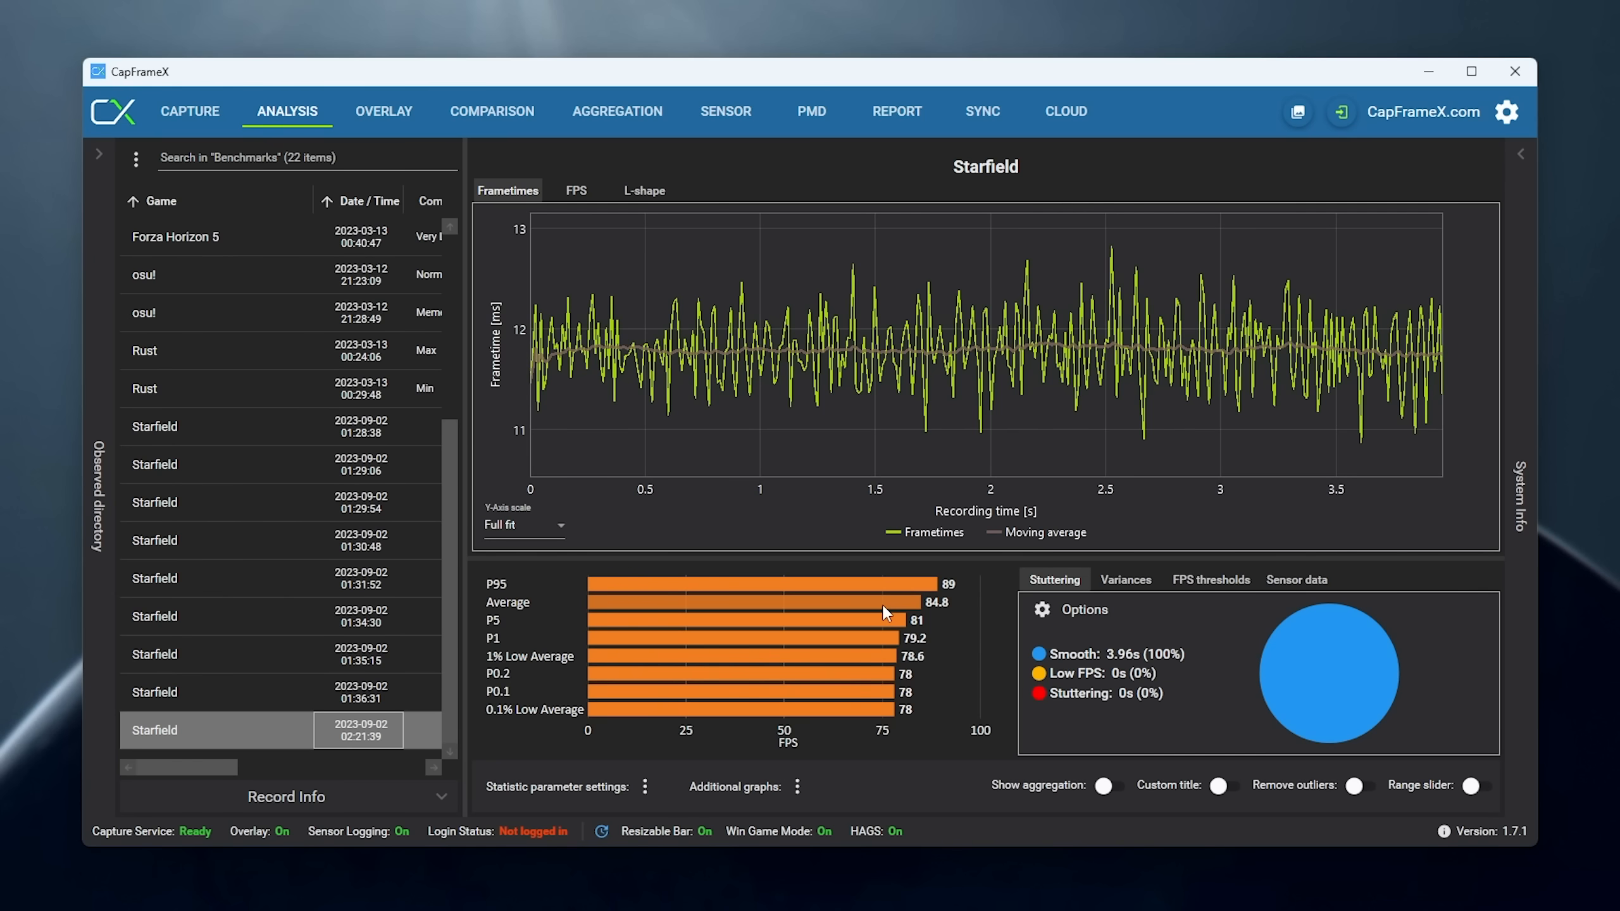